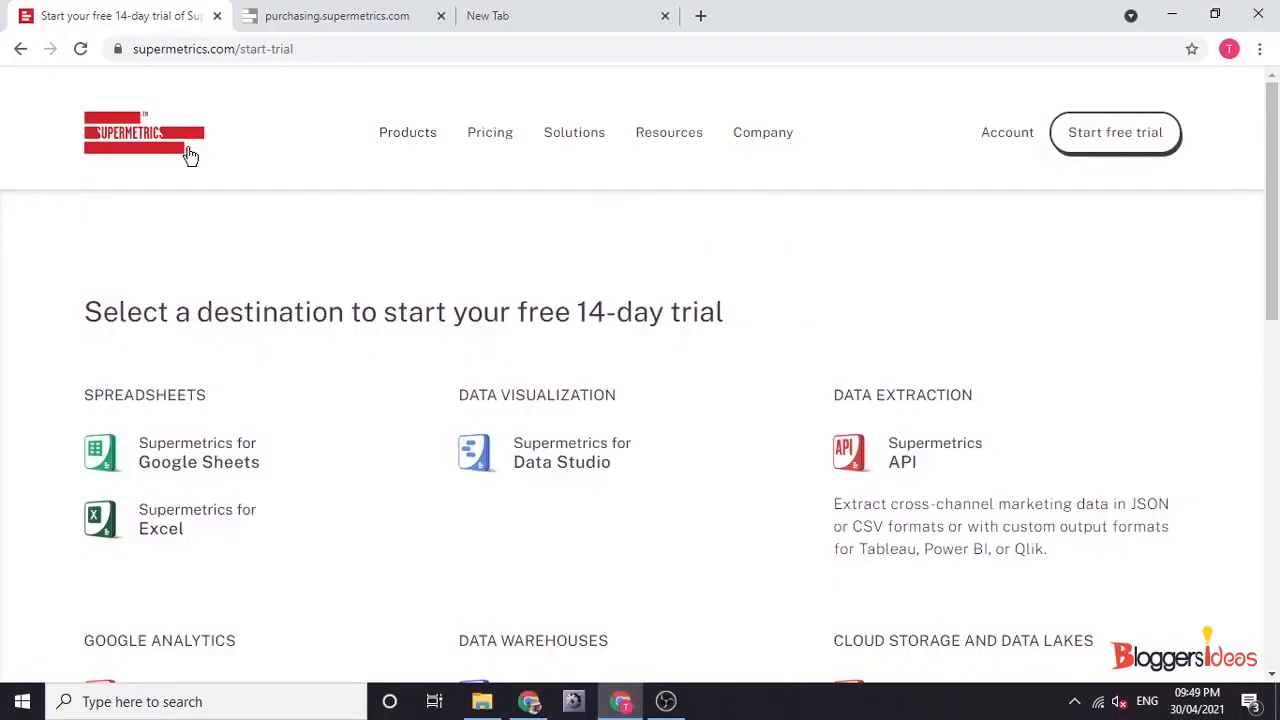
Open Supermetrics for Google Sheets from the supermetrics.com Products menu
click(407, 132)
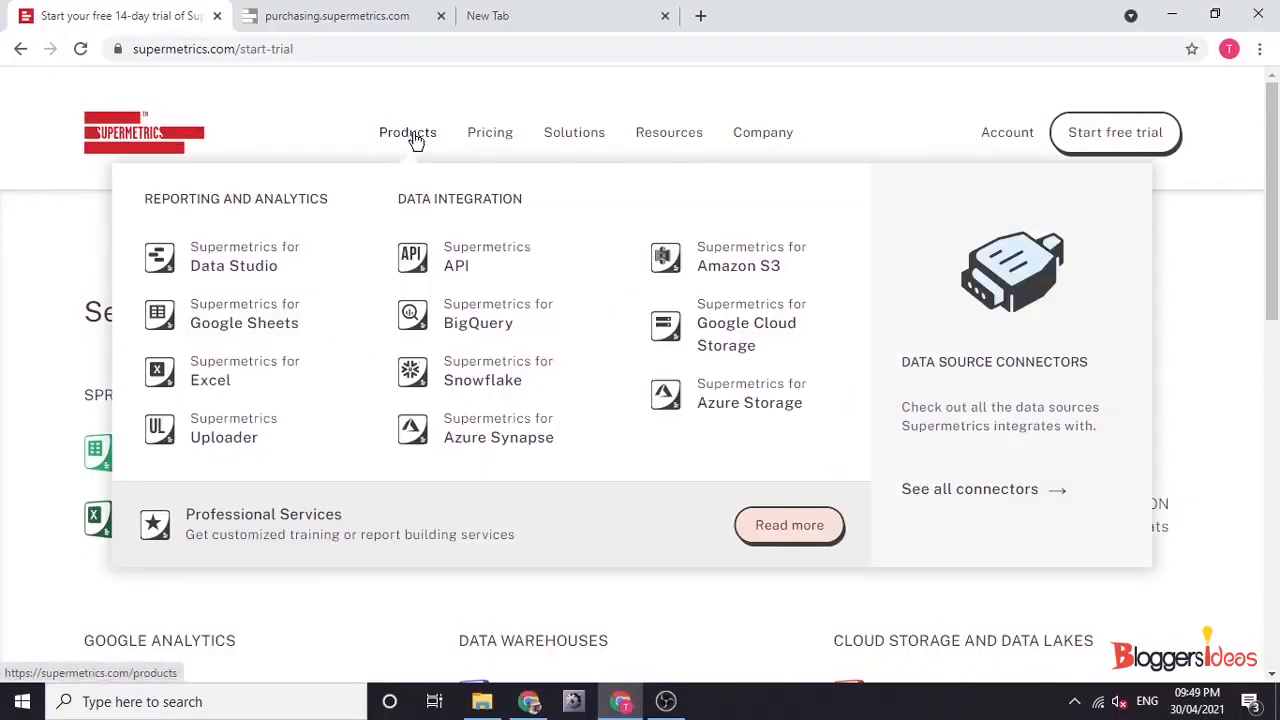
mouse_move(500, 370)
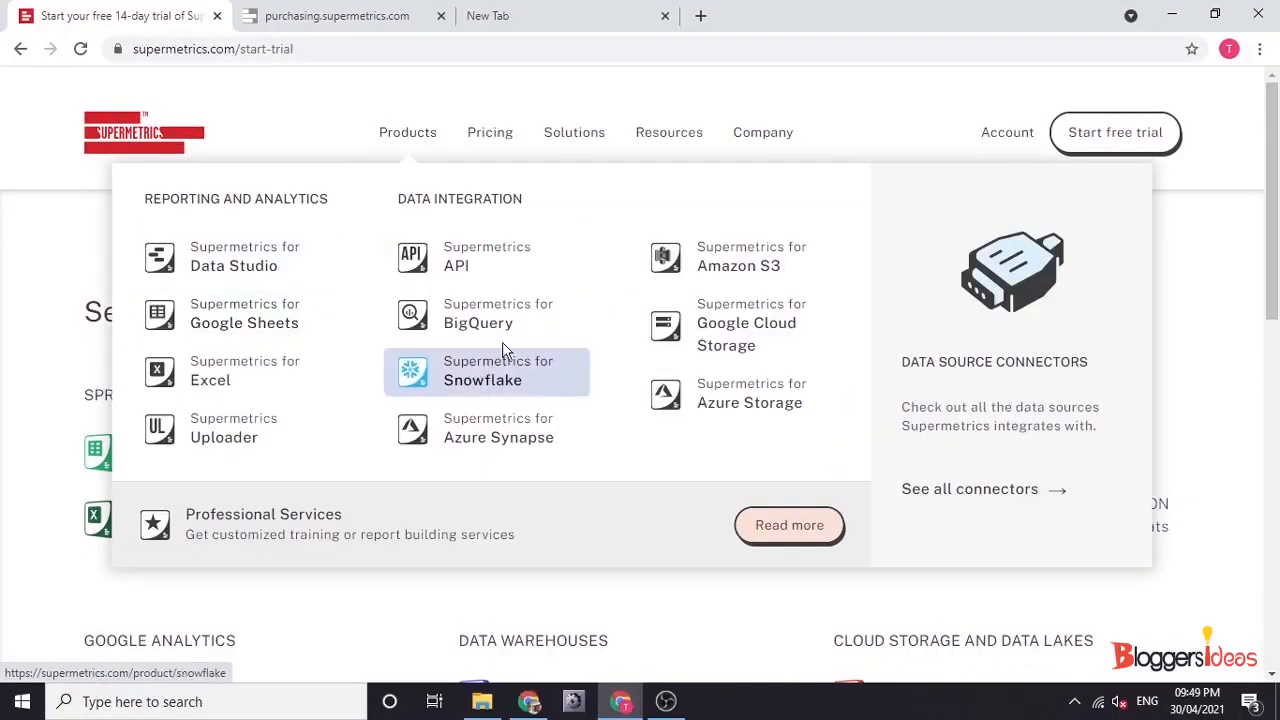
mouse_move(244, 313)
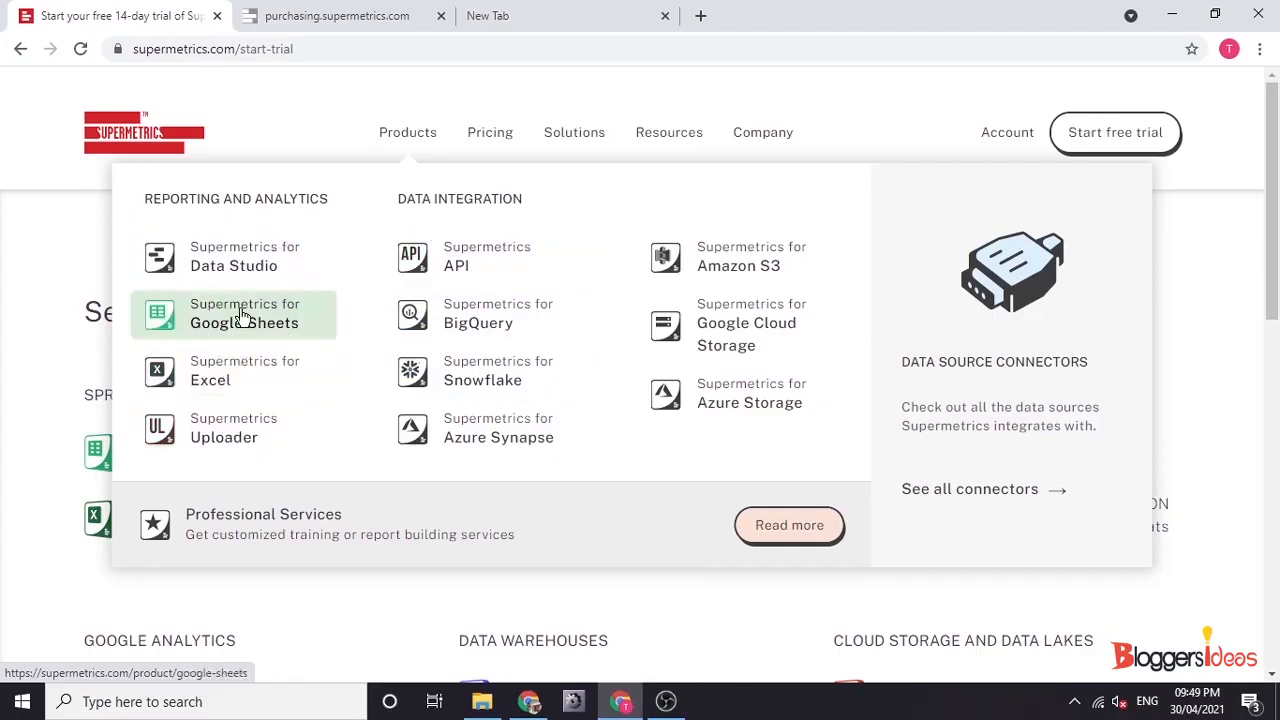
click(244, 313)
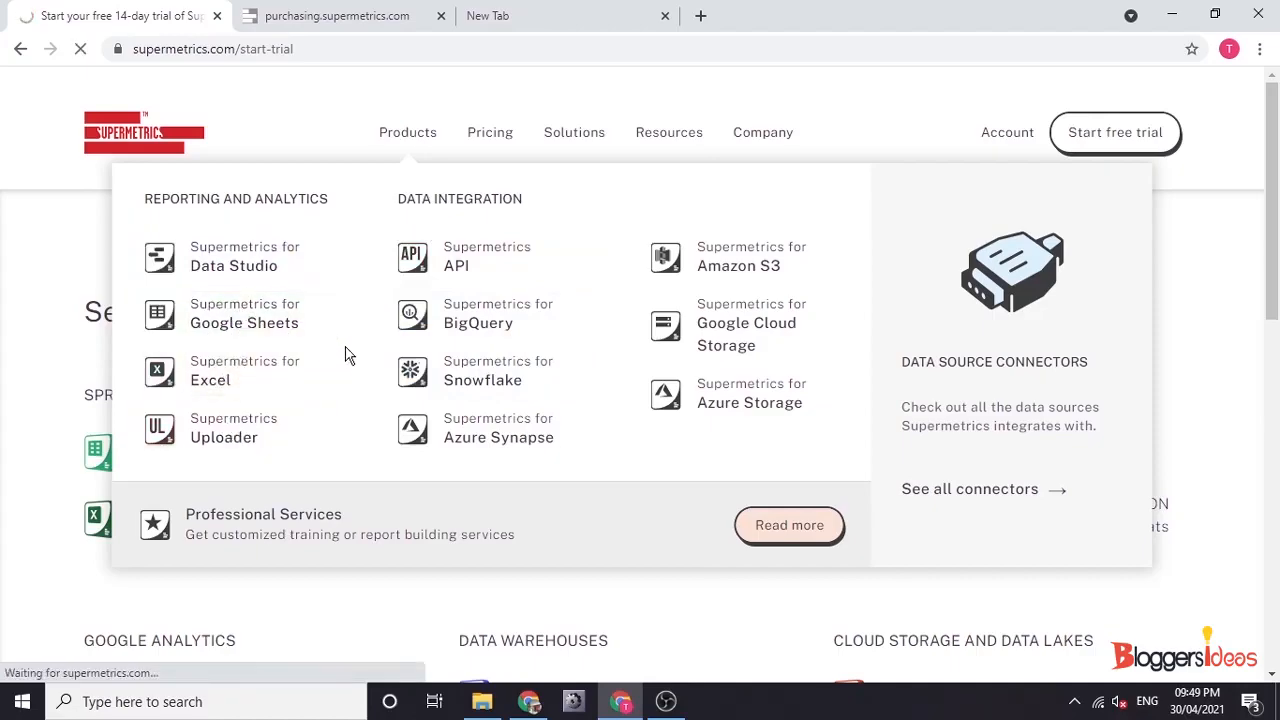
click(244, 312)
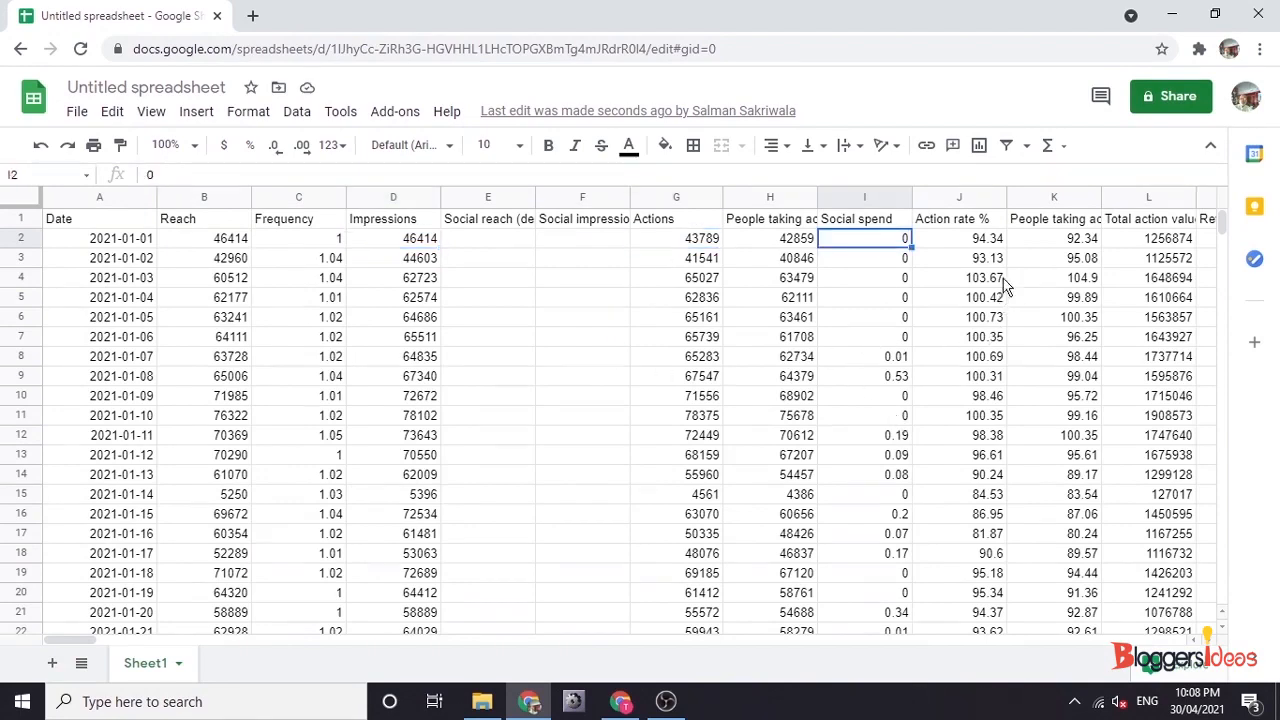
Browse the pulled ad data, close the Supermetrics sidebar, and return to the trial page
scroll(right, 3)
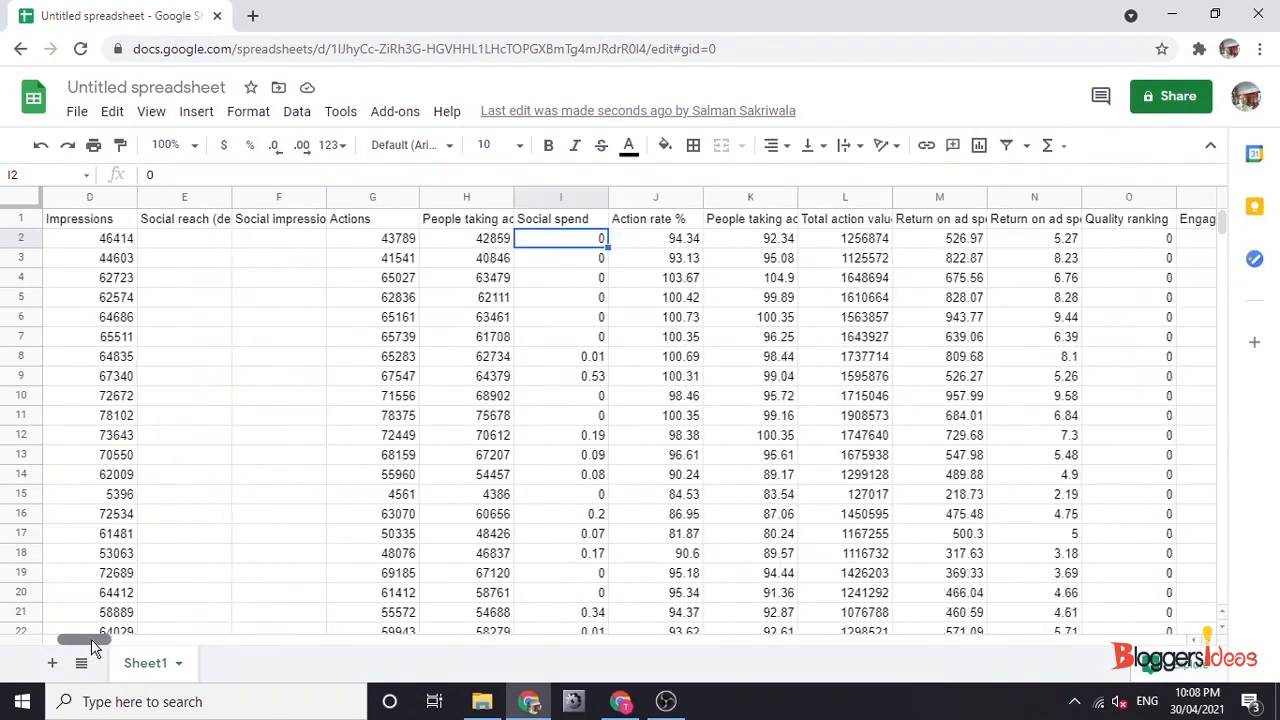
scroll(right, 3)
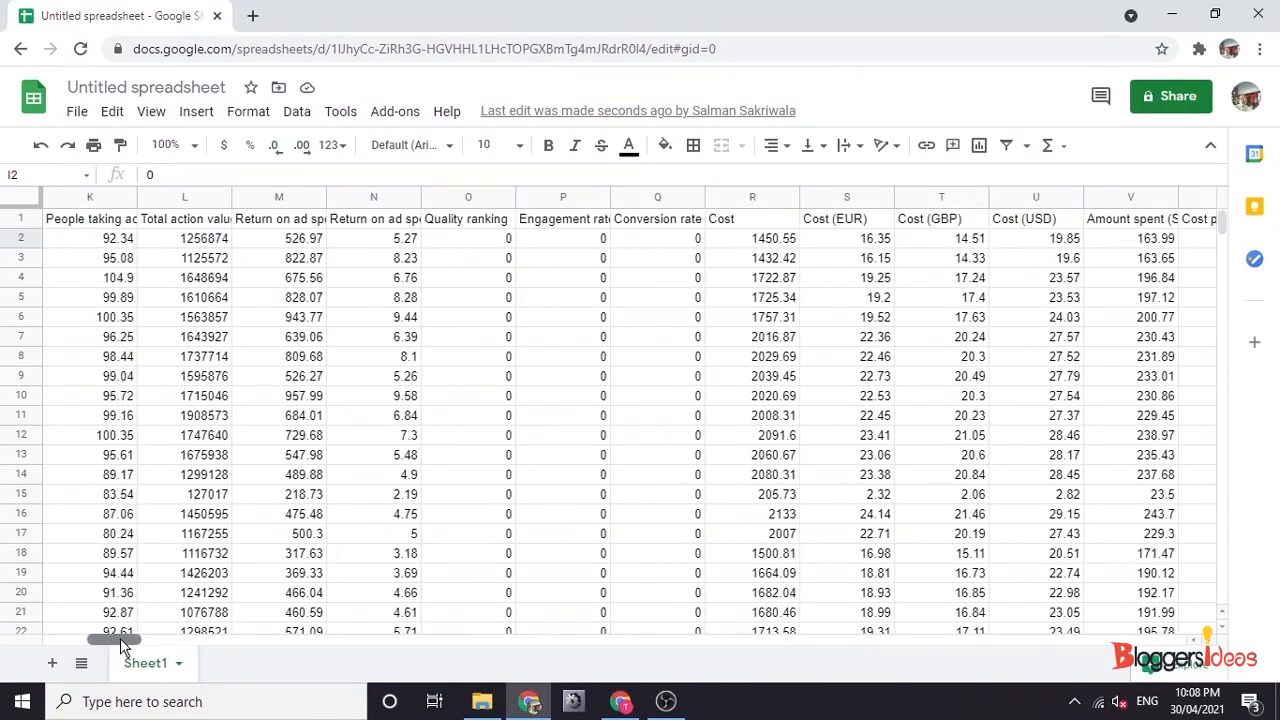
scroll(right, 3)
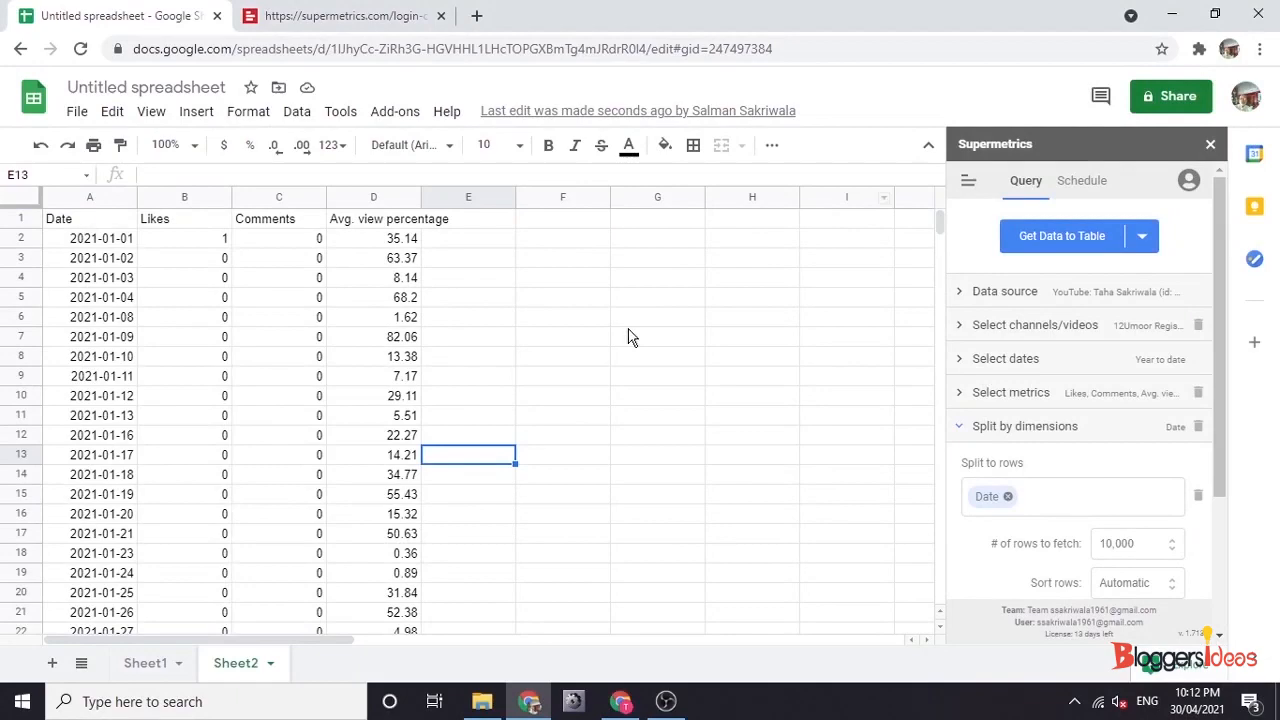
scroll(down, 3)
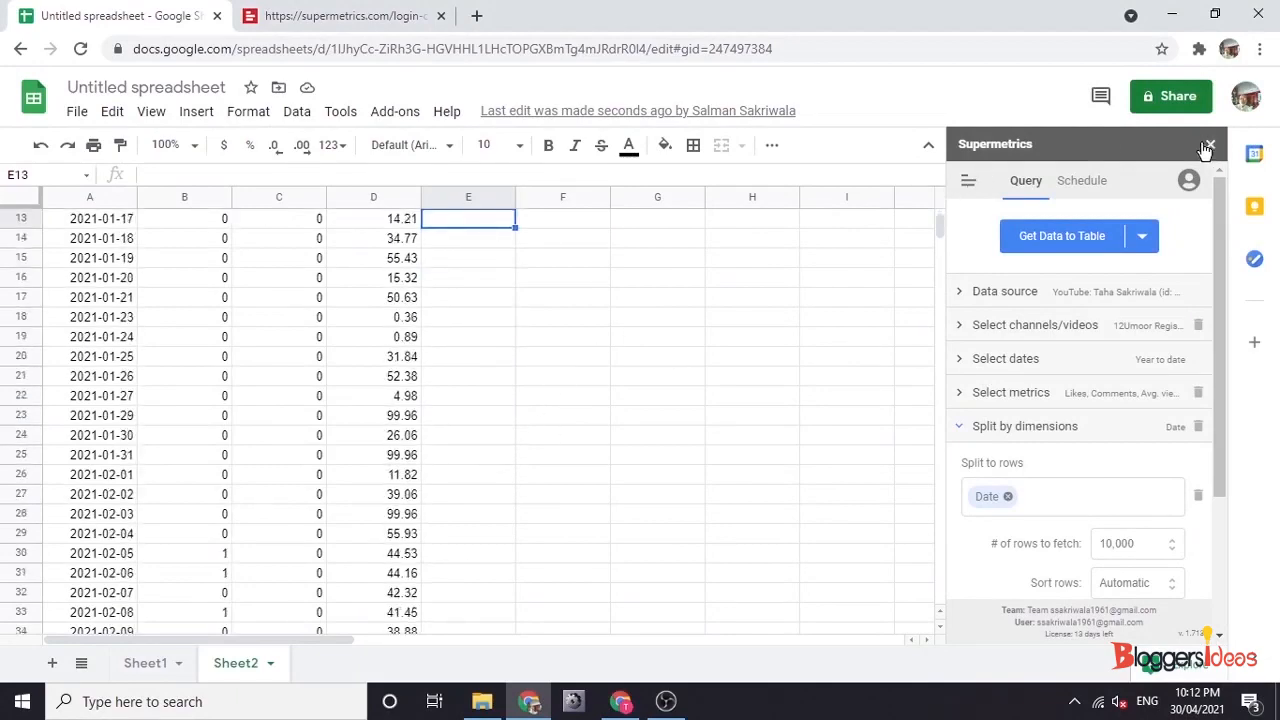
click(1208, 144)
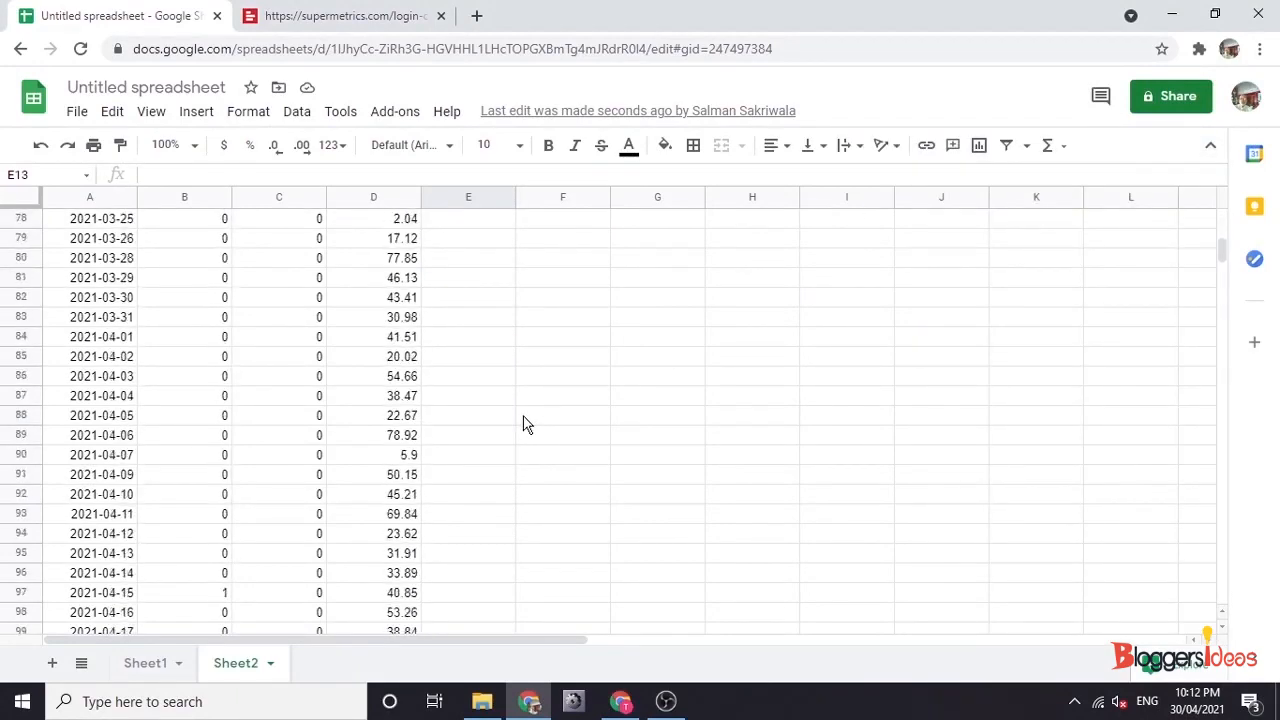
scroll(up, 3)
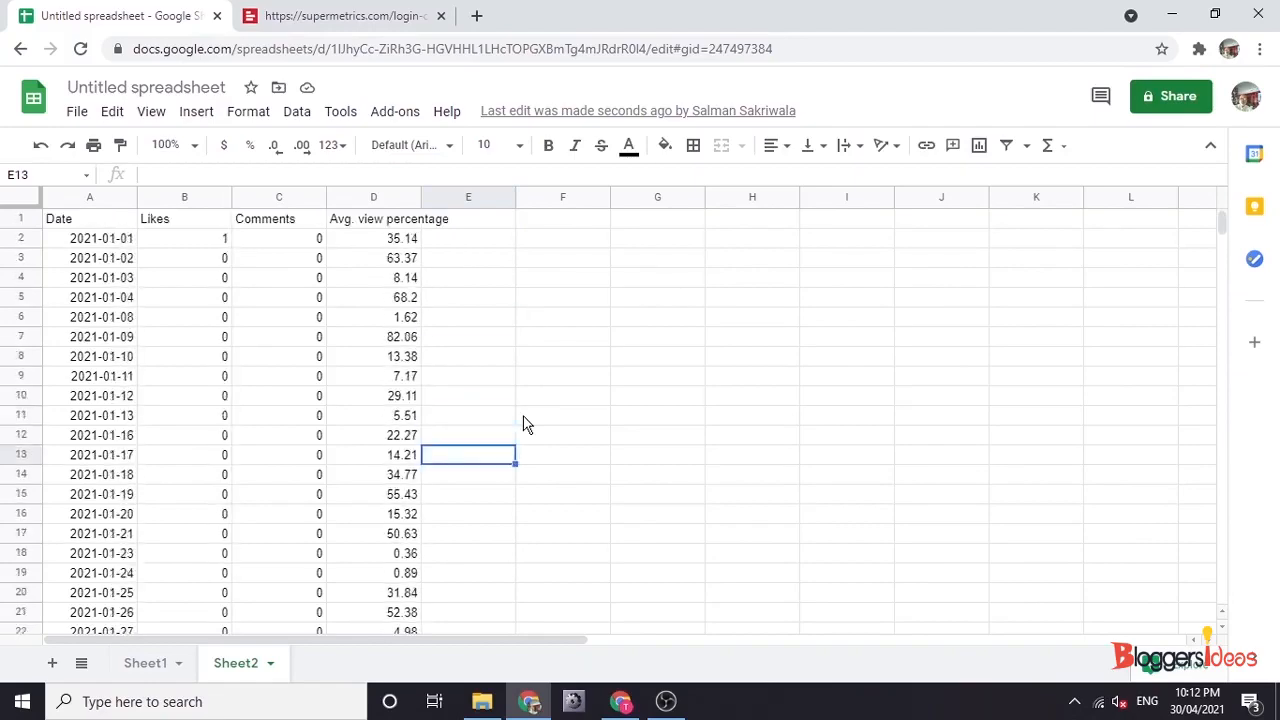
click(345, 15)
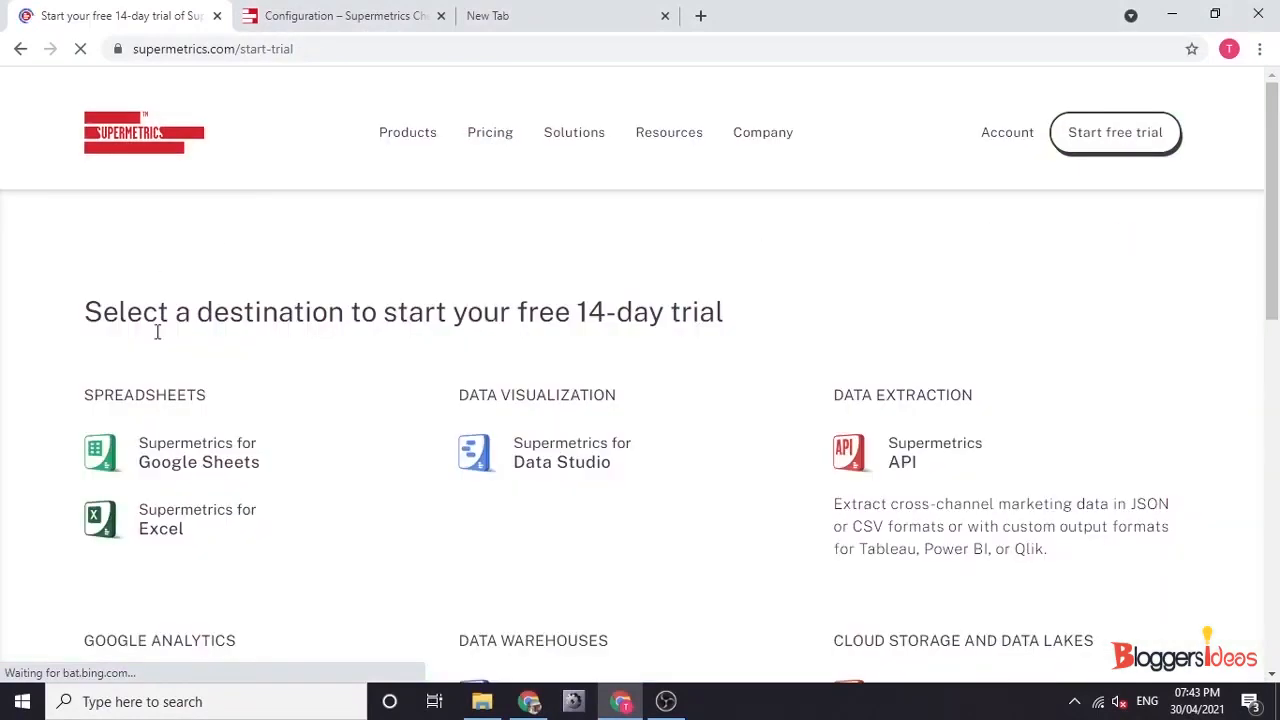
mouse_move(263, 461)
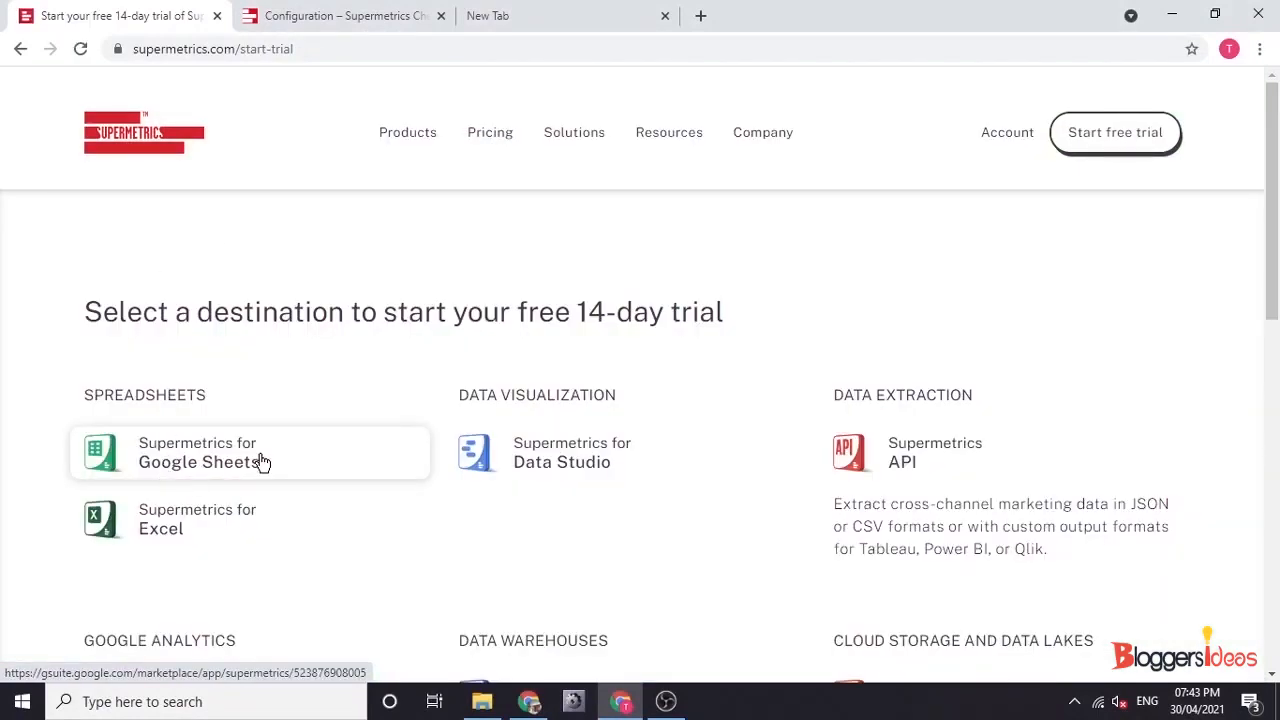
Pick Google Sheets as the trial destination, then reopen the Supermetrics for Google Sheets page
click(250, 452)
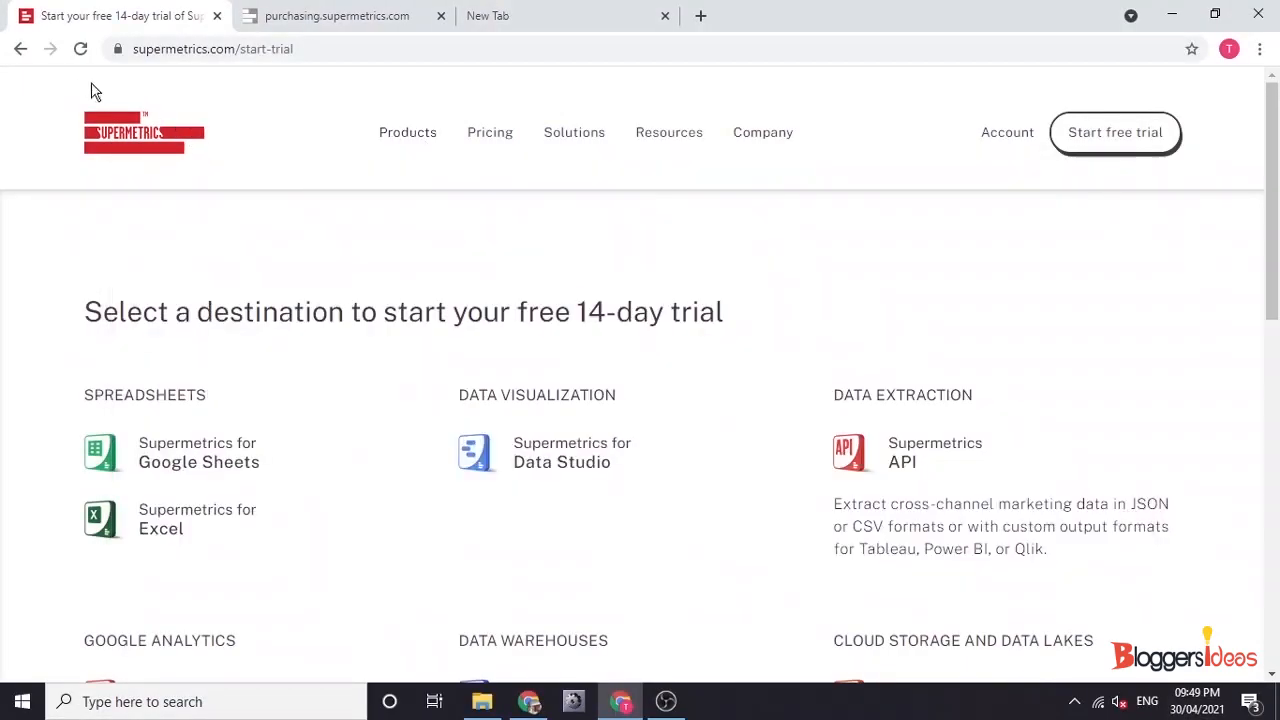
click(407, 132)
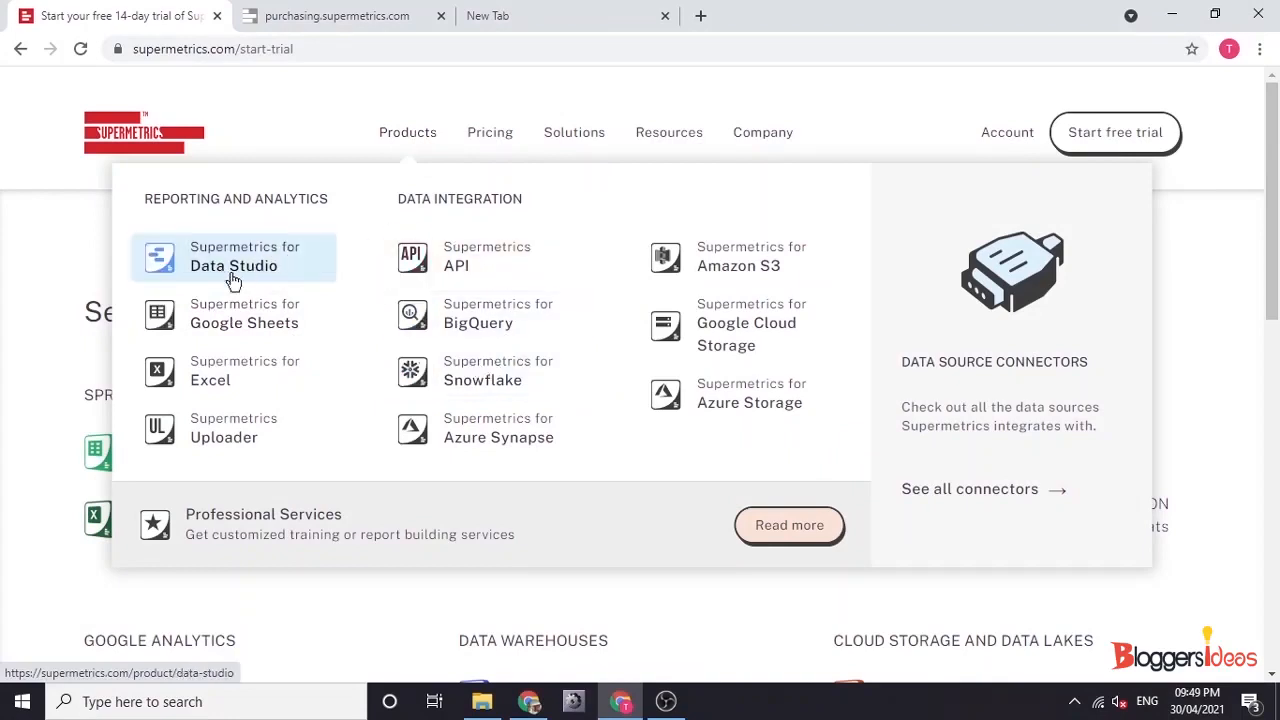
mouse_move(305, 322)
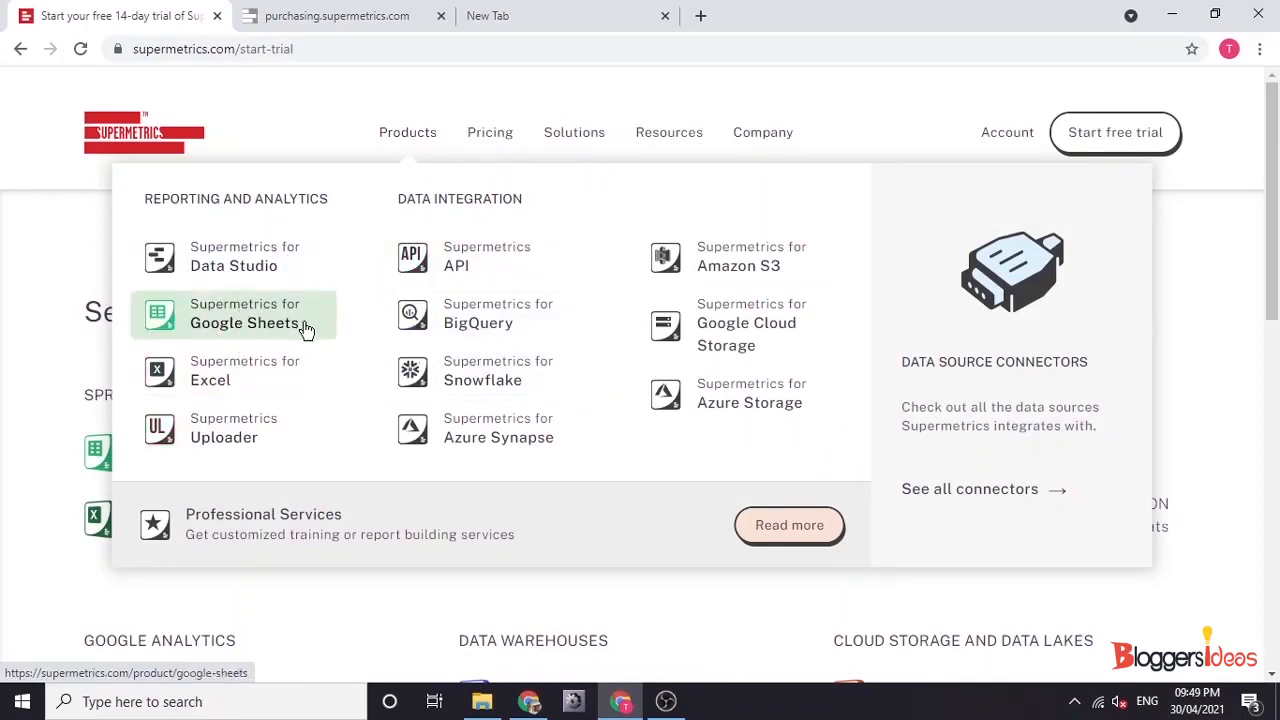
click(244, 313)
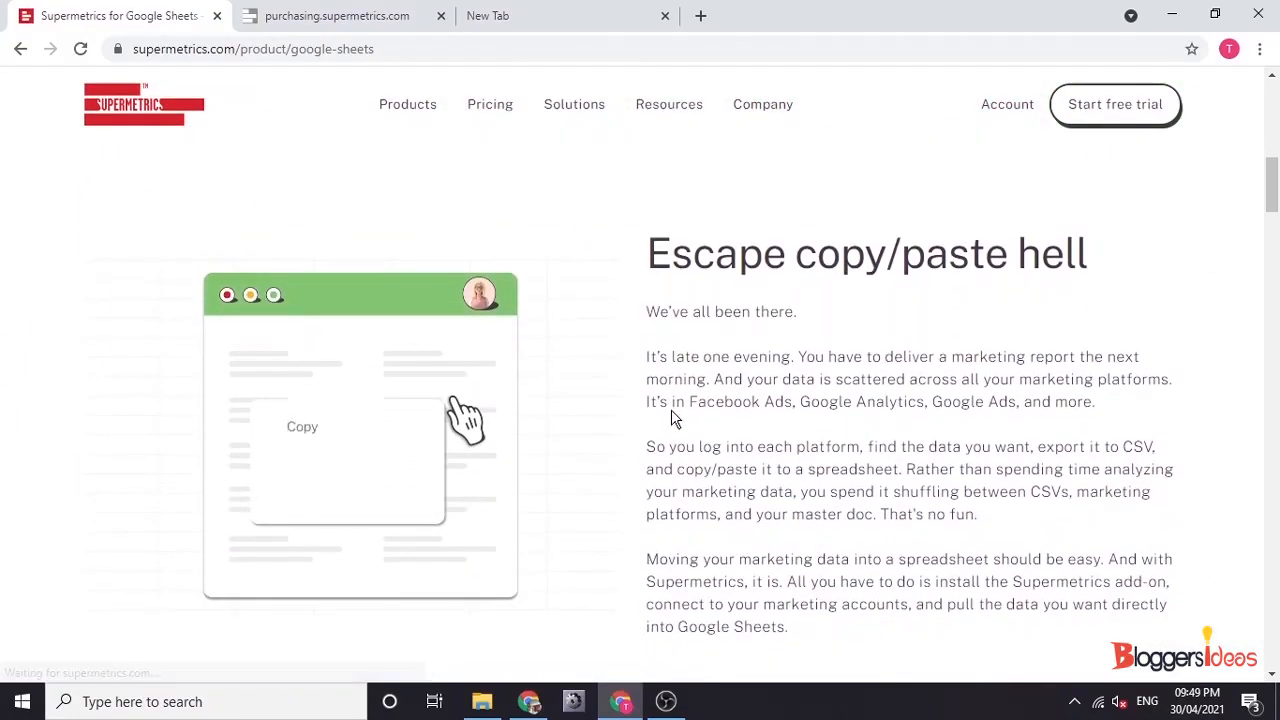
scroll(down, 3)
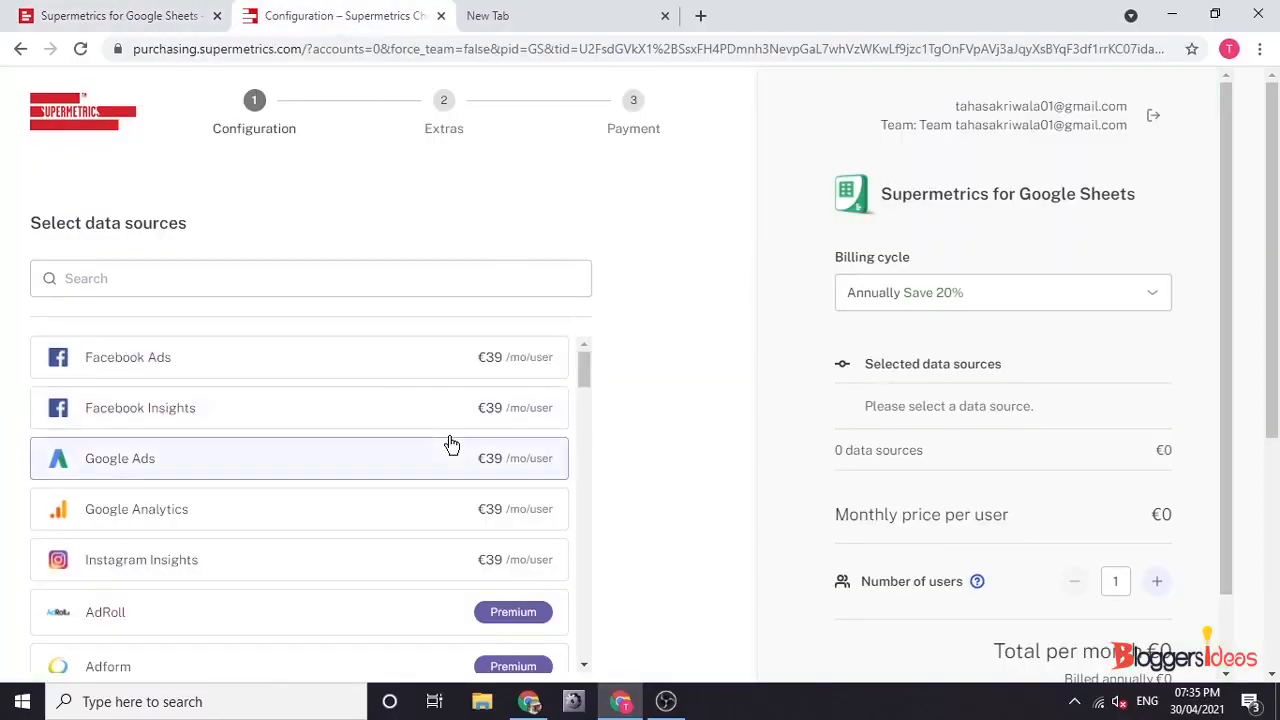
mouse_move(630, 362)
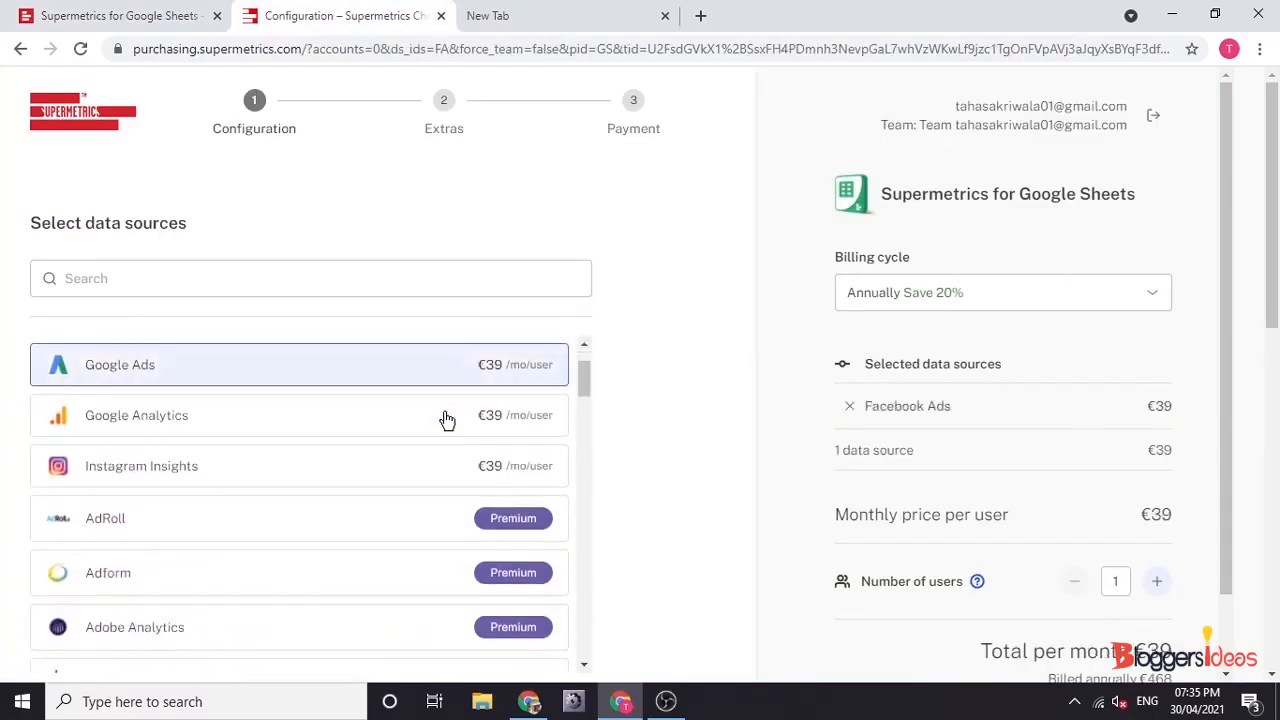
Add Instagram Insights, Google AdSense and HubSpot, then attempt LinkedIn Ads as a sixth source
click(298, 465)
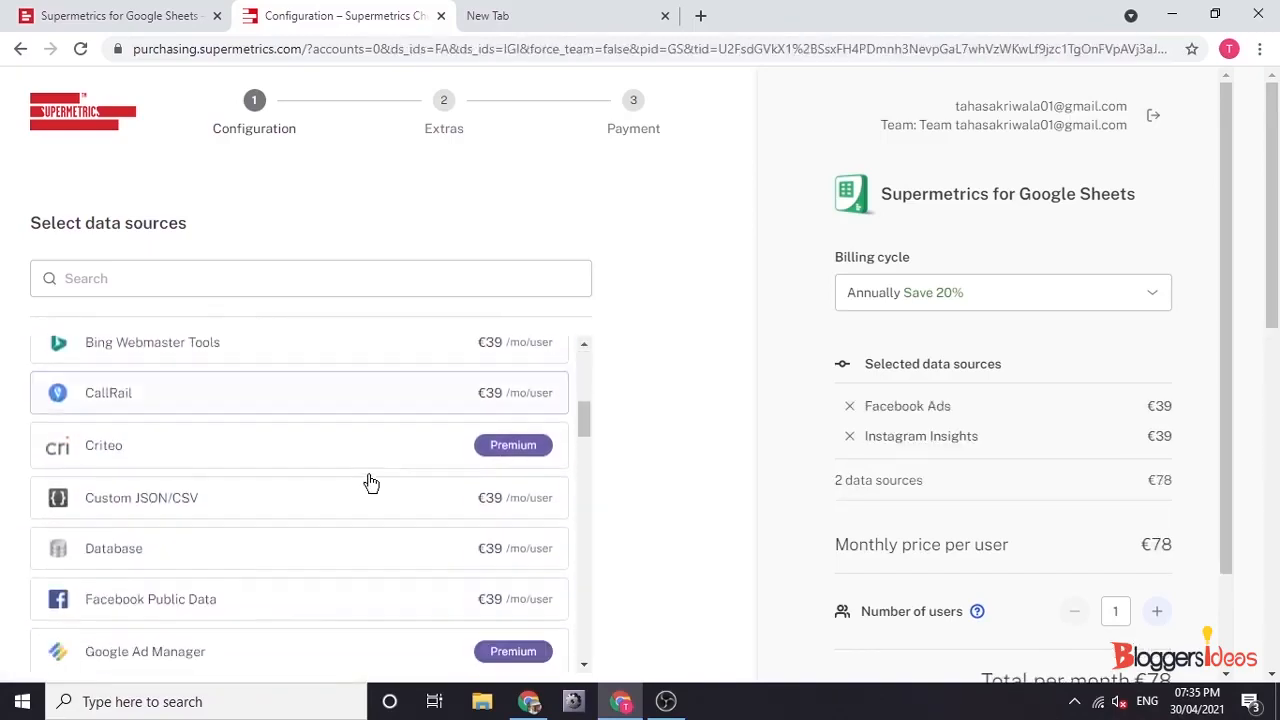
scroll(down, 3)
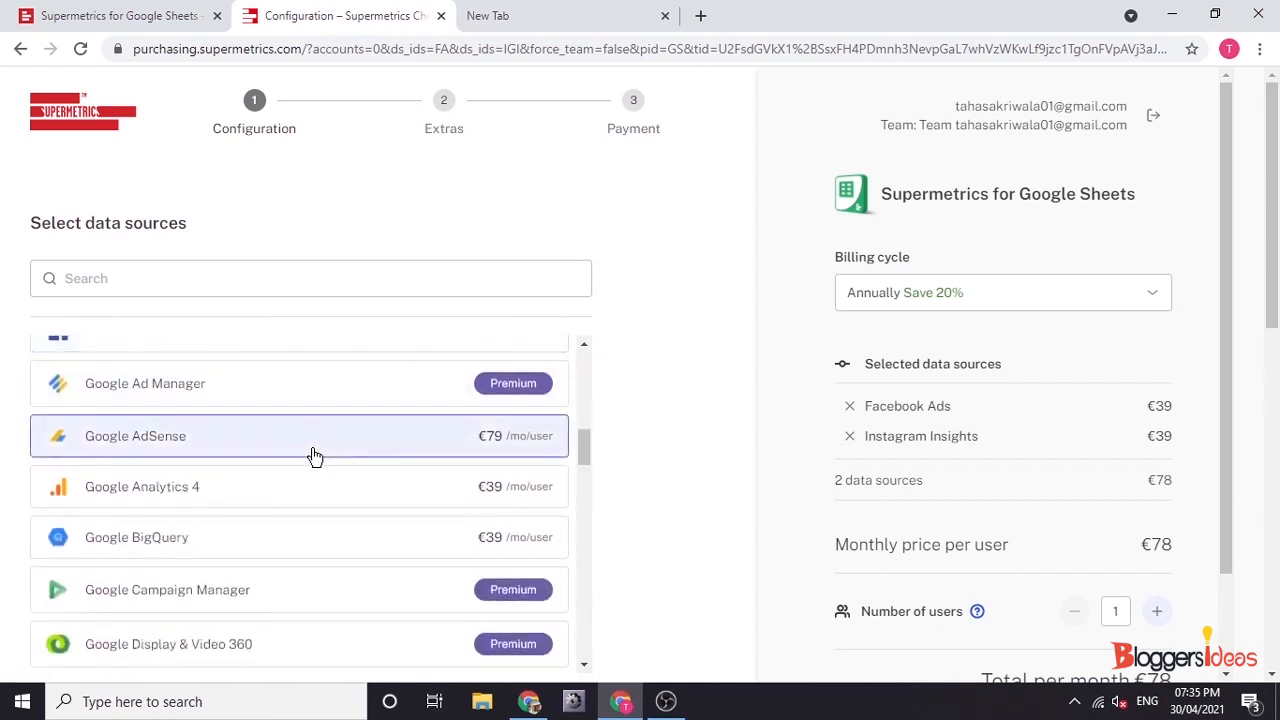
click(315, 435)
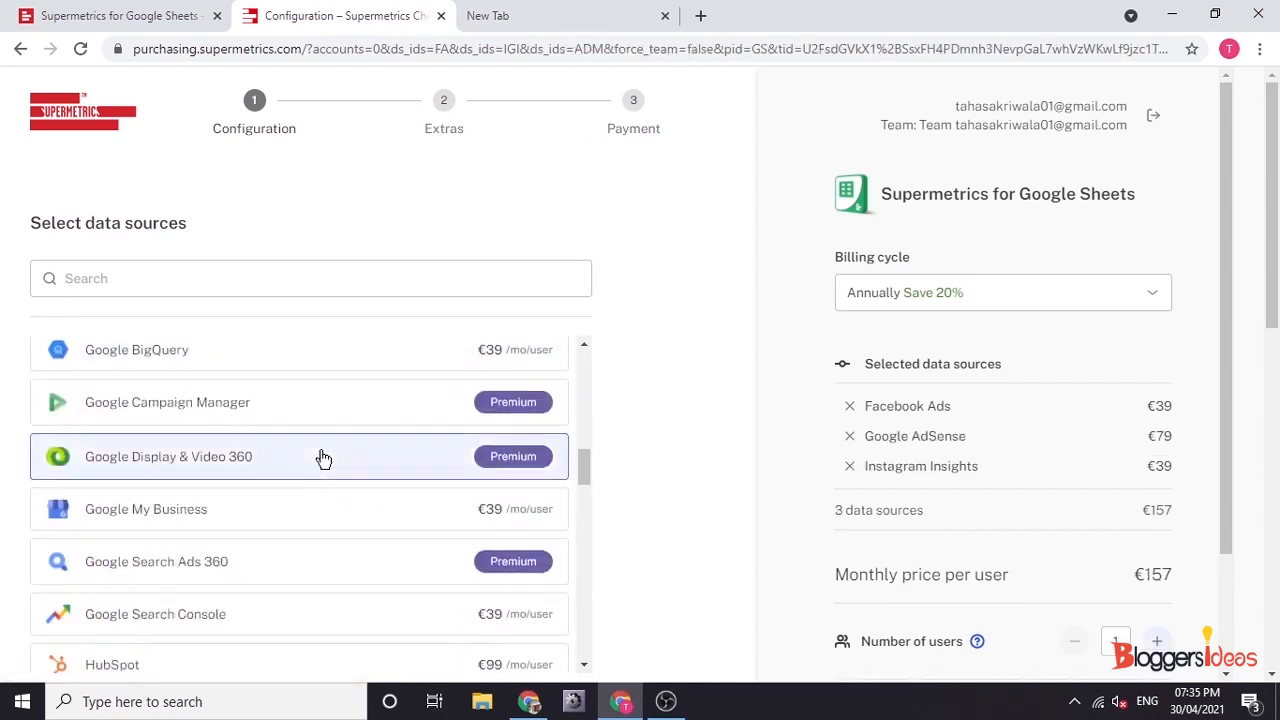
scroll(down, 3)
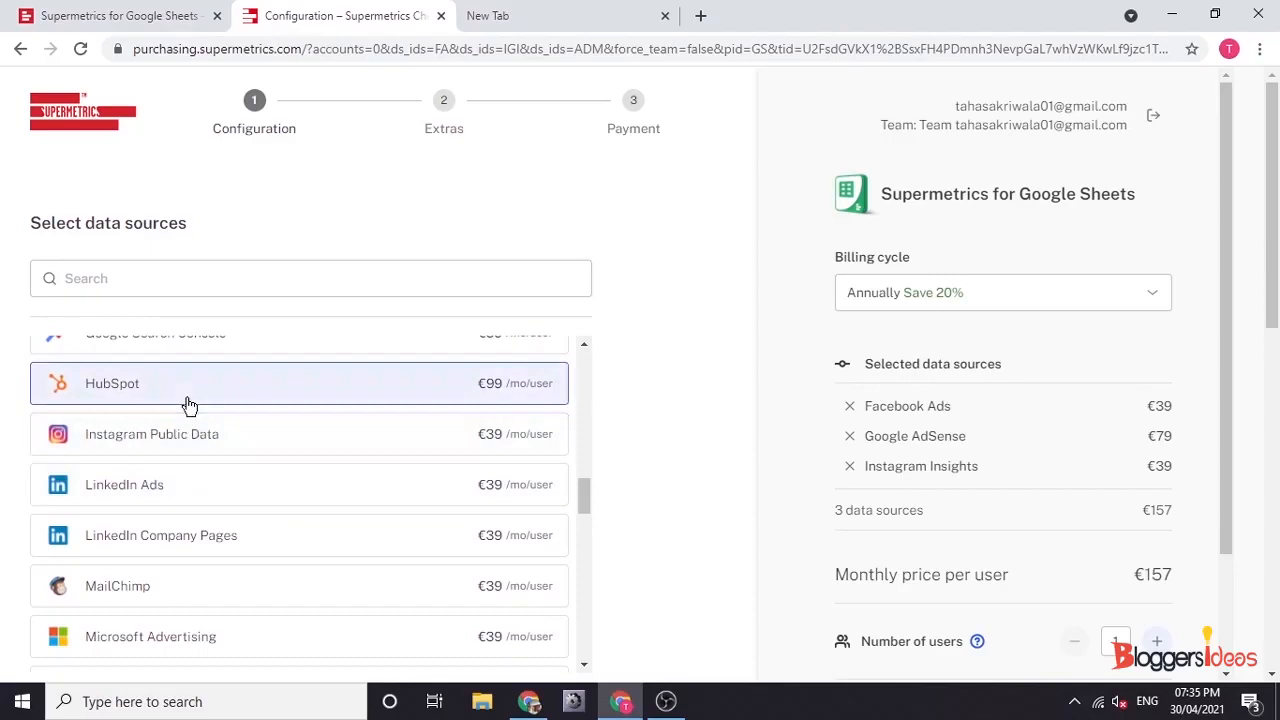
click(300, 433)
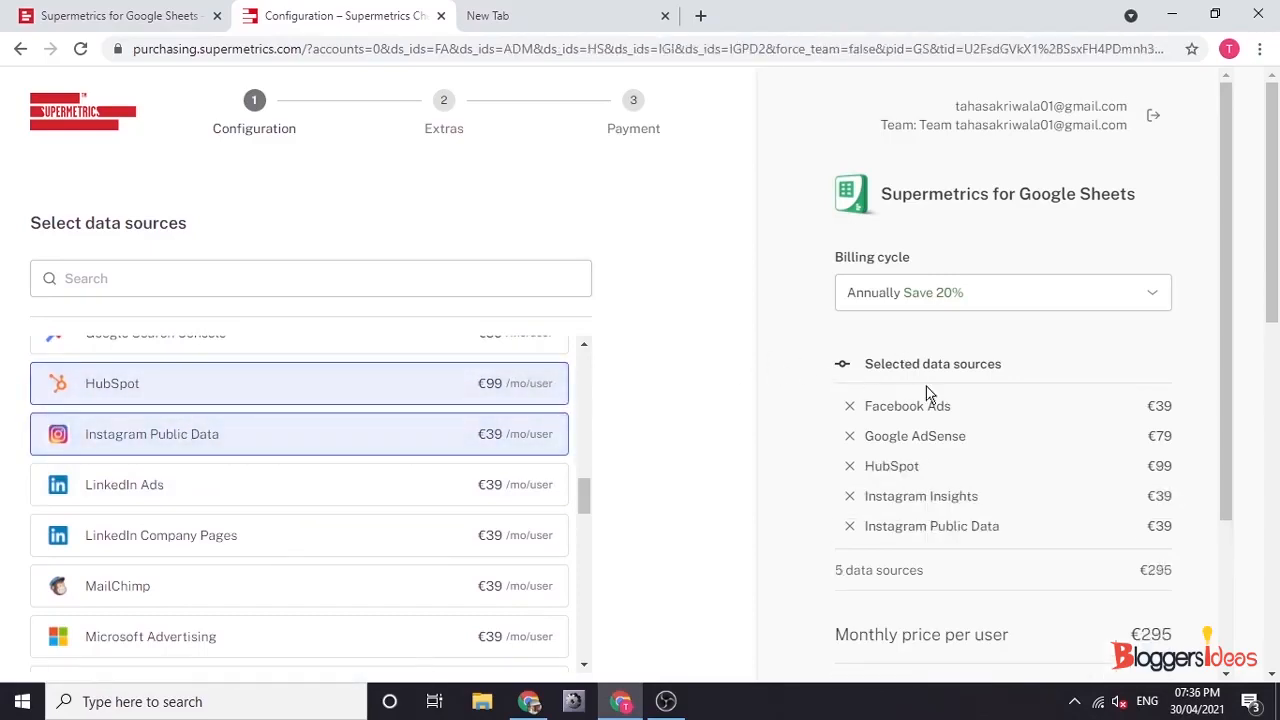
scroll(down, 3)
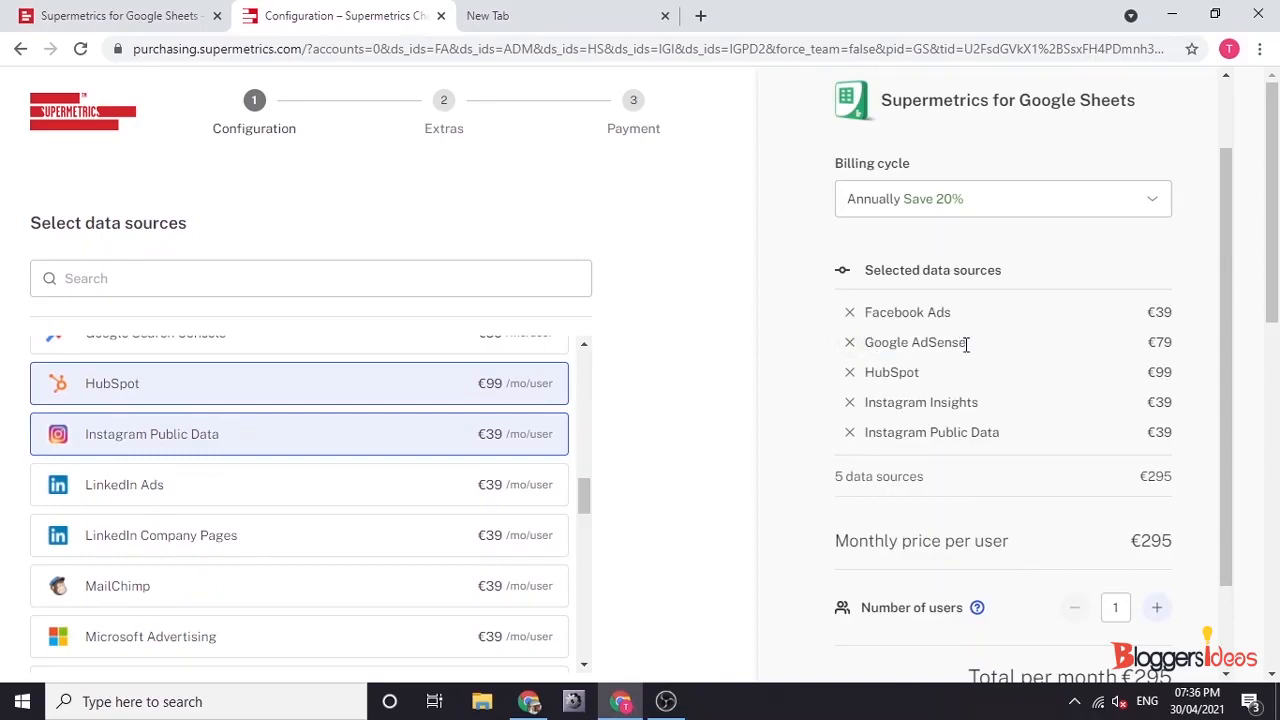
mouse_move(1193, 455)
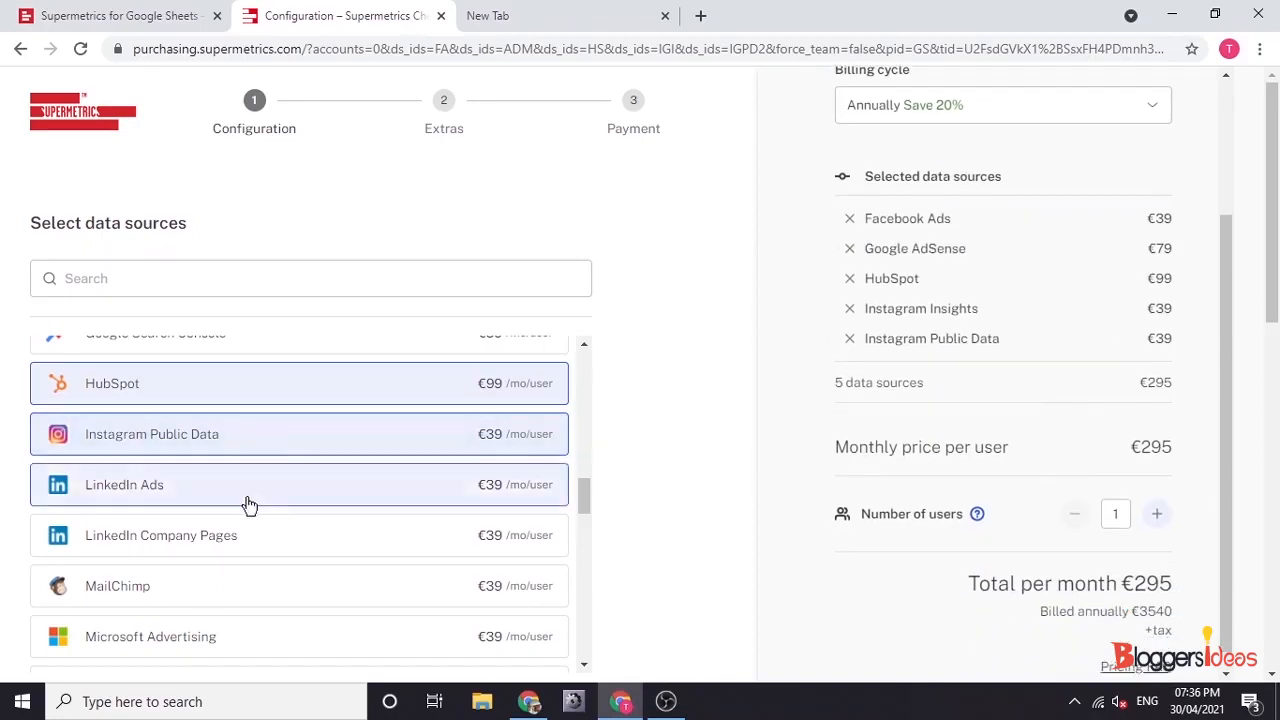
click(250, 484)
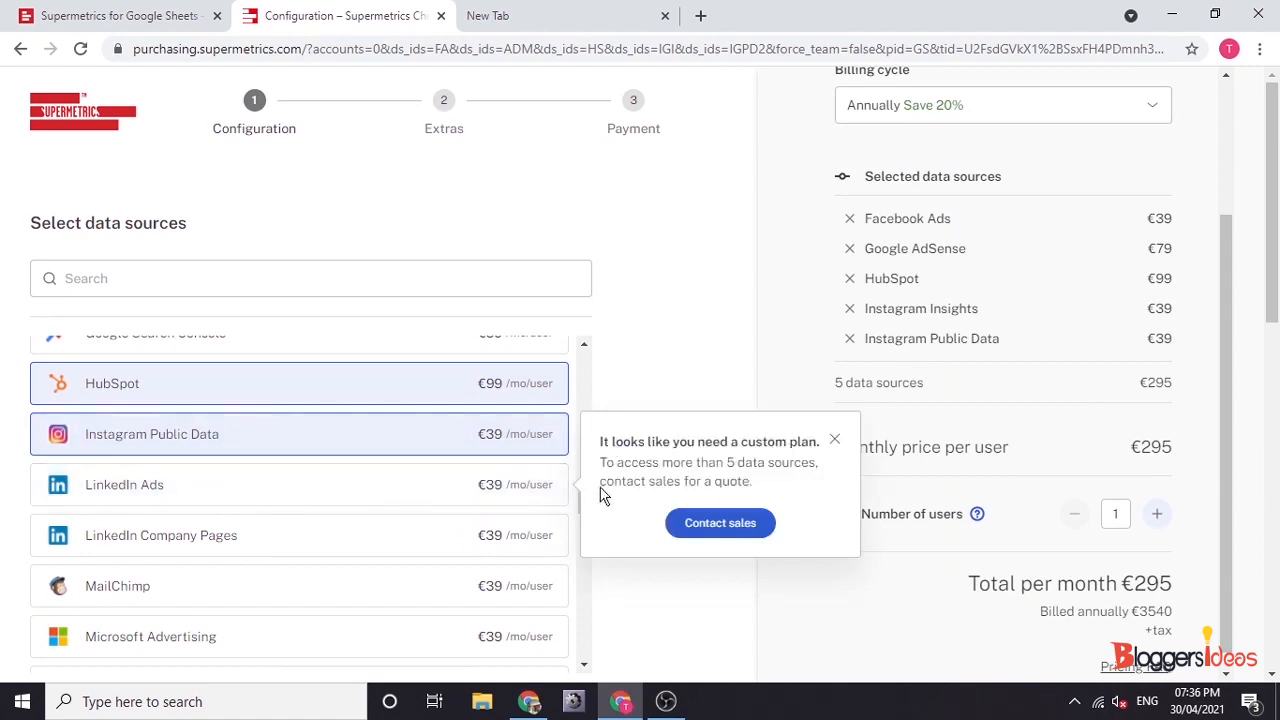
mouse_move(720, 523)
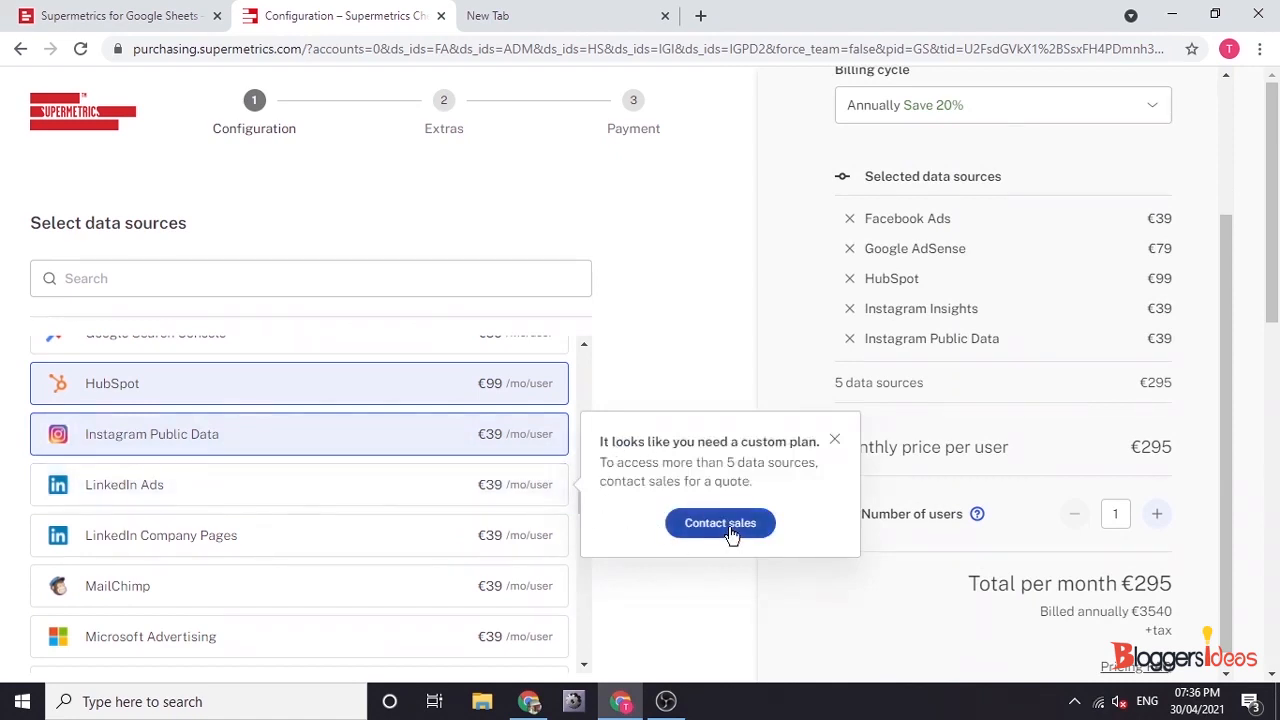
mouse_move(834, 439)
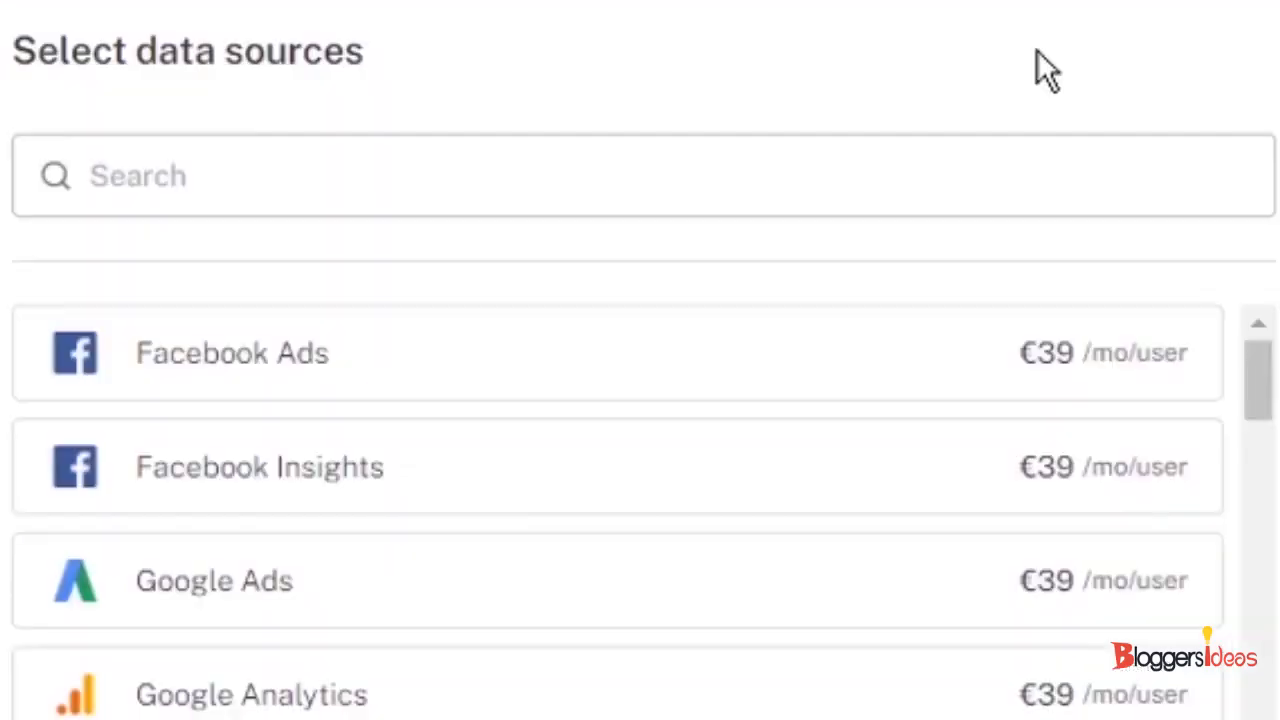
Select Facebook Ads and Google AdSense in the data source list
click(600, 580)
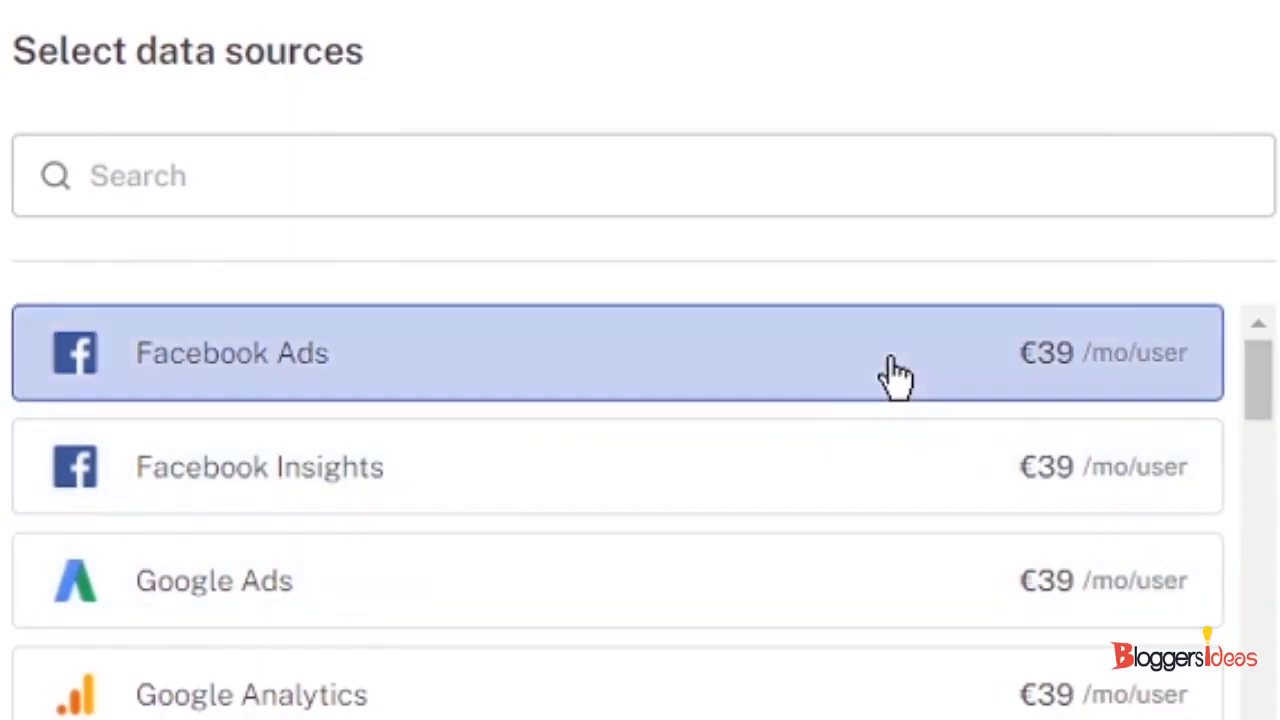
scroll(up, 3)
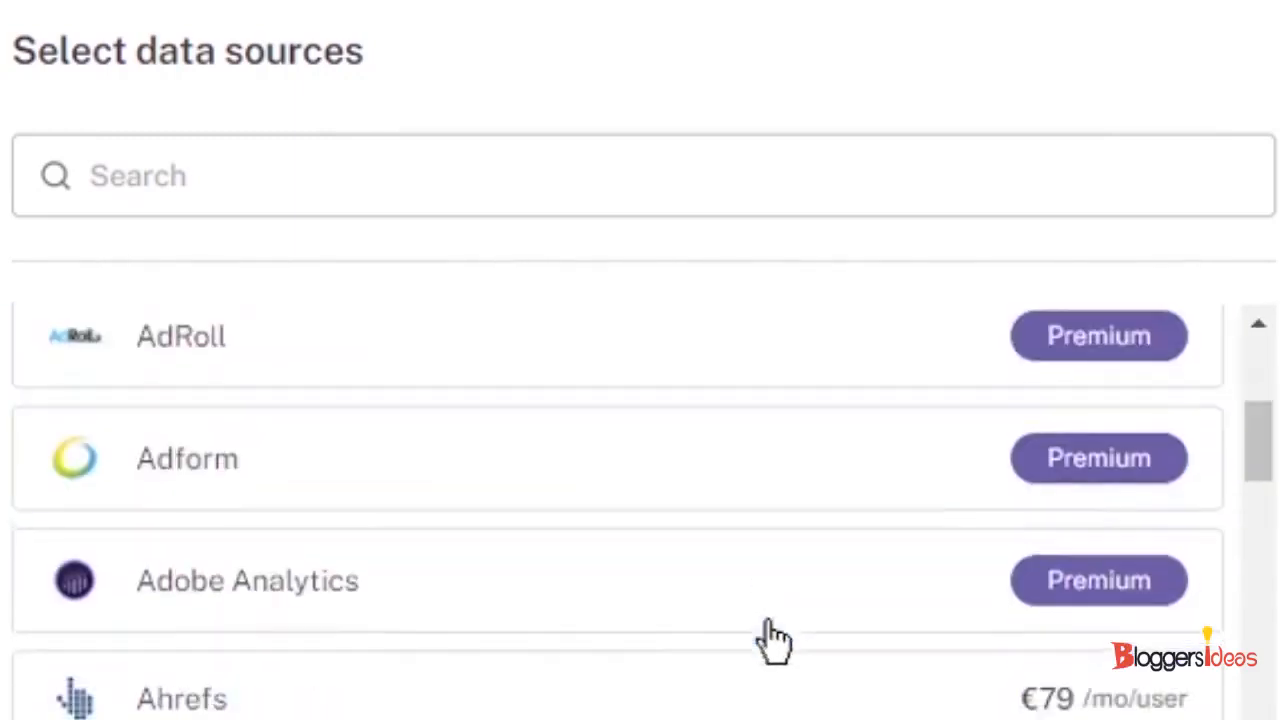
scroll(down, 3)
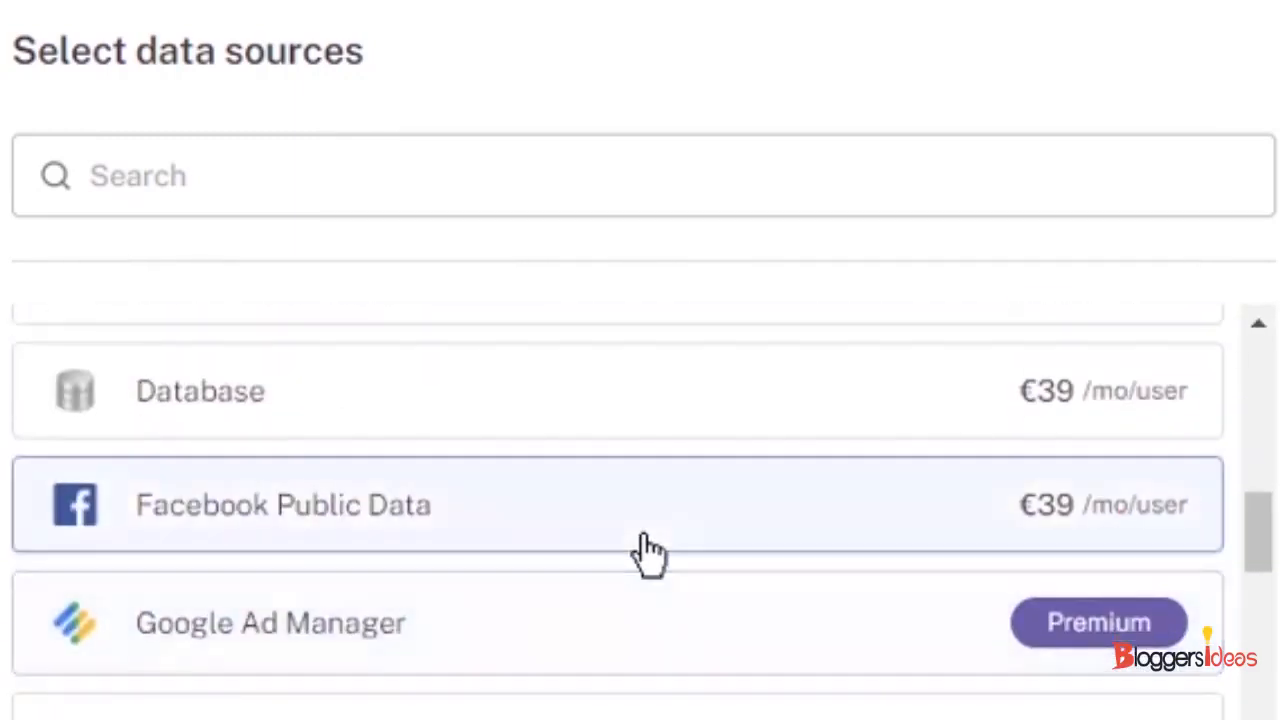
scroll(down, 3)
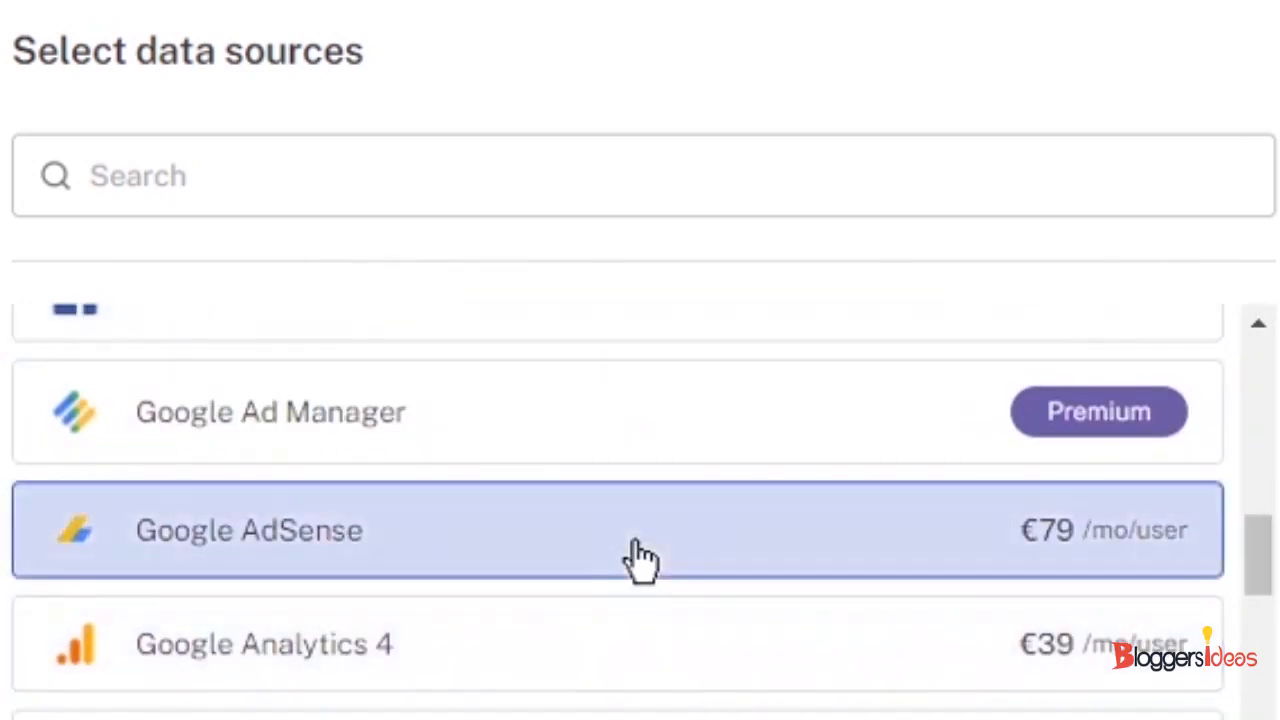
scroll(down, 3)
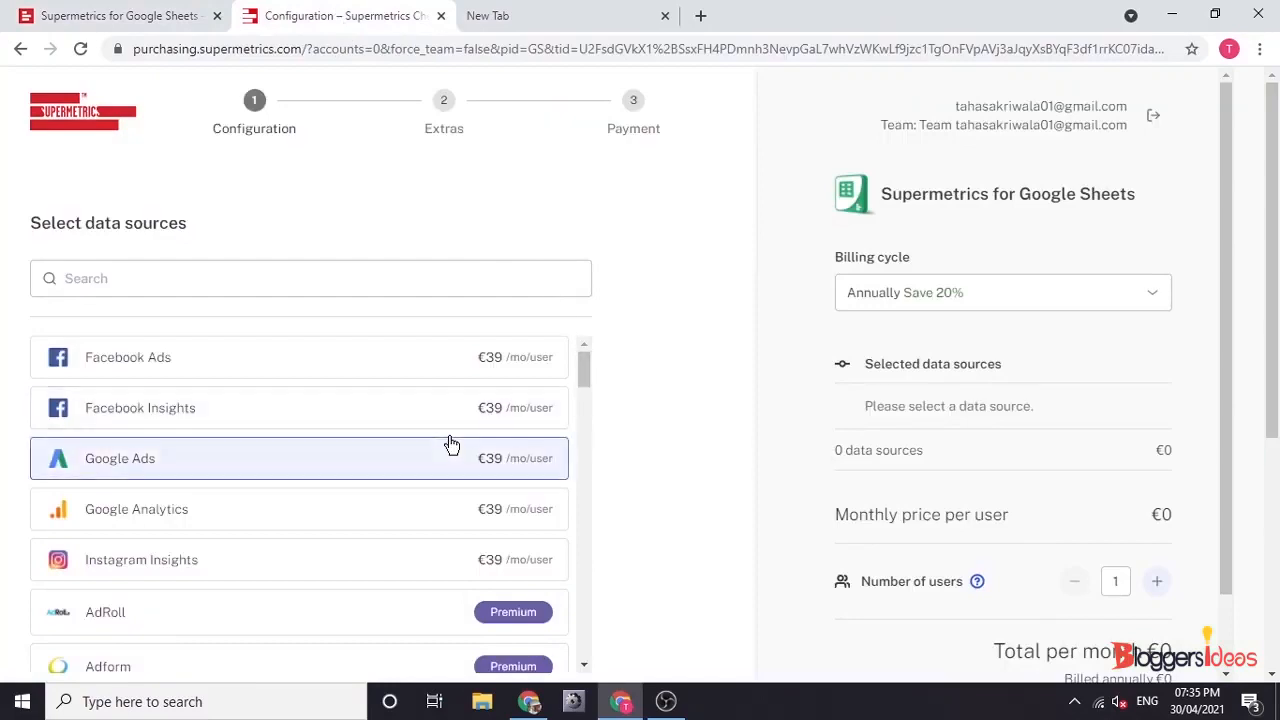
mouse_move(595, 415)
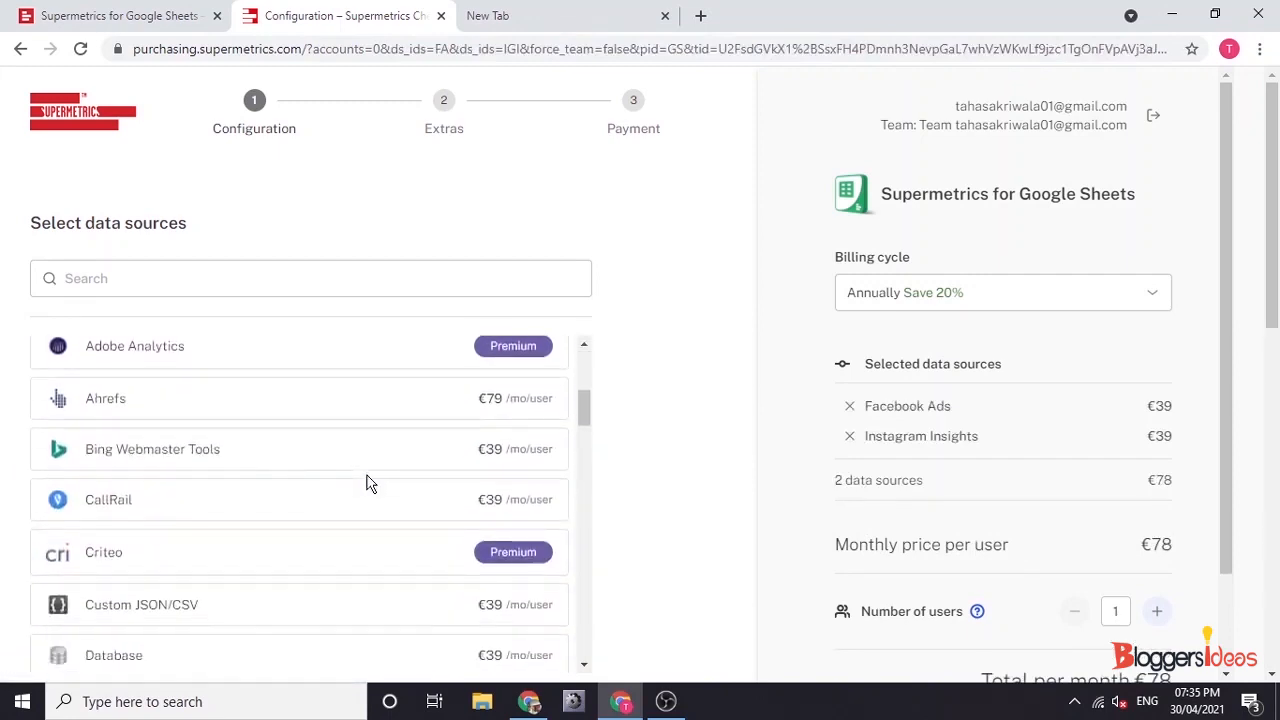
scroll(down, 3)
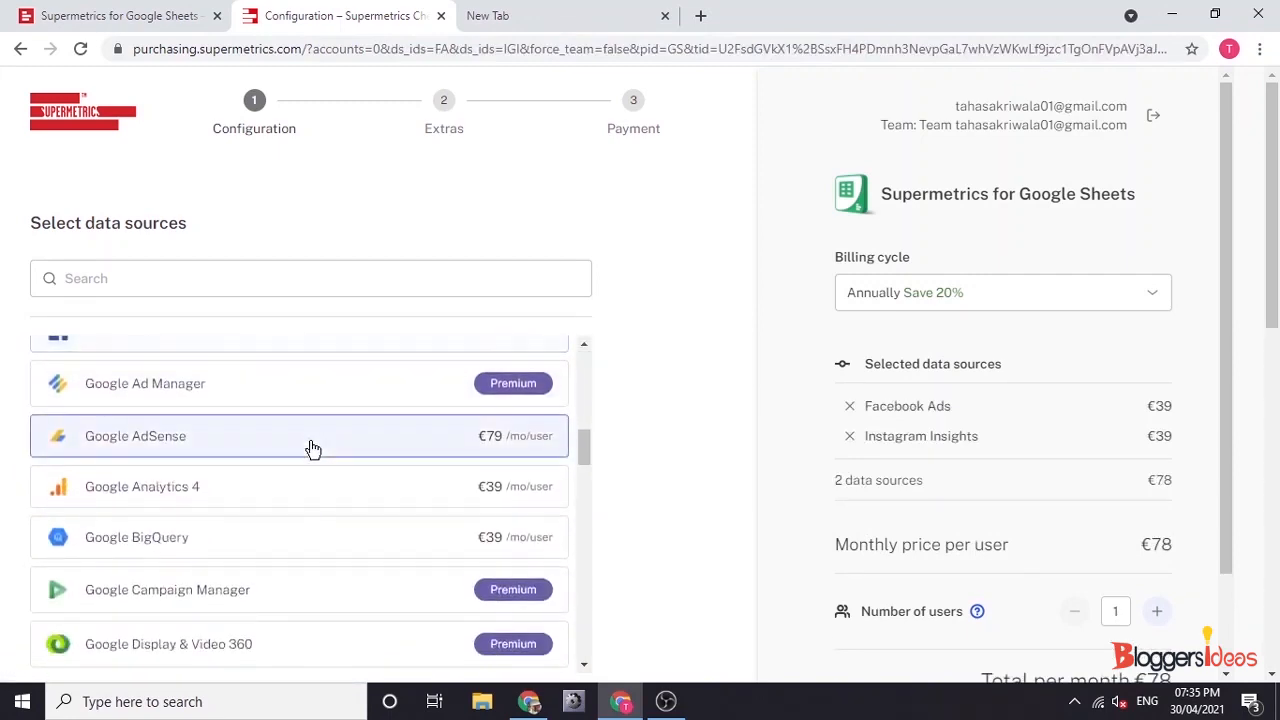
click(314, 435)
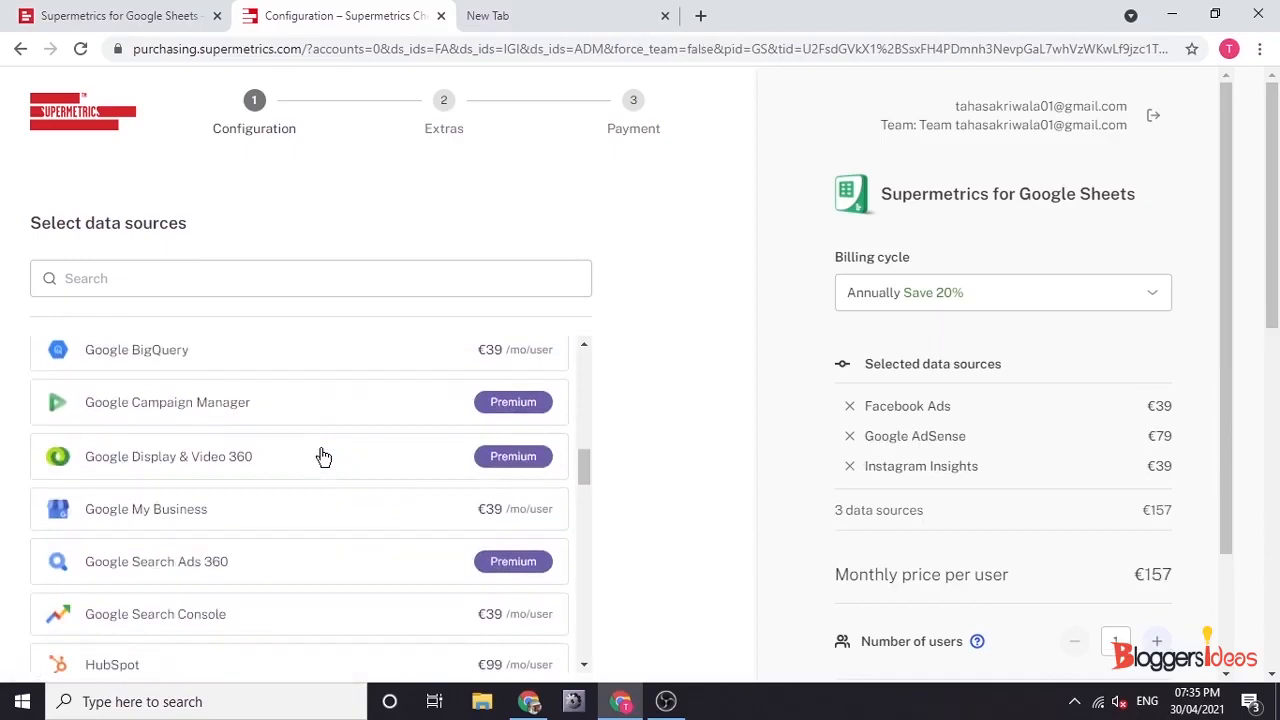
scroll(down, 3)
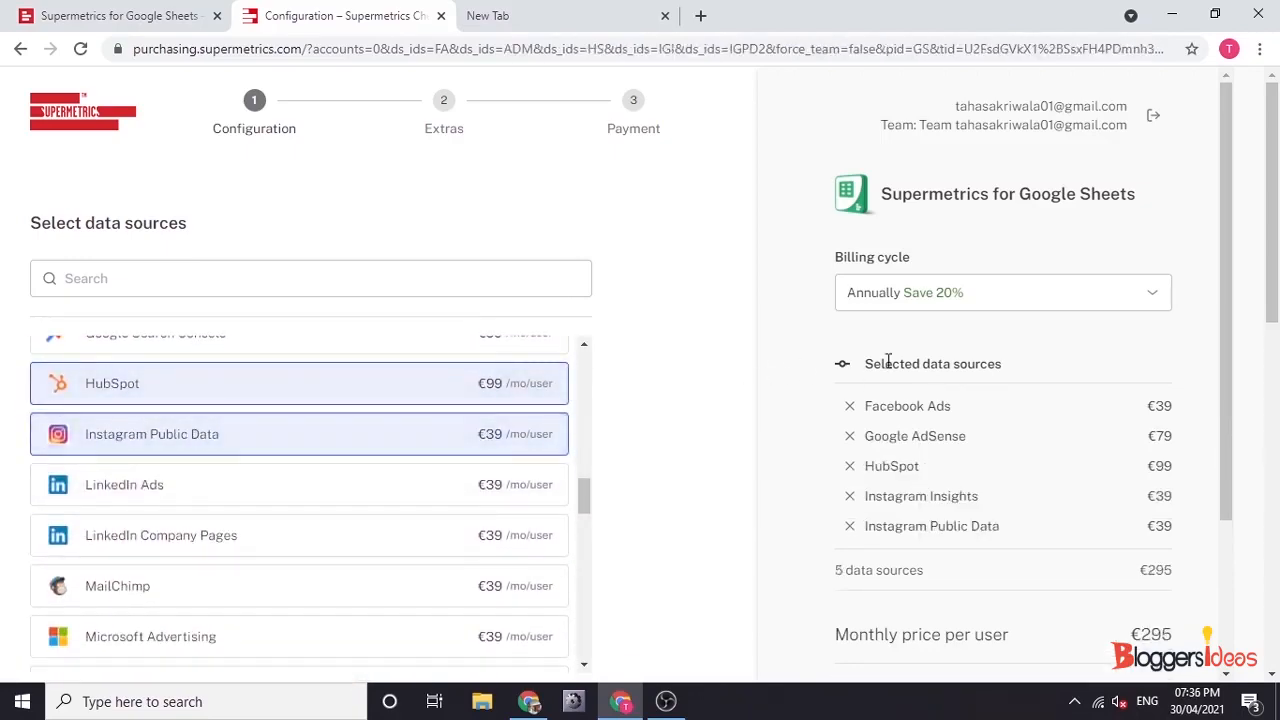
scroll(down, 3)
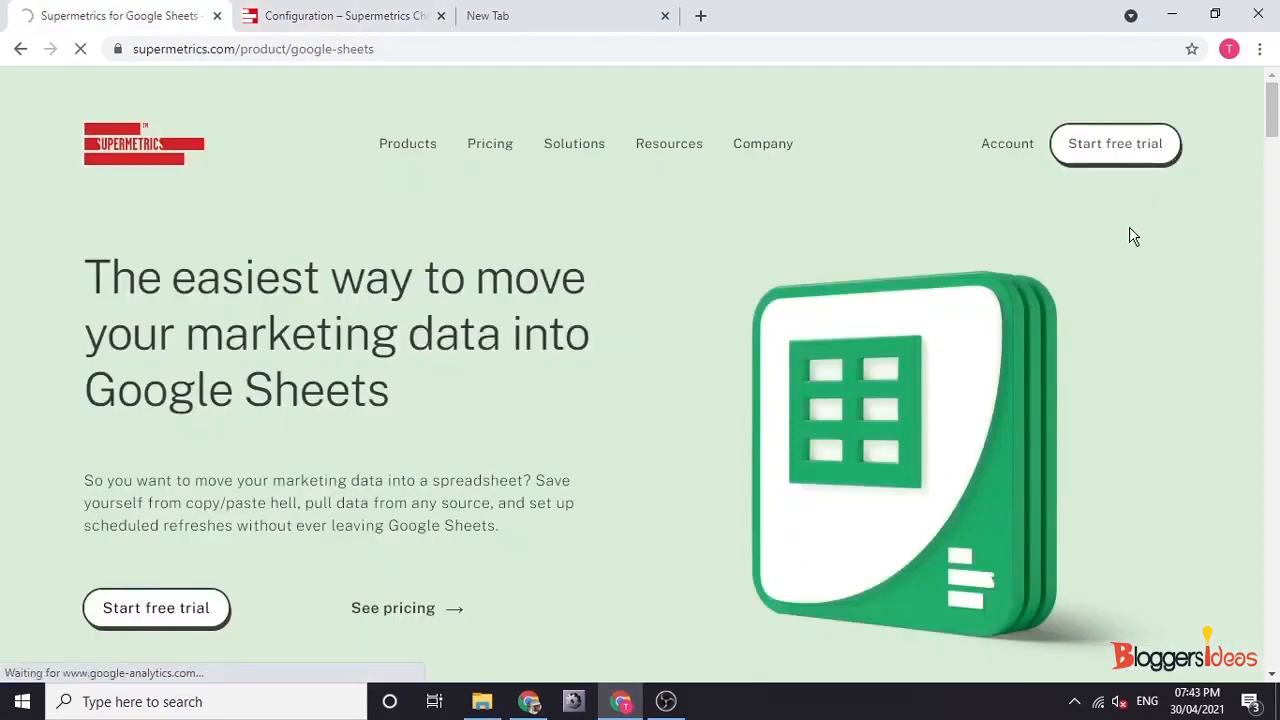
Start the free trial from the Supermetrics for Google Sheets page
click(156, 607)
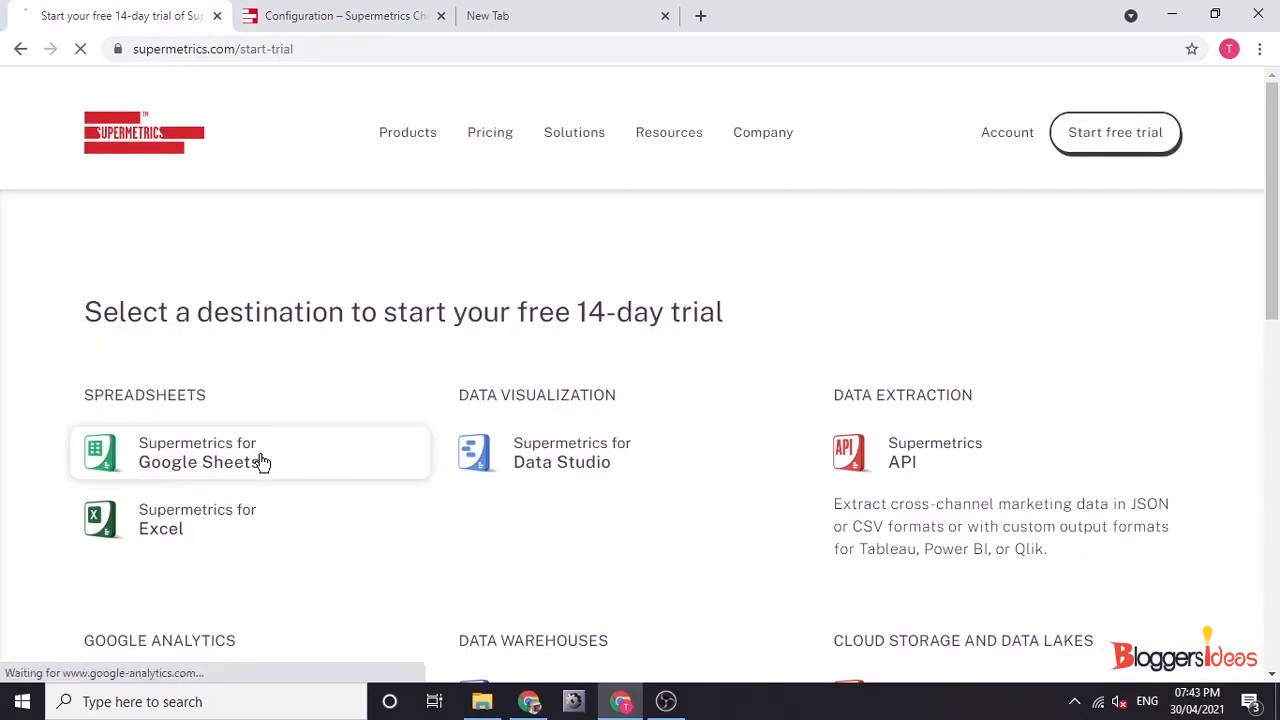
mouse_move(437, 402)
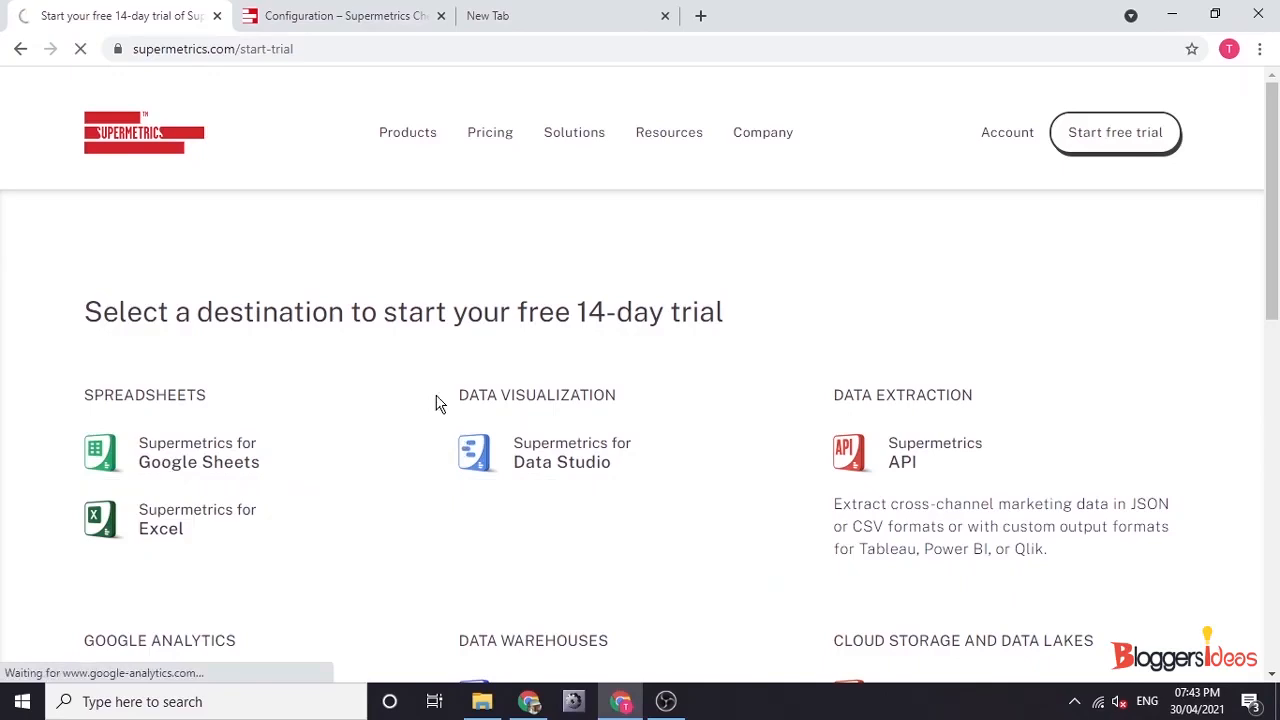
Choose Google Sheets, install the Supermetrics add-on, and pick a Google account
click(198, 452)
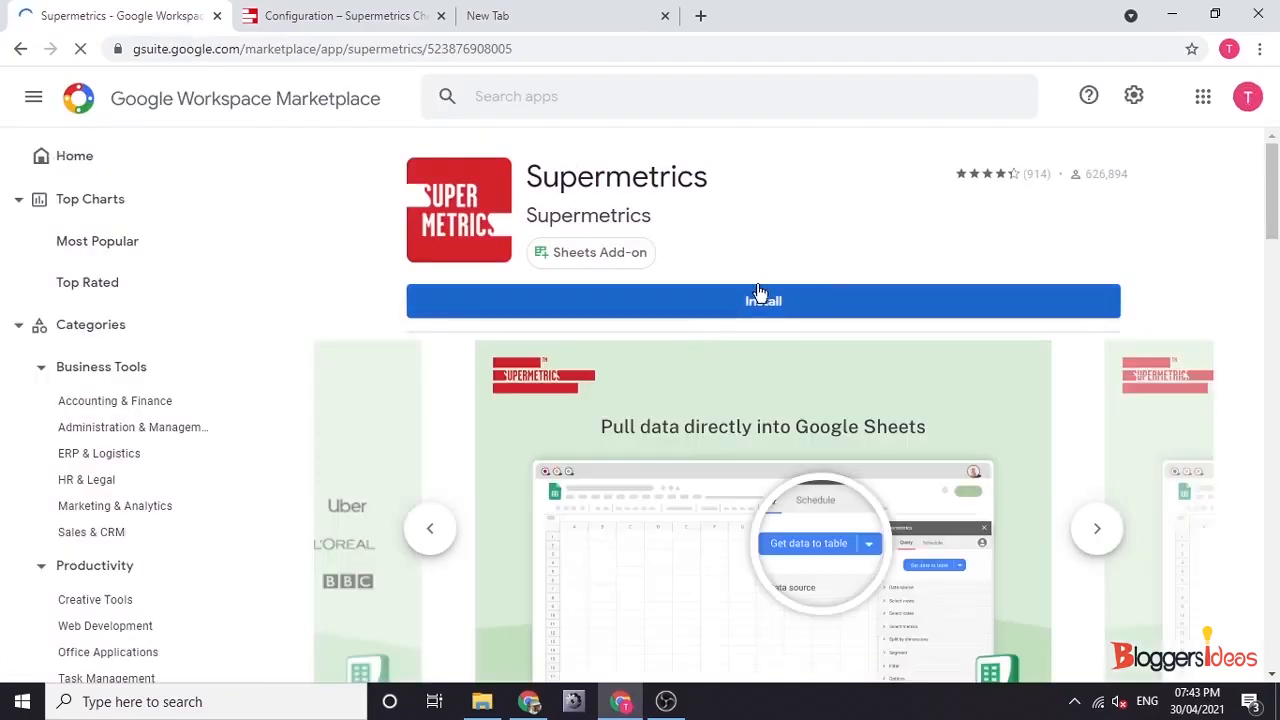
click(762, 300)
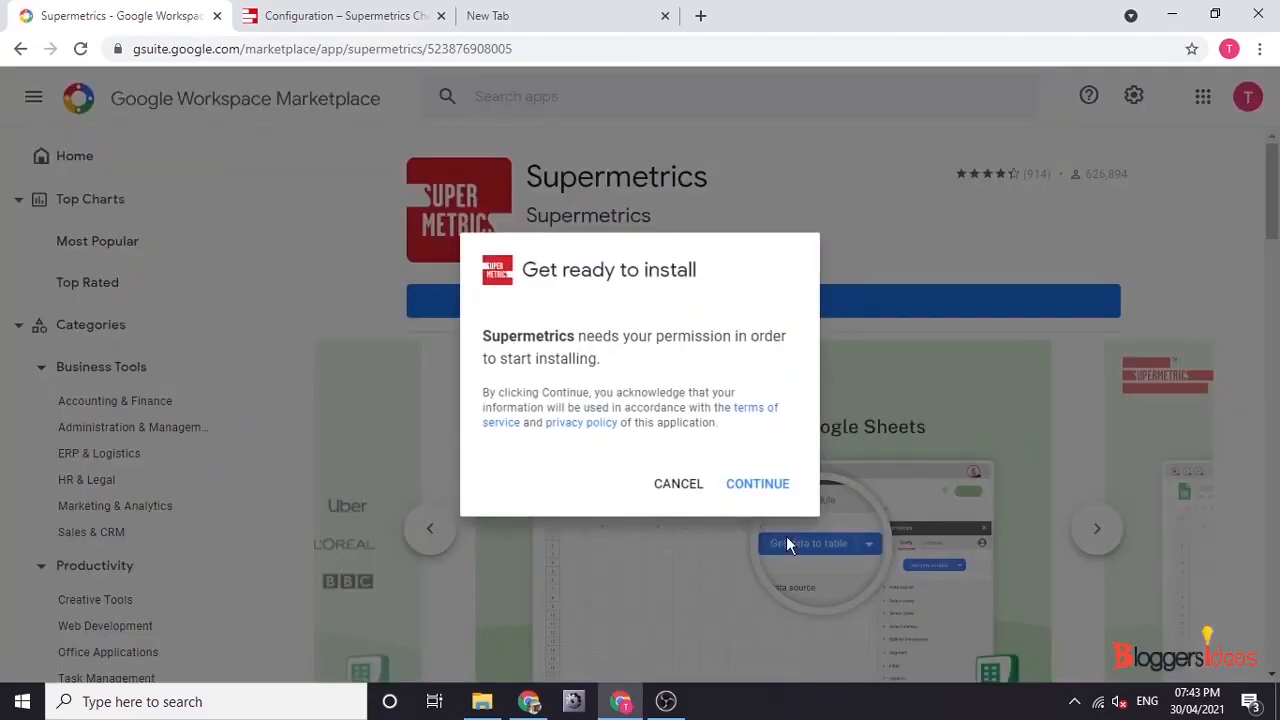
click(757, 483)
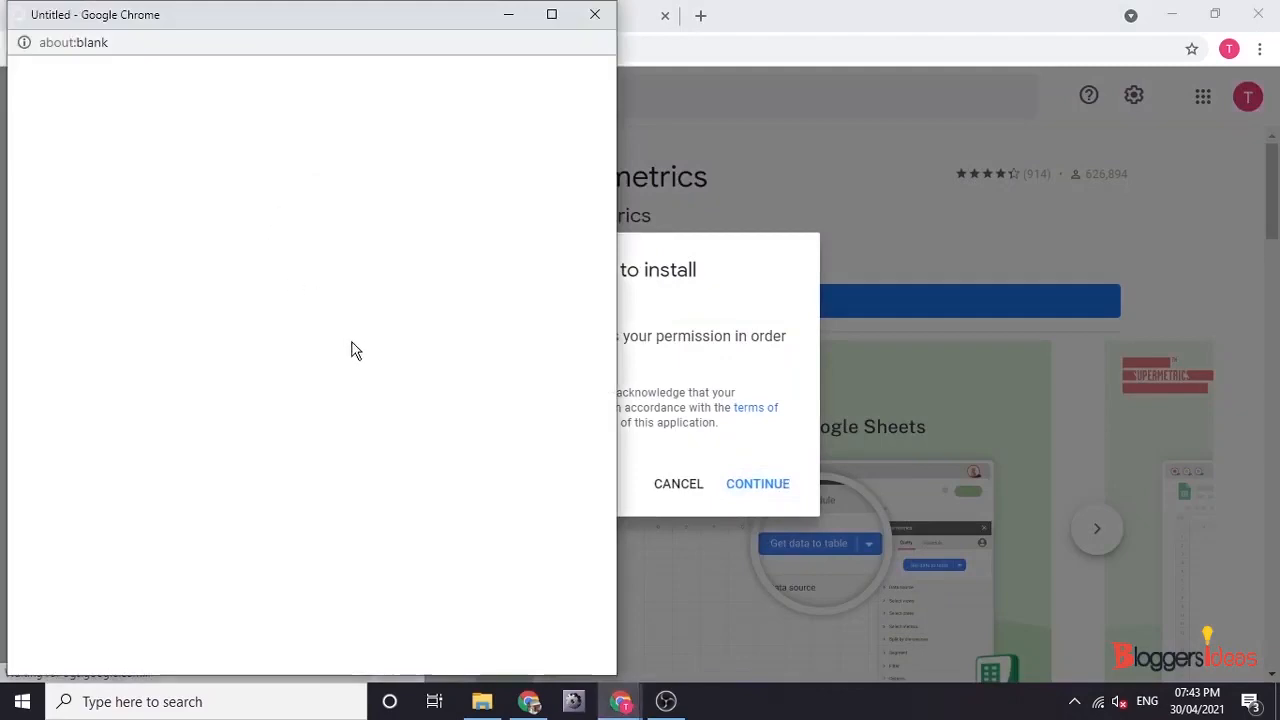
click(757, 483)
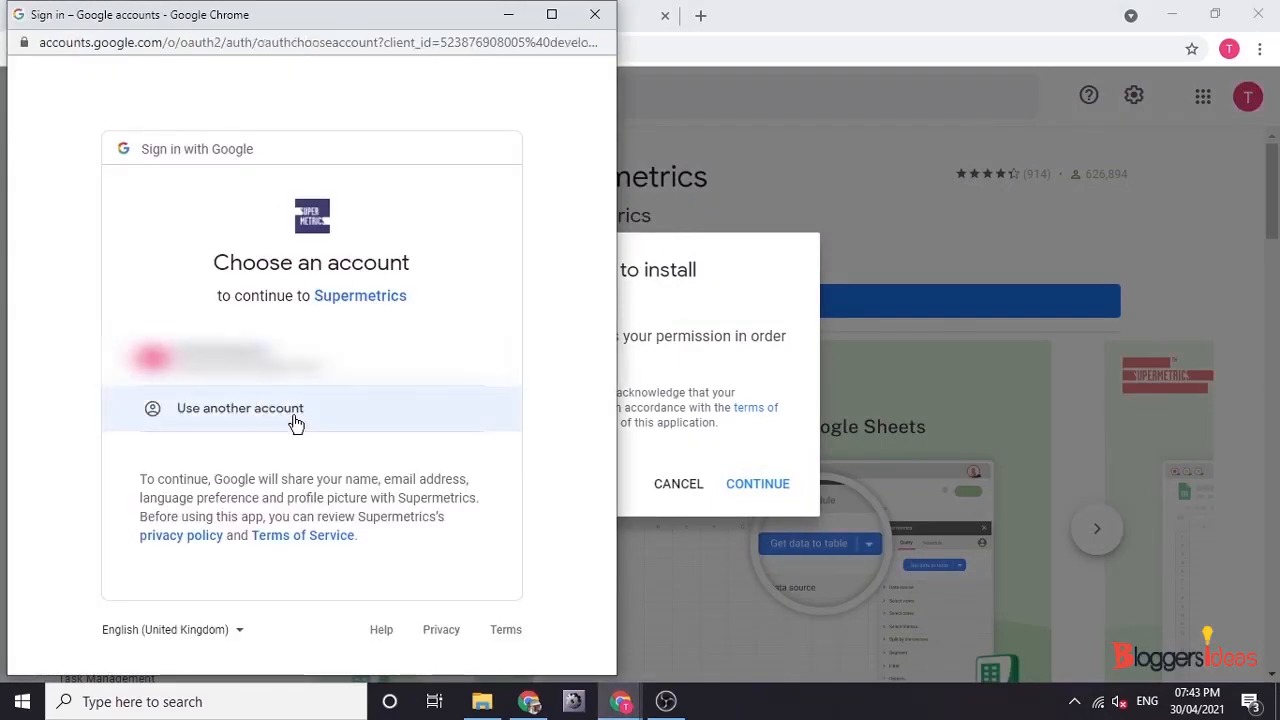
click(239, 408)
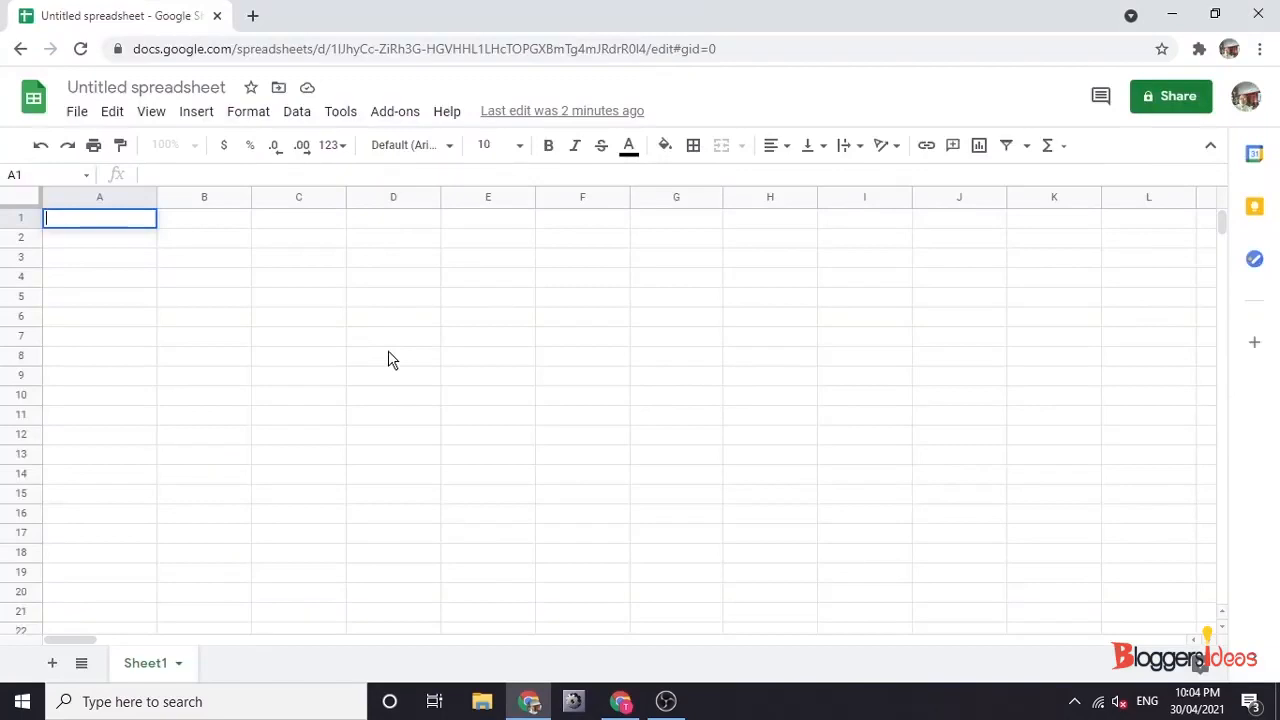
mouse_move(394, 111)
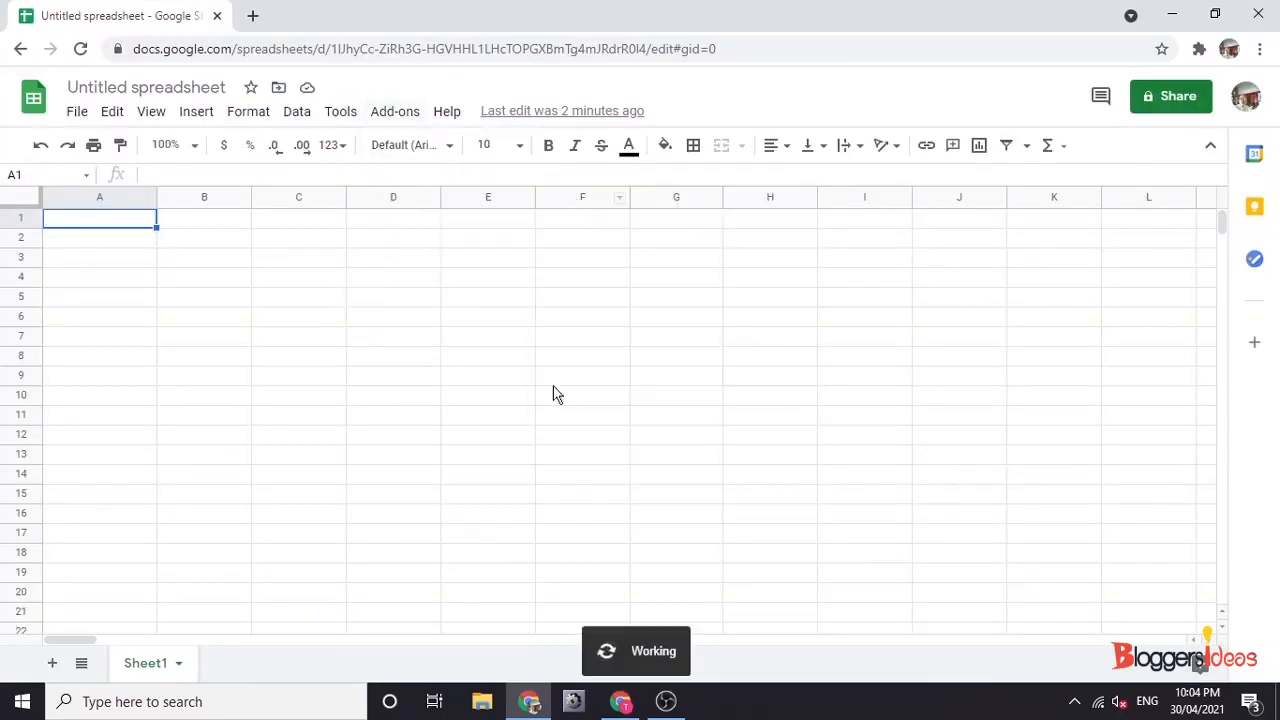
mouse_move(745, 456)
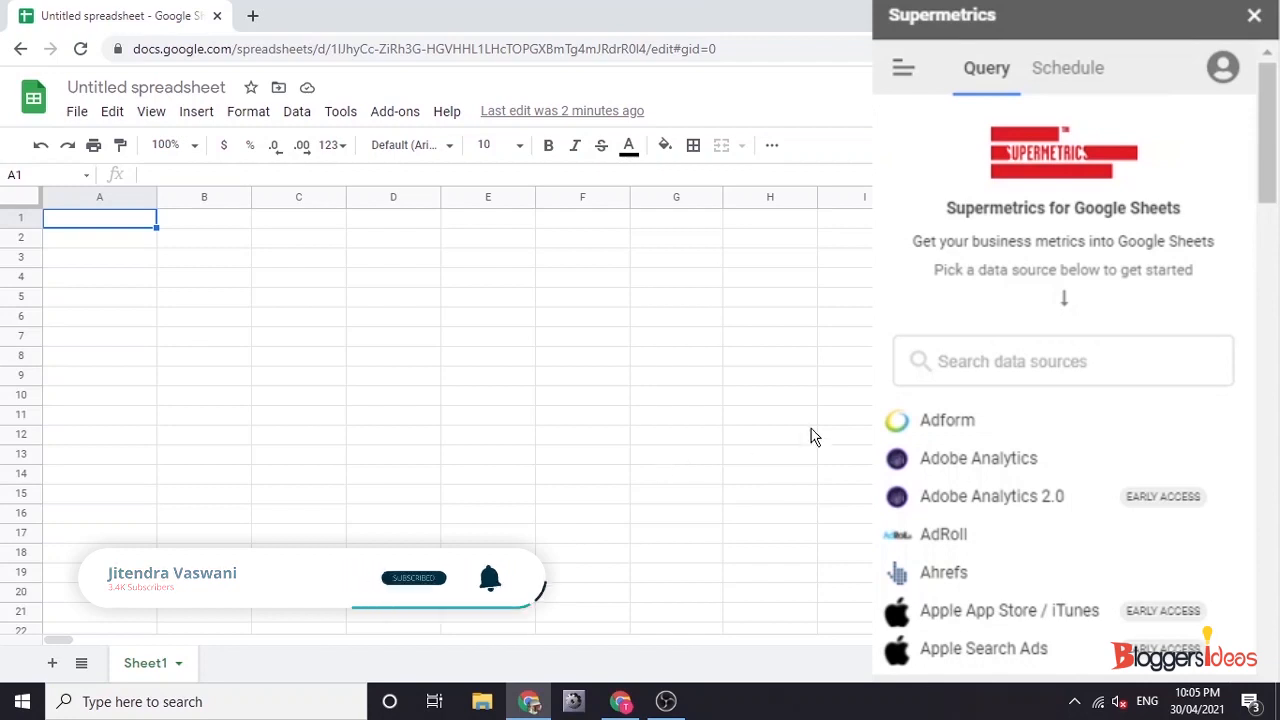
Scroll the sidebar's source list and choose Facebook Ads
scroll(down, 3)
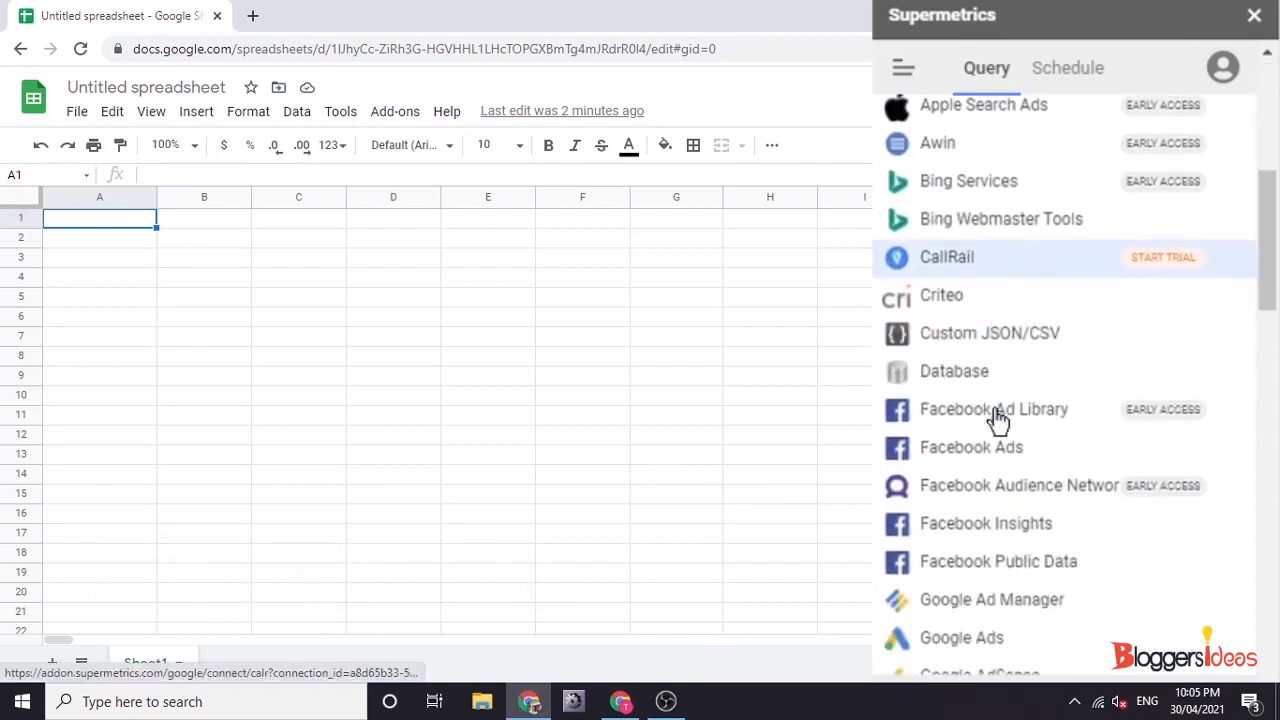
scroll(down, 3)
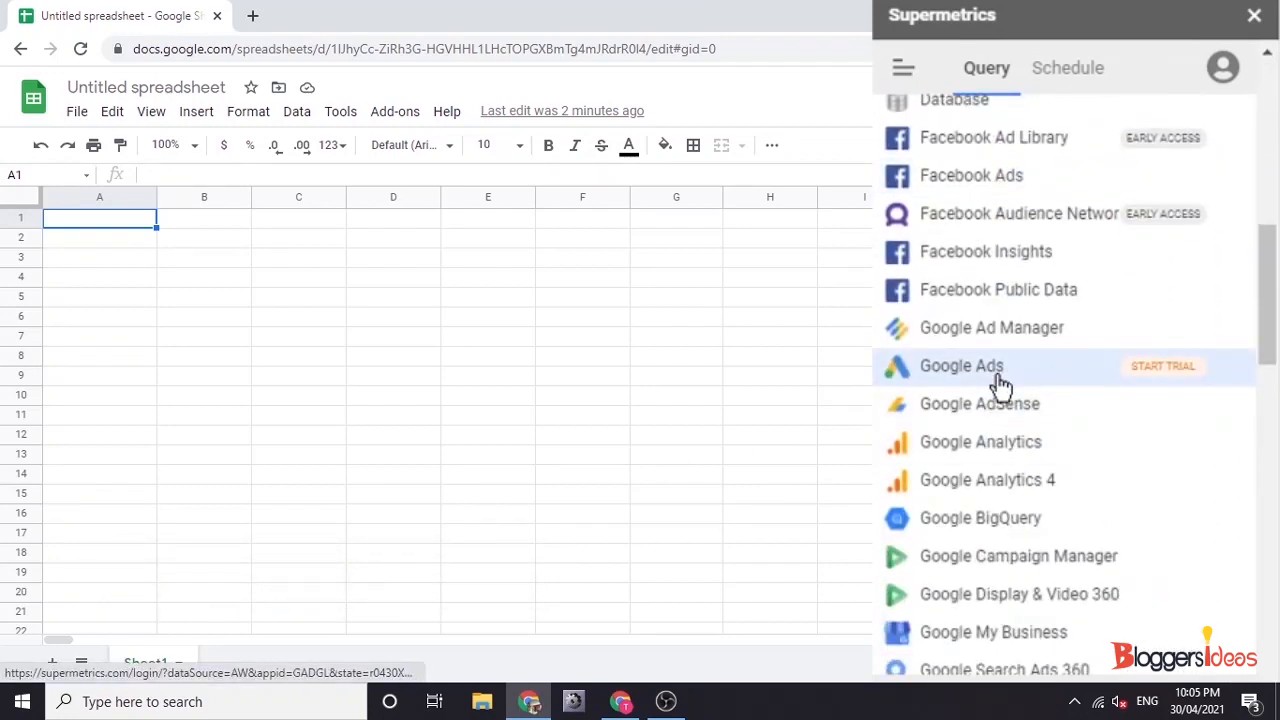
scroll(down, 3)
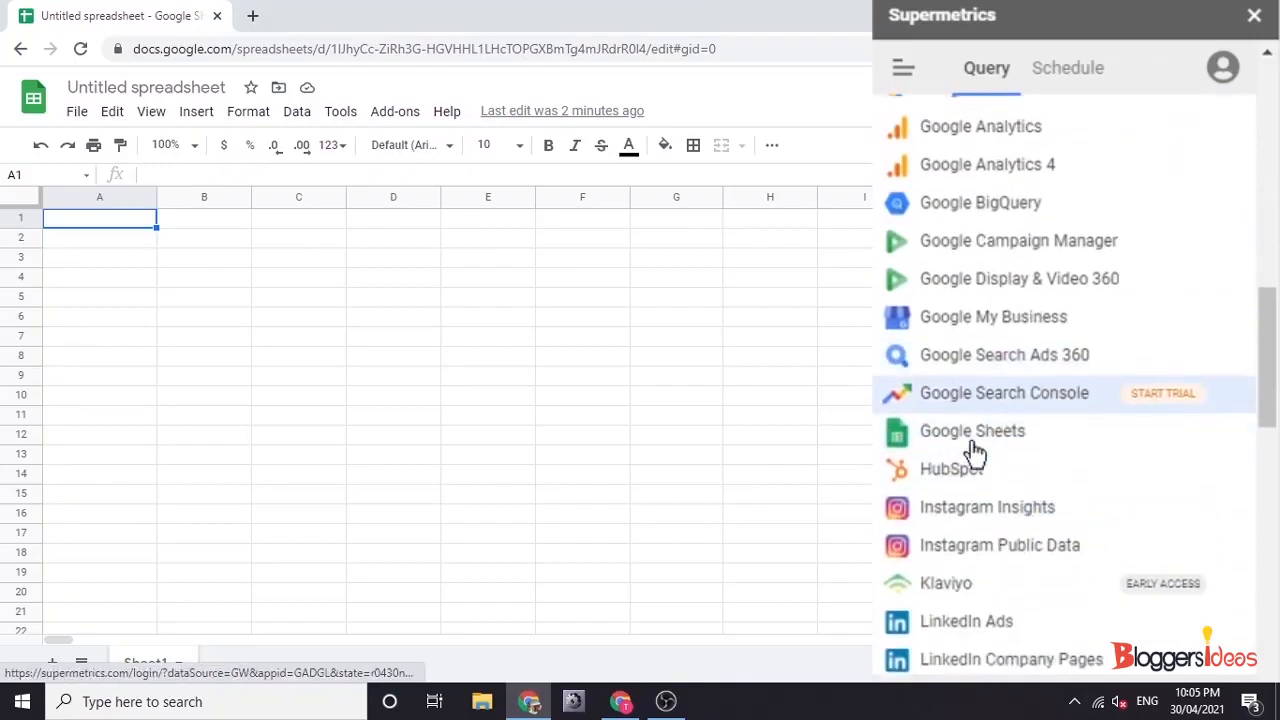
scroll(down, 3)
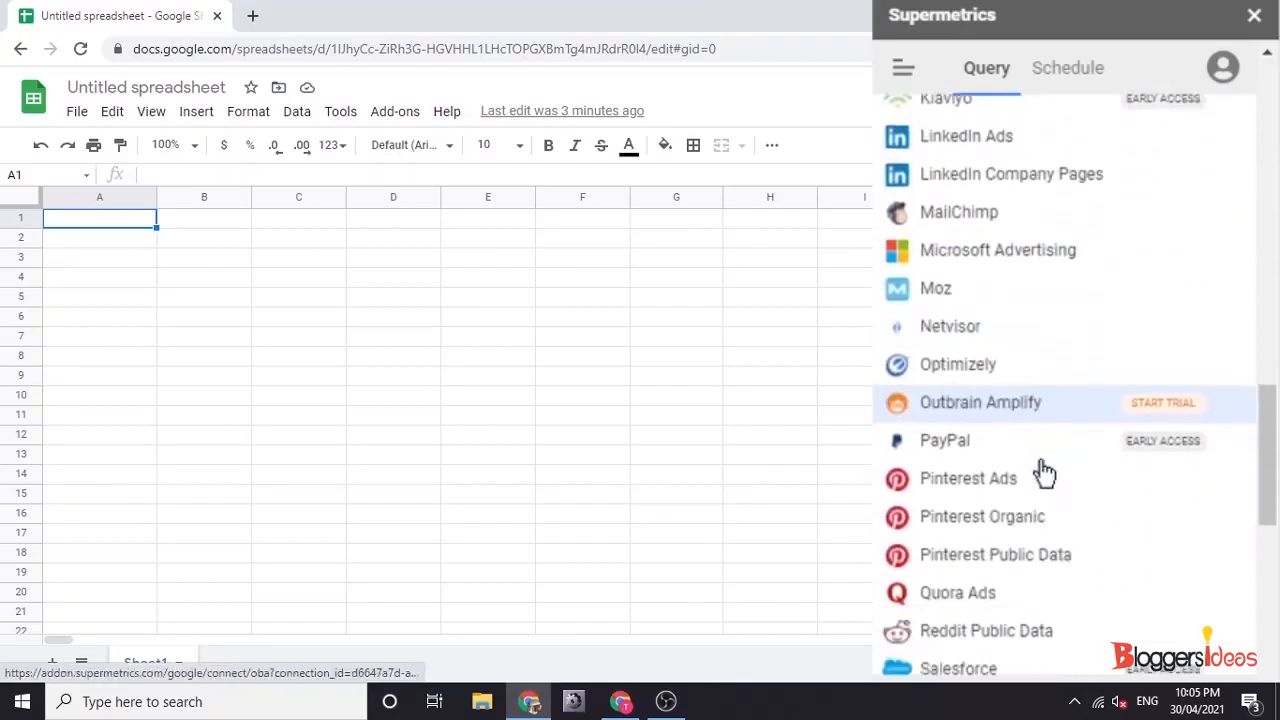
scroll(down, 3)
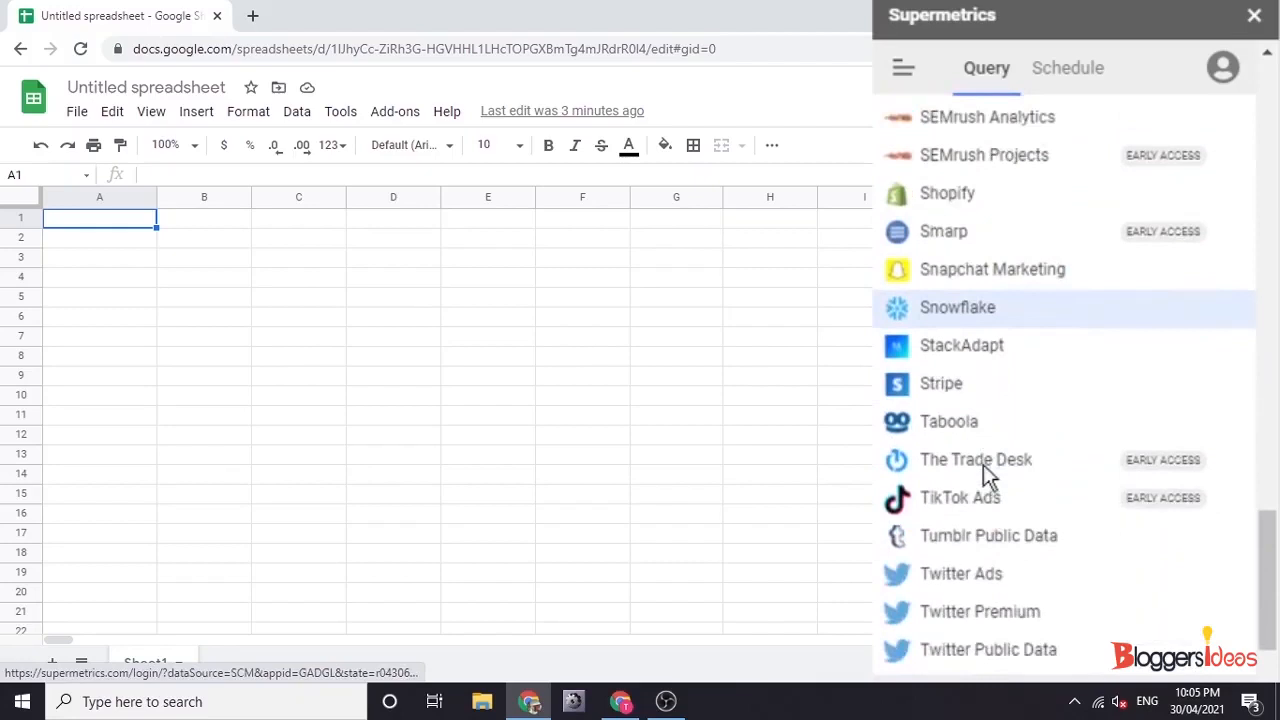
scroll(down, 3)
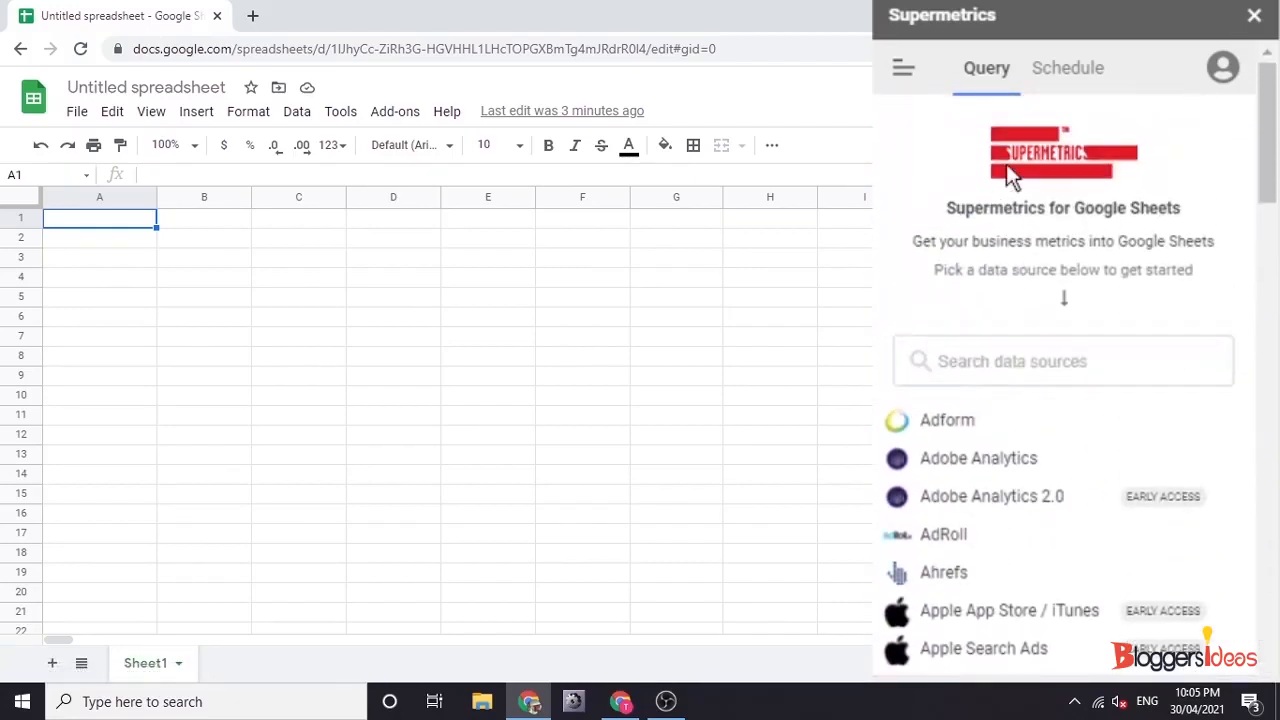
mouse_move(947, 420)
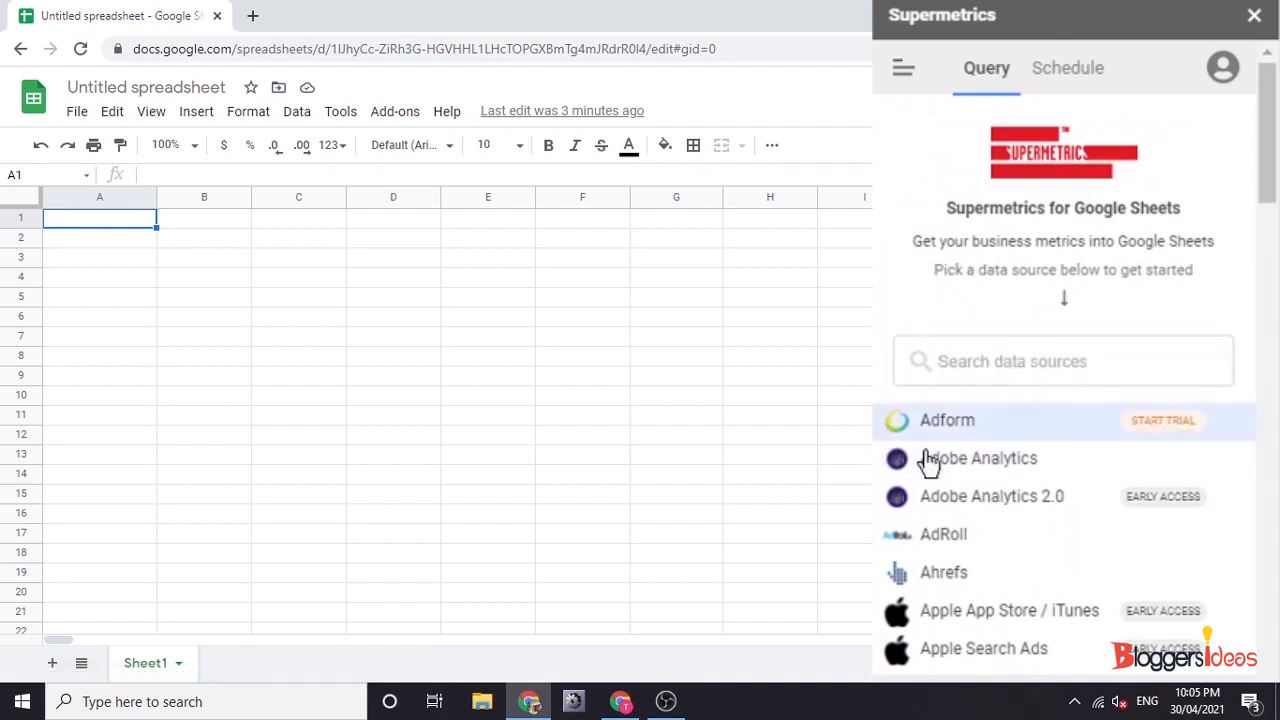
scroll(down, 3)
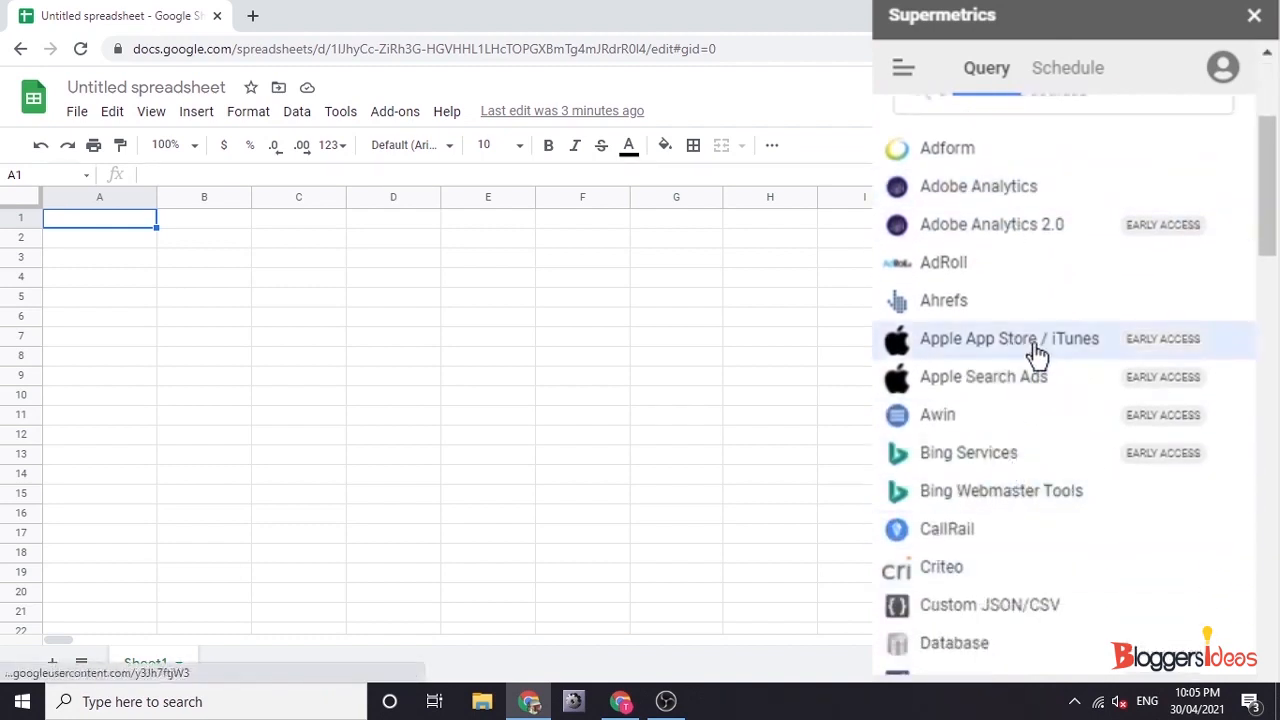
mouse_move(738, 408)
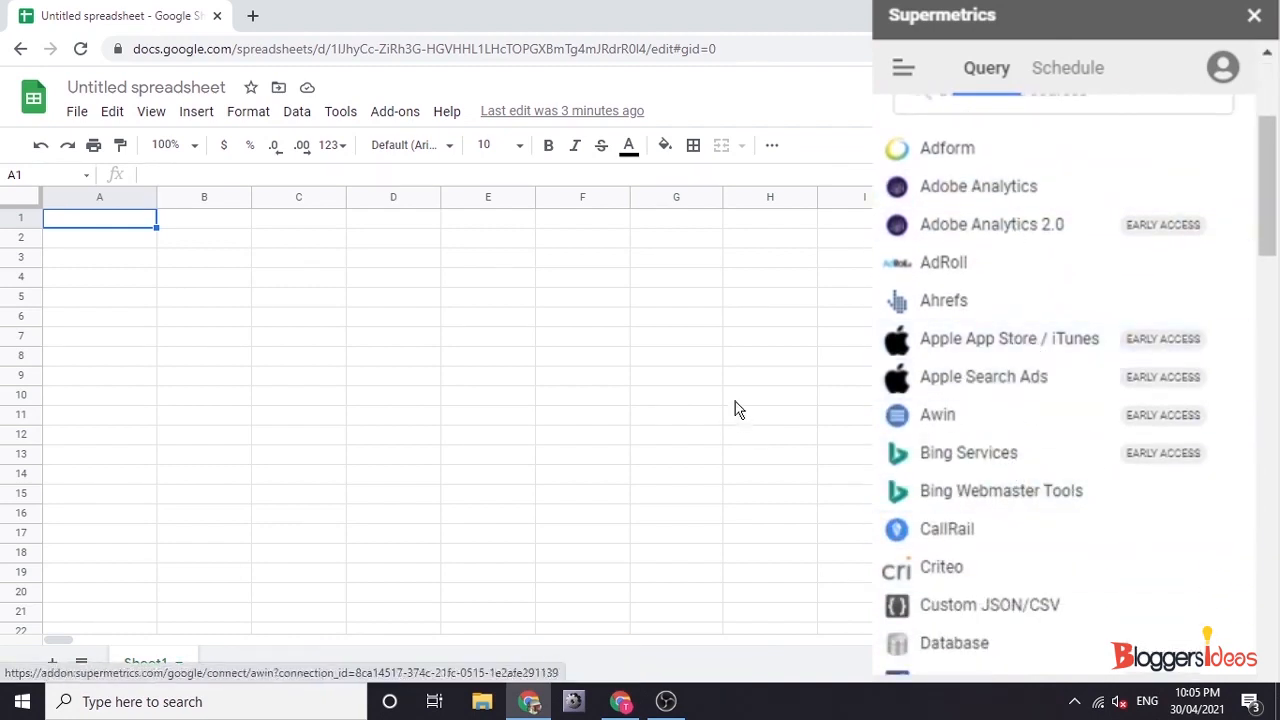
mouse_move(770, 425)
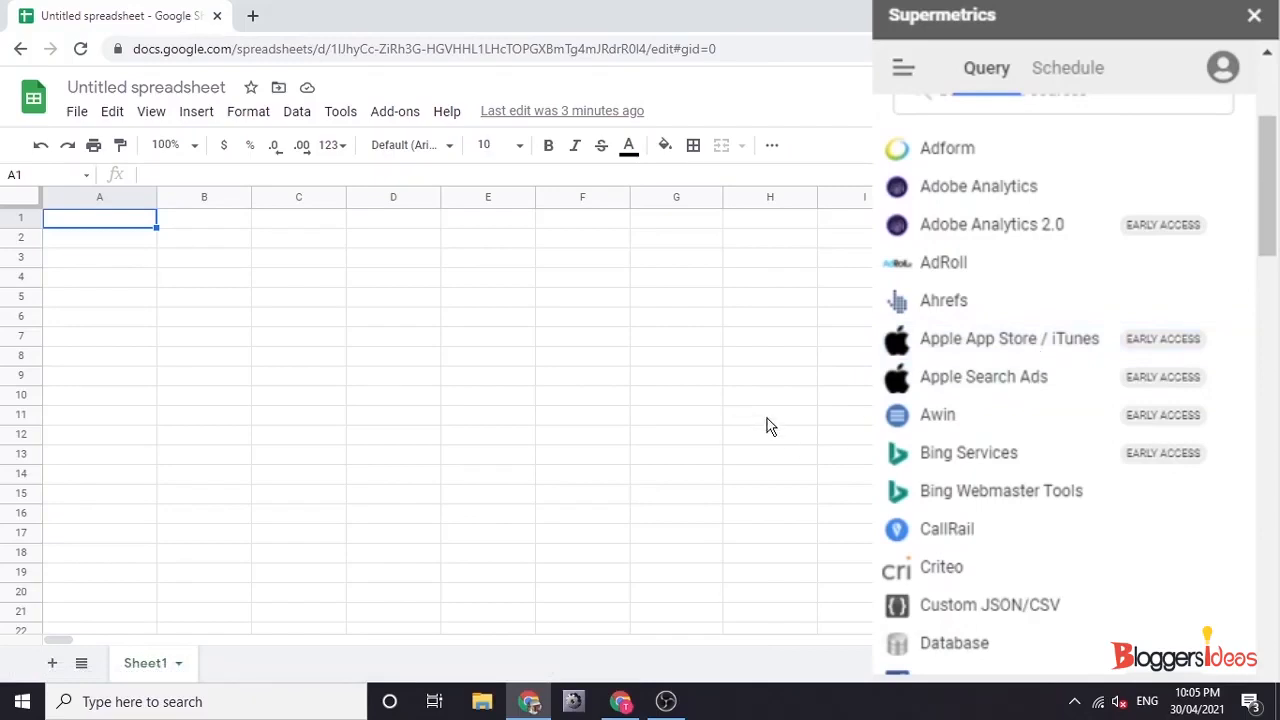
scroll(down, 3)
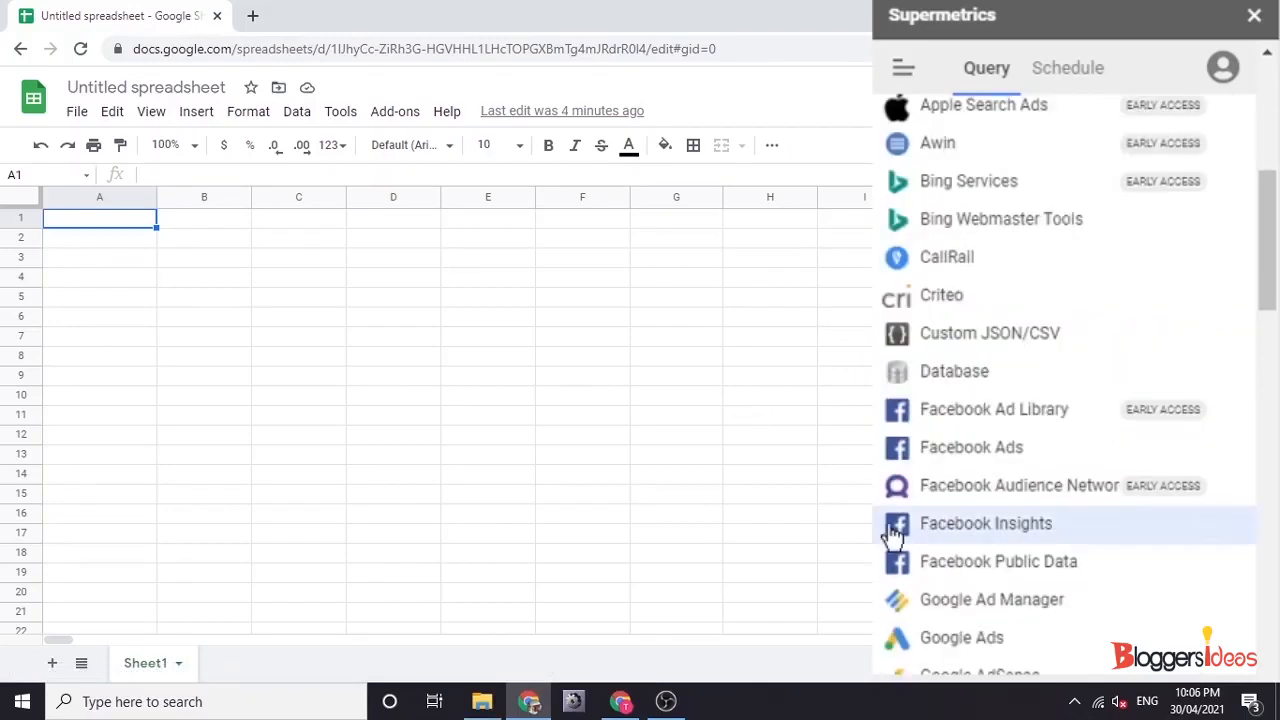
click(985, 523)
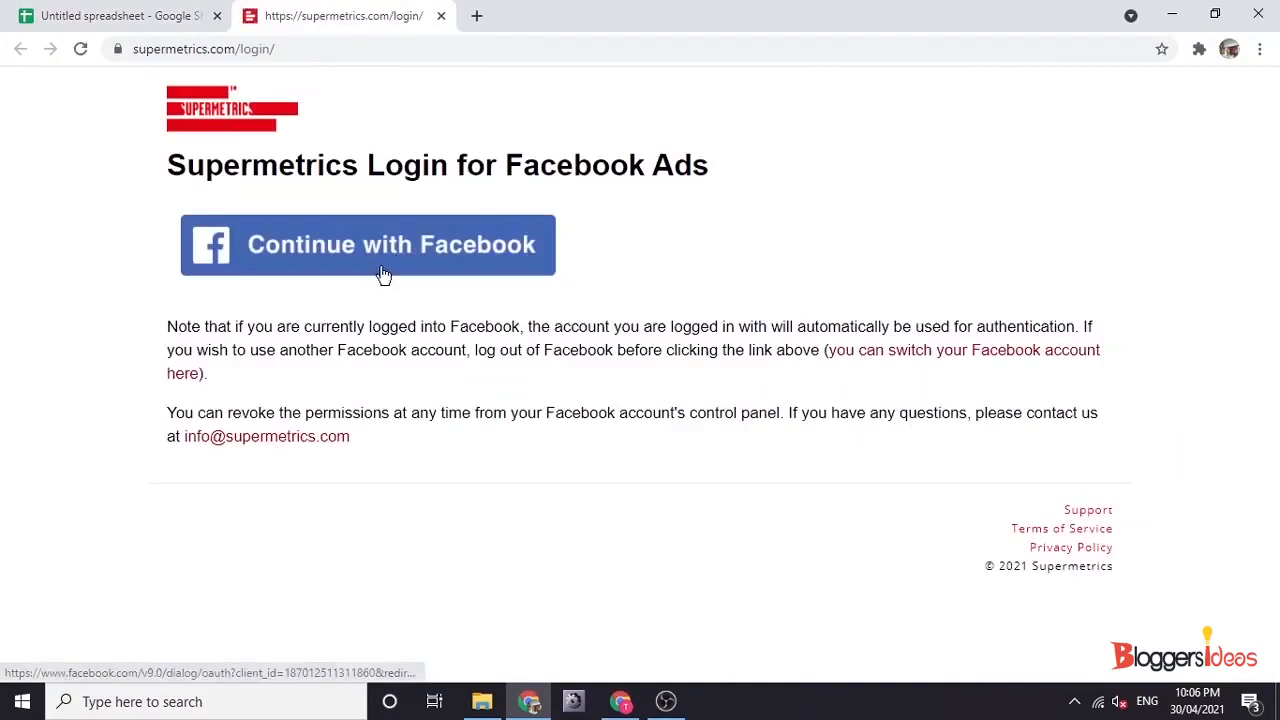
Connect the Facebook account with the previous linking settings and close the Login Complete tab
click(367, 244)
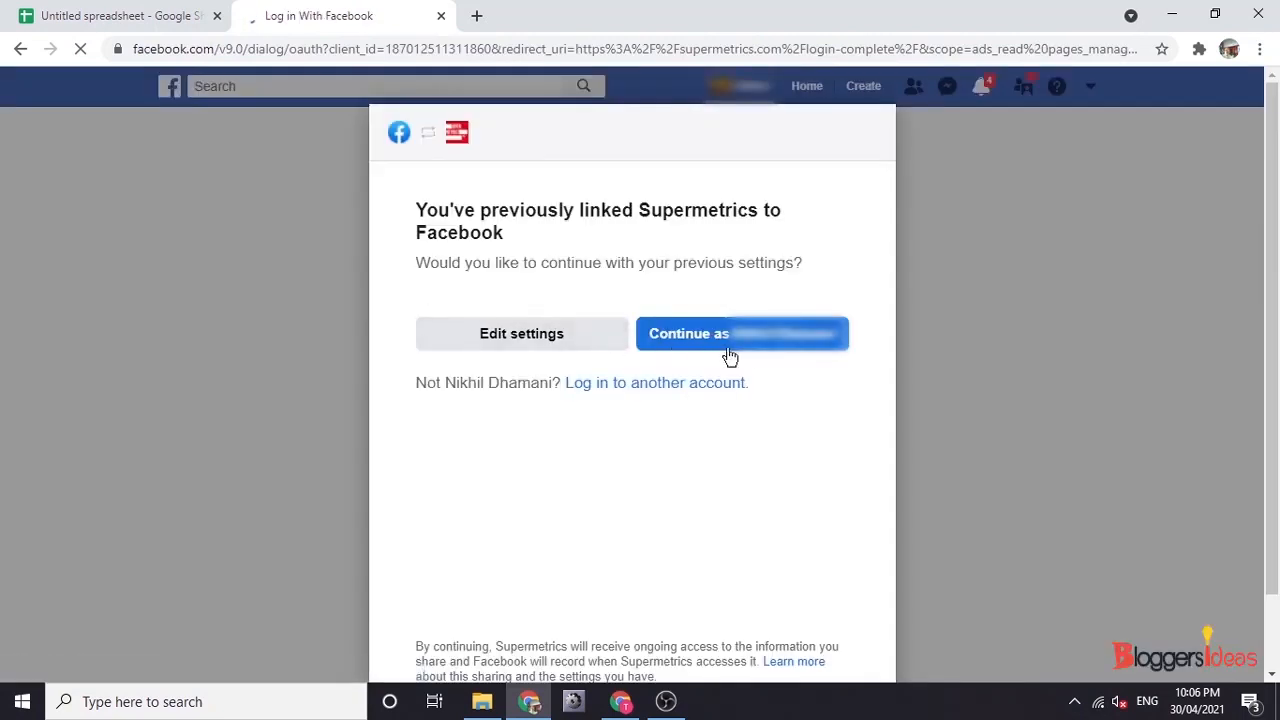
click(742, 333)
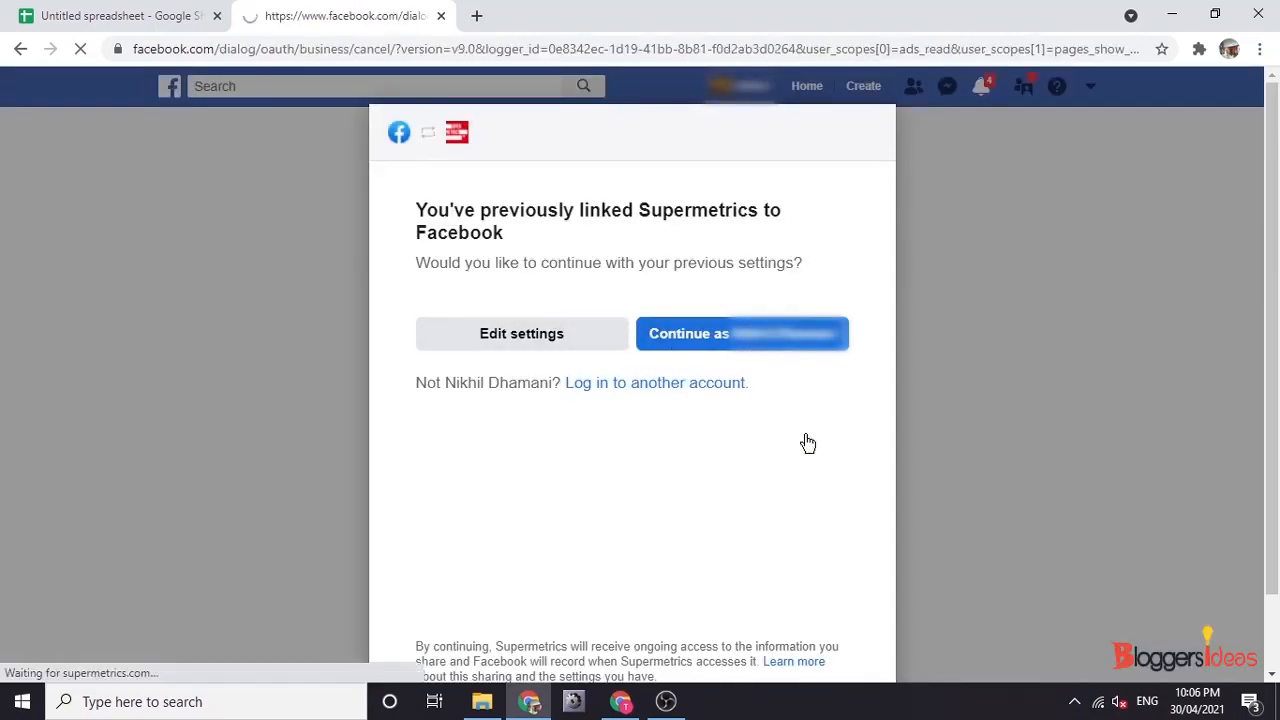
click(742, 333)
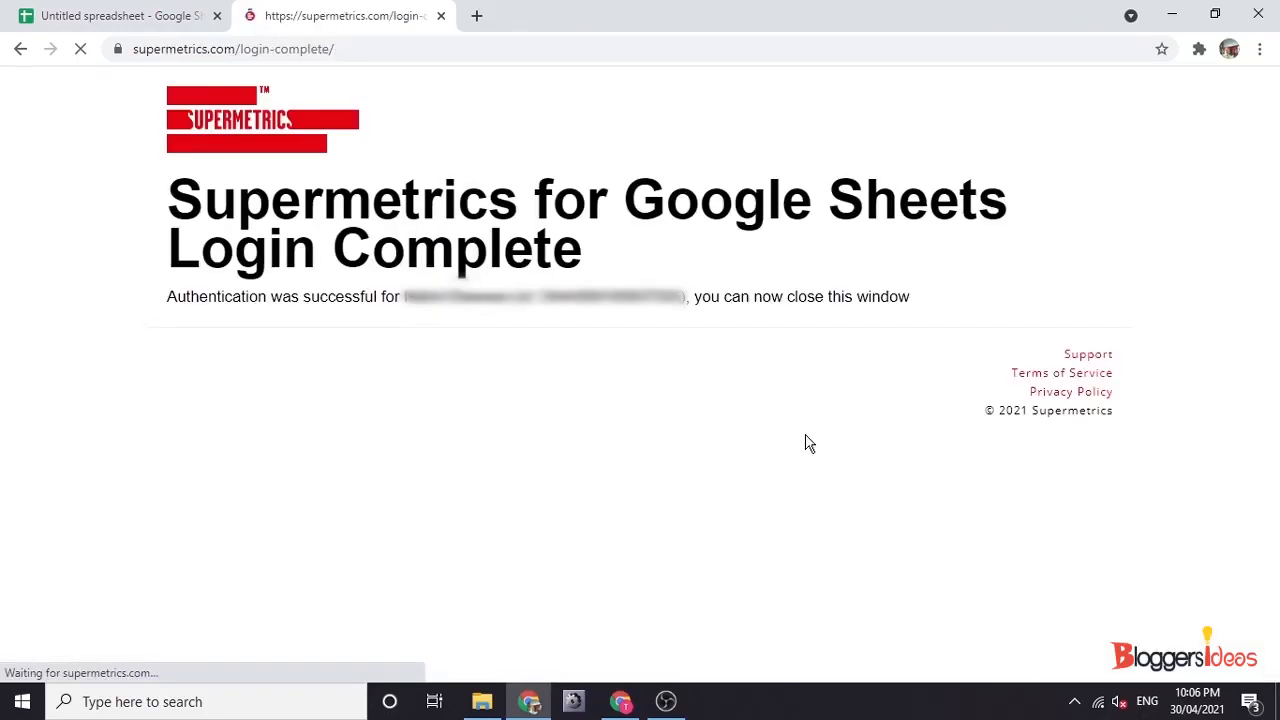
mouse_move(369, 384)
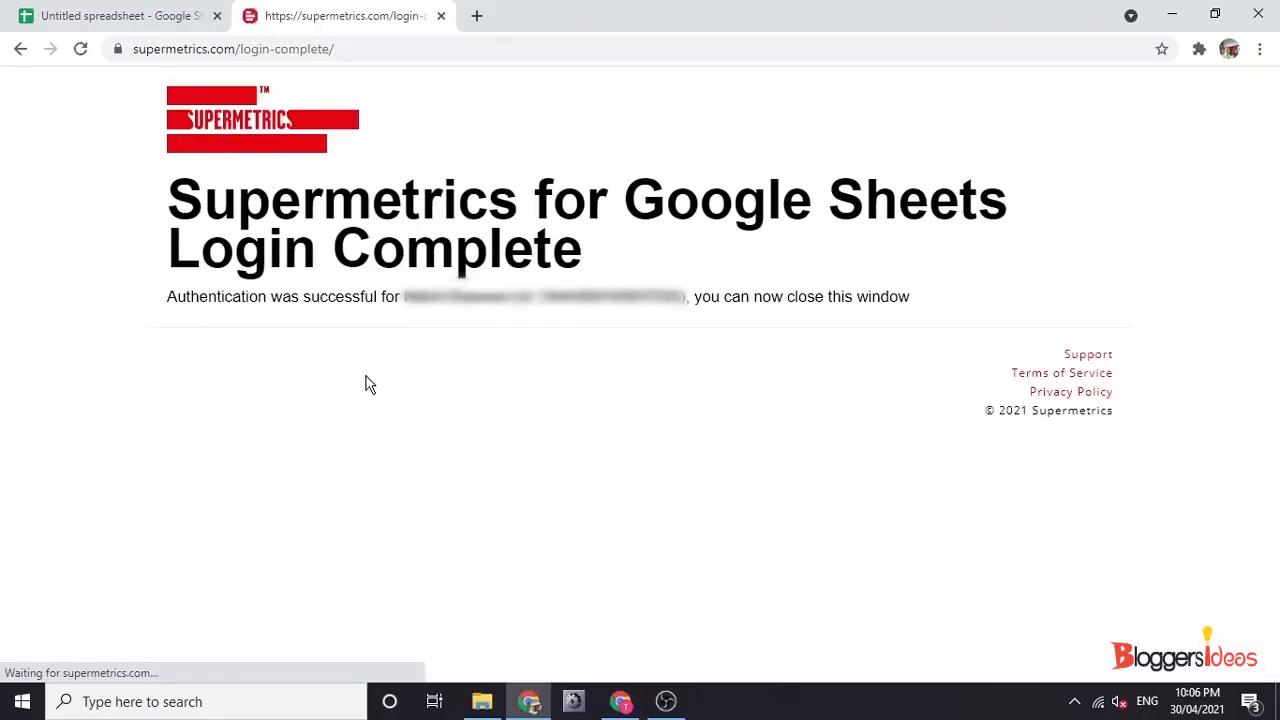
click(120, 16)
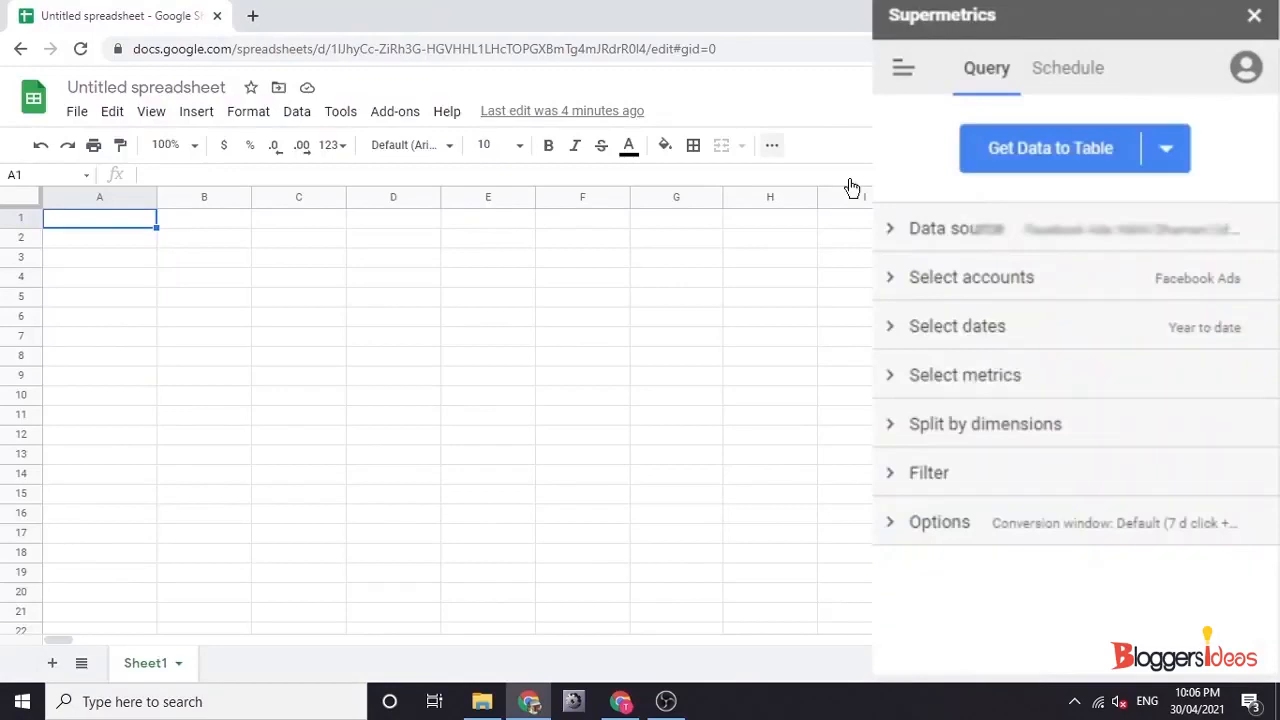
Keep Facebook Ads as the source and select ALL ACTIVE ACCOUNTS for the query
click(955, 228)
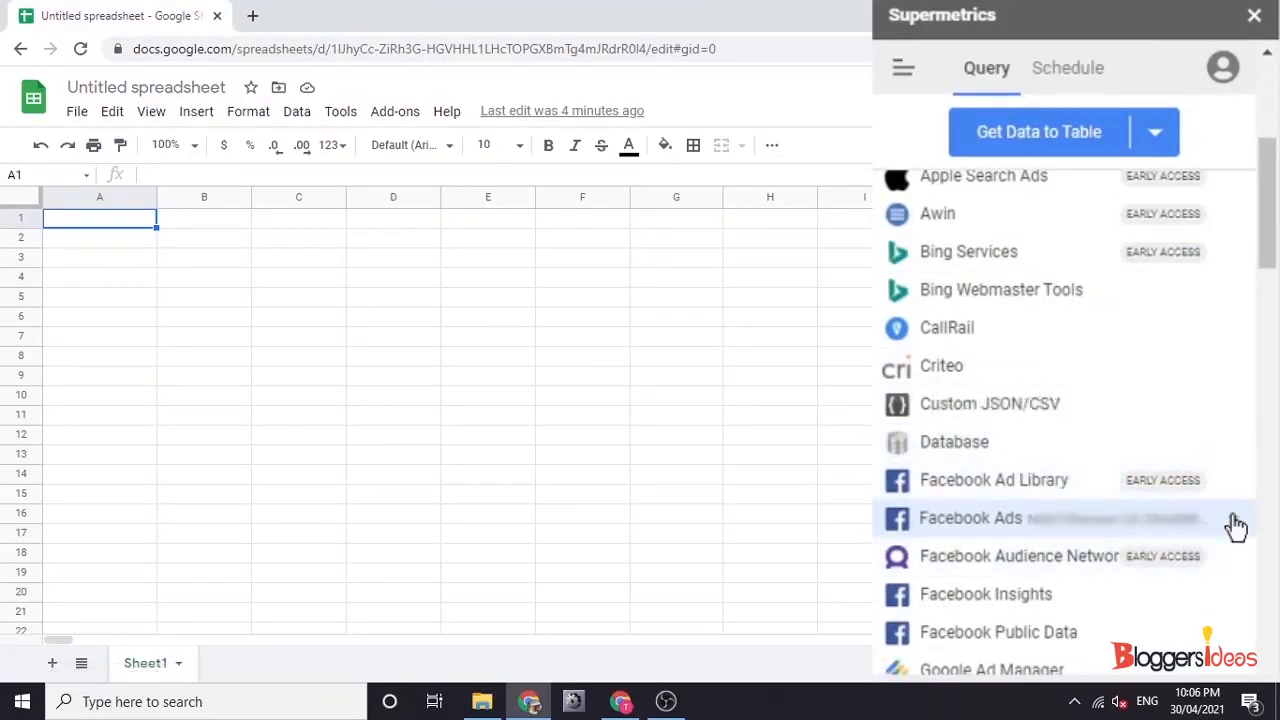
mouse_move(1100, 479)
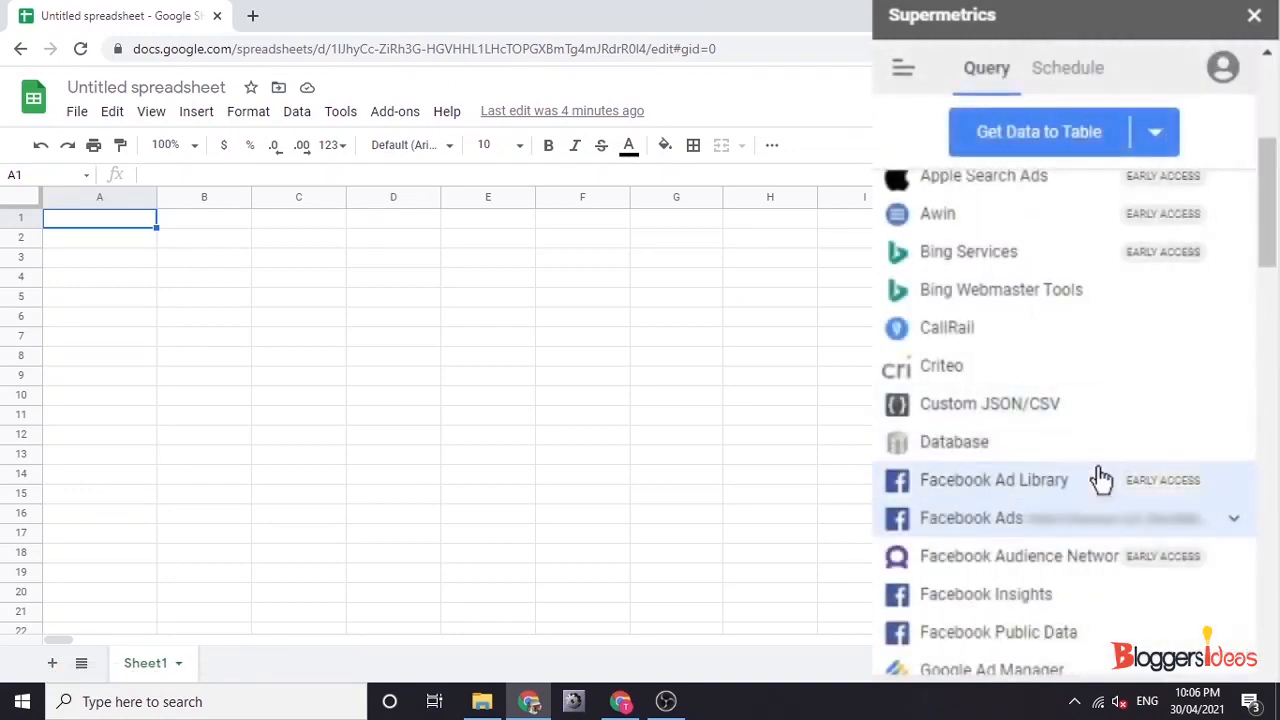
scroll(down, 3)
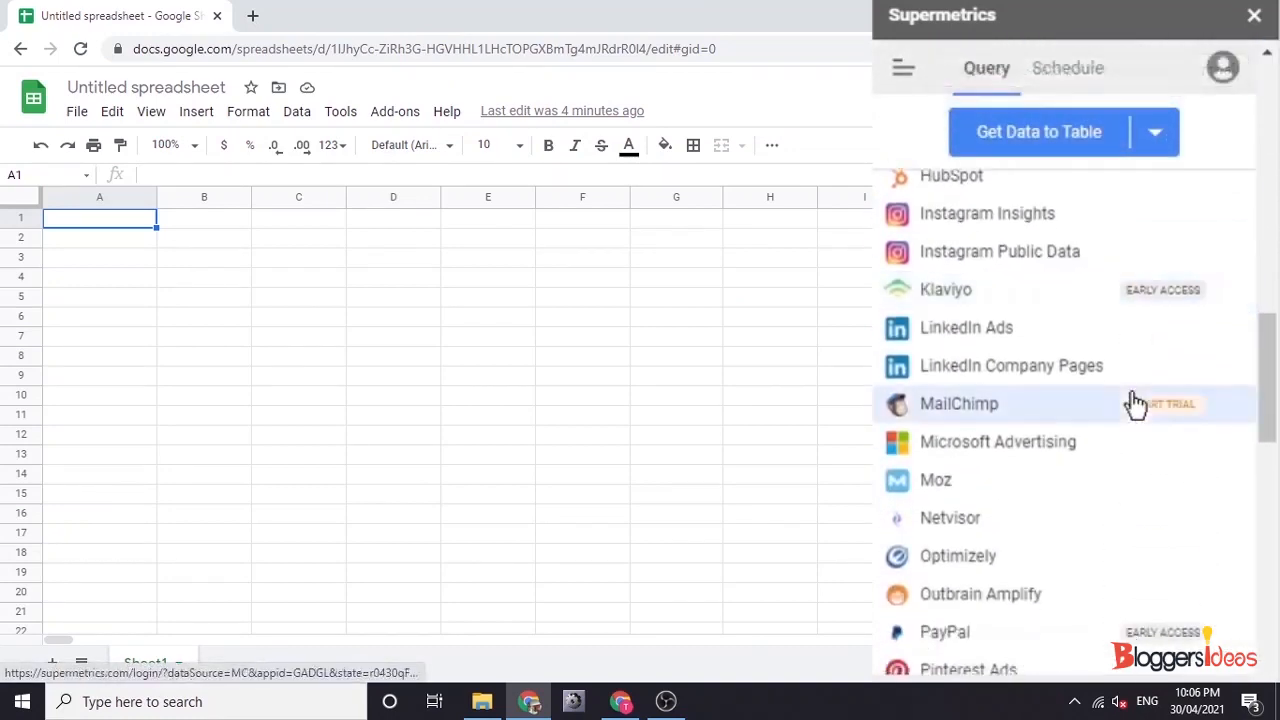
scroll(down, 3)
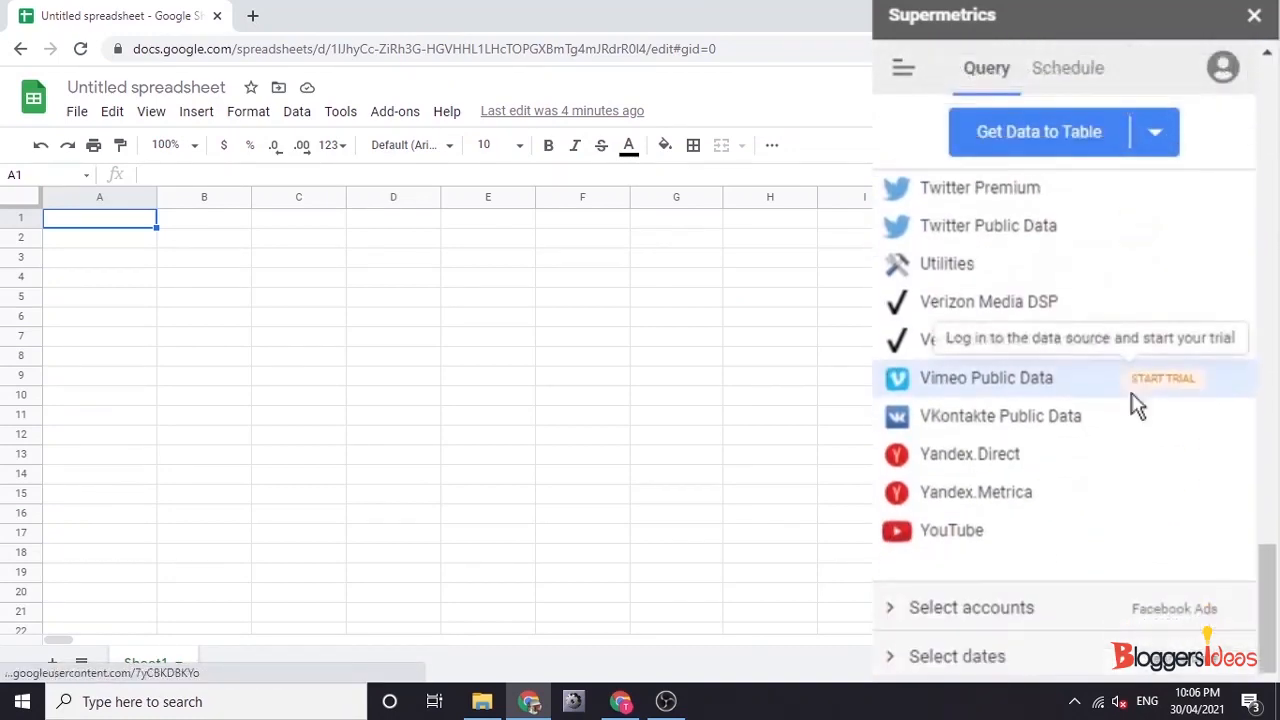
click(970, 607)
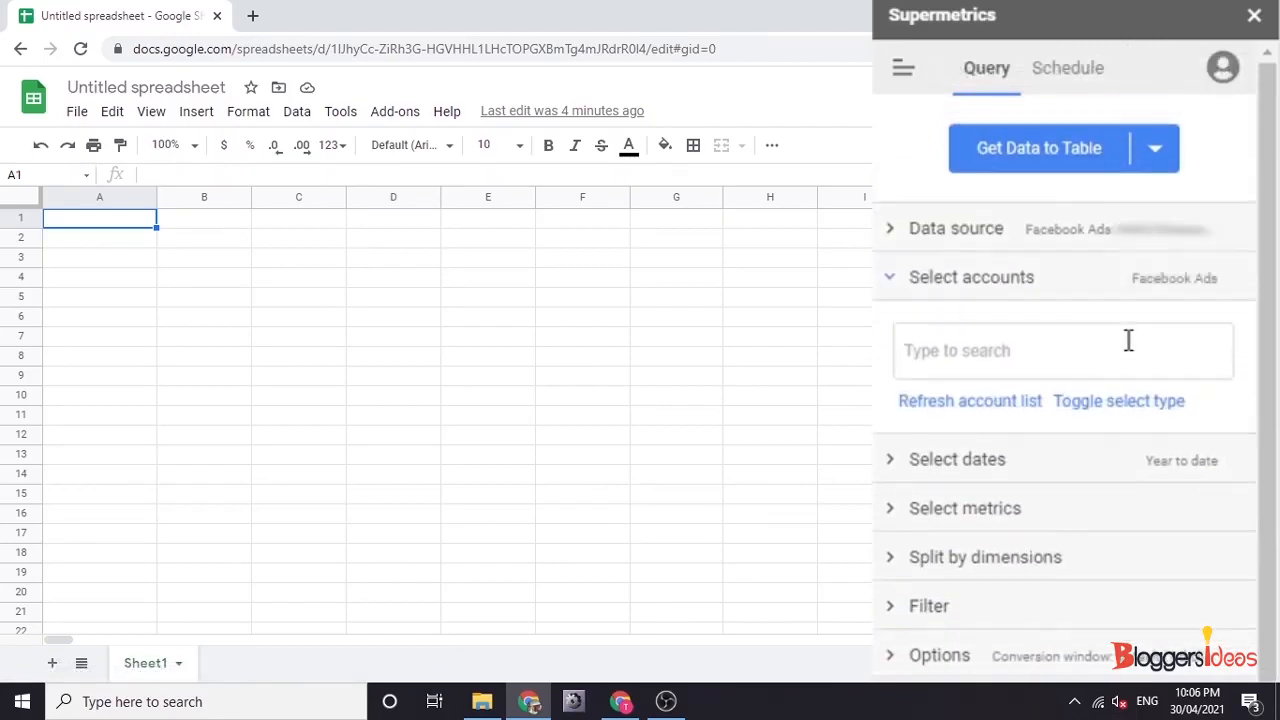
click(1060, 350)
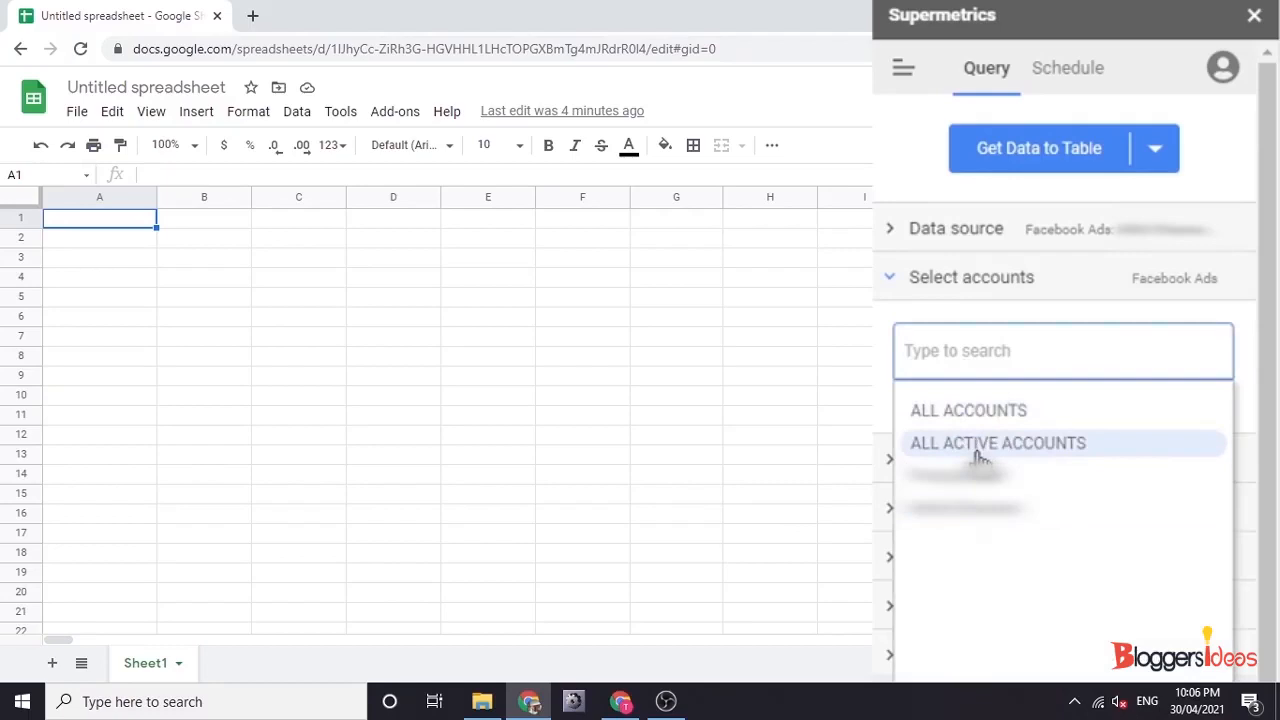
click(997, 442)
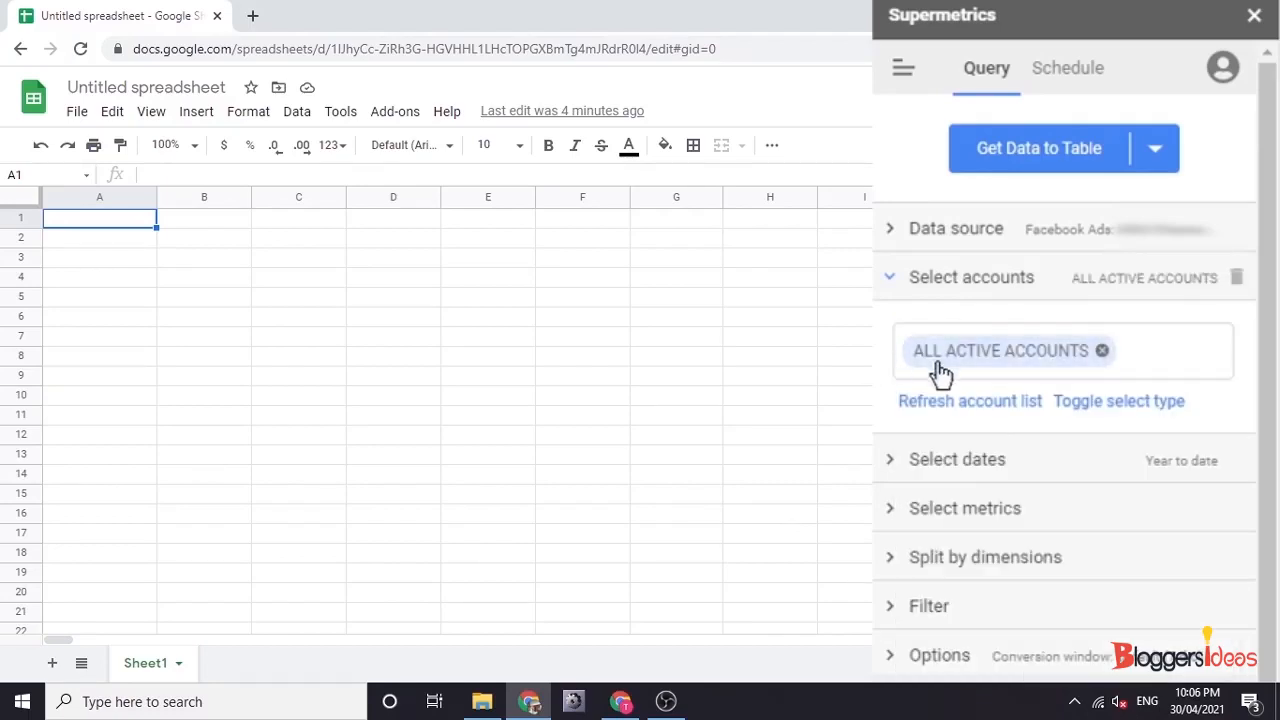
click(956, 459)
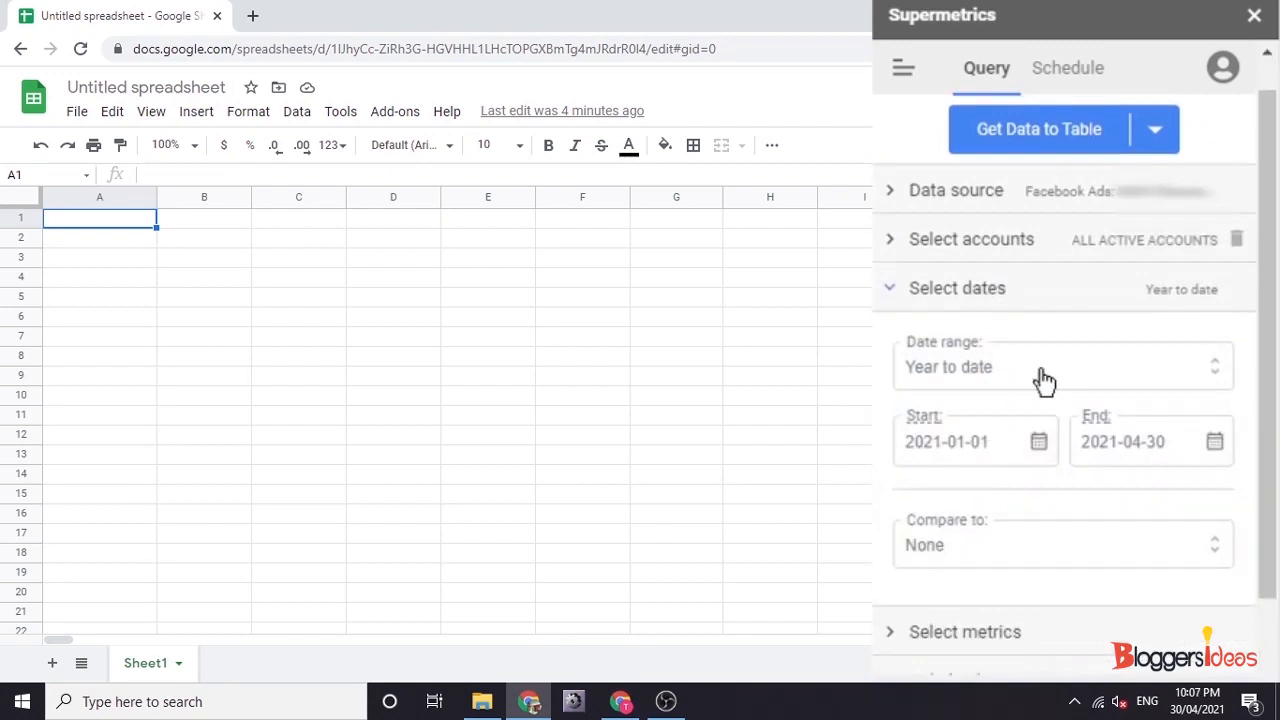
Confirm Year to date (2021-01-01 to 2021-04-30) as the query's date range
click(1044, 366)
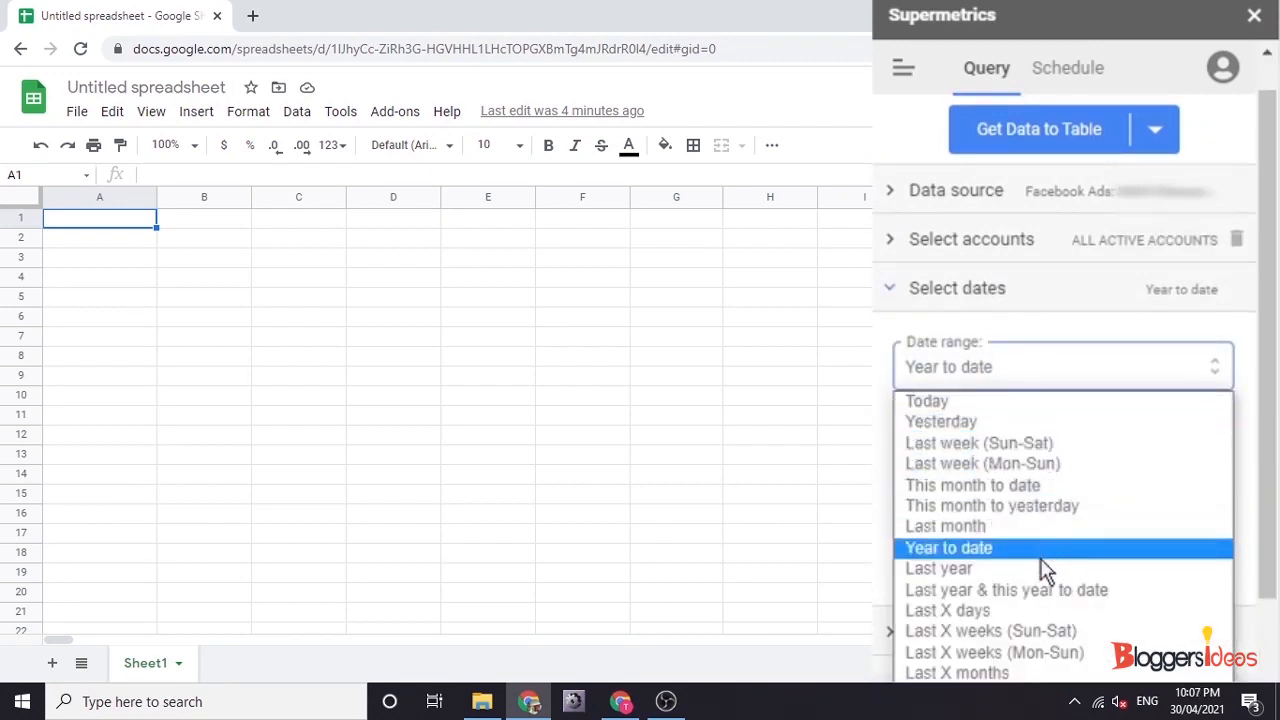
mouse_move(1045, 610)
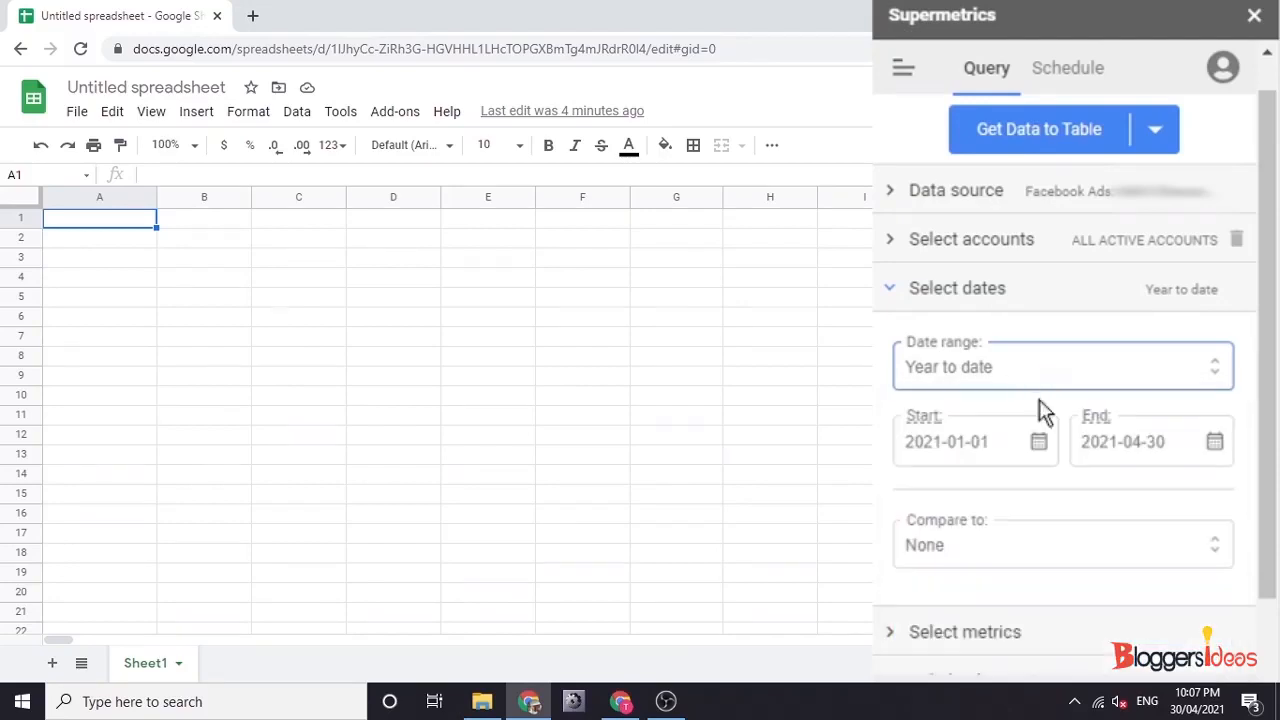
scroll(down, 3)
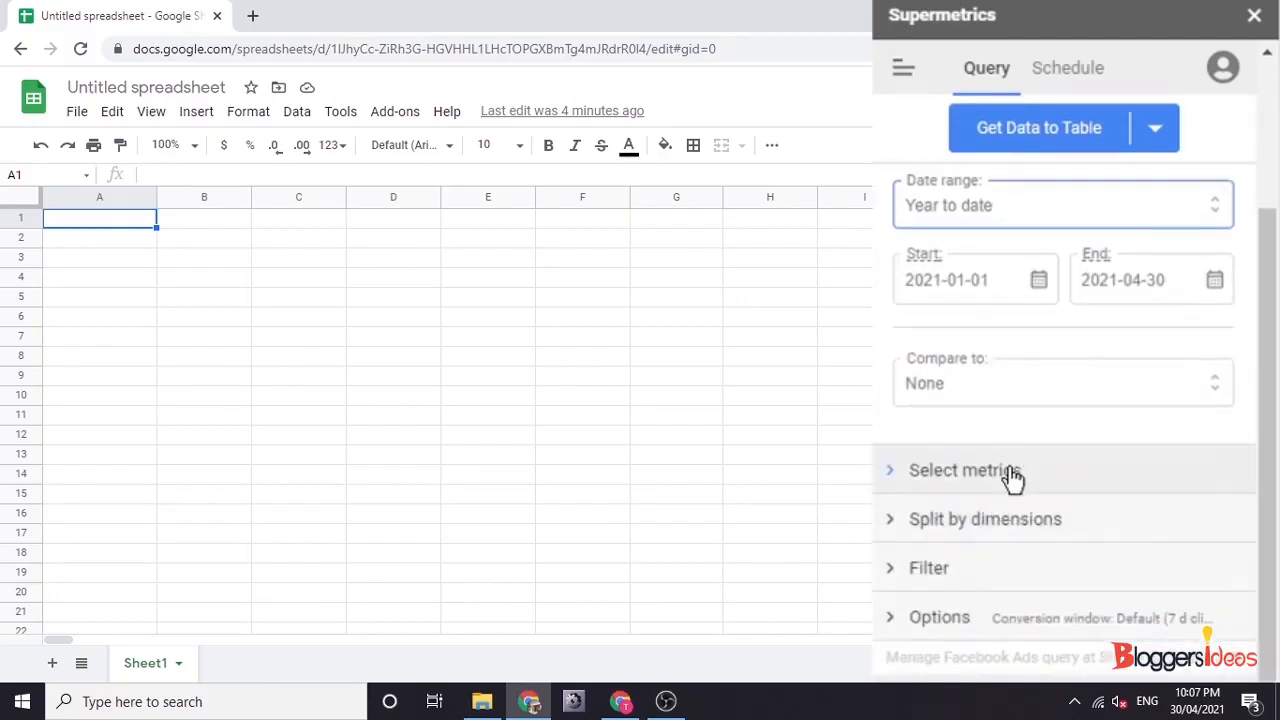
Add metrics including Reach, Amount spent (USD), CPM, Clicks (all), CTR and unique clicks
click(964, 470)
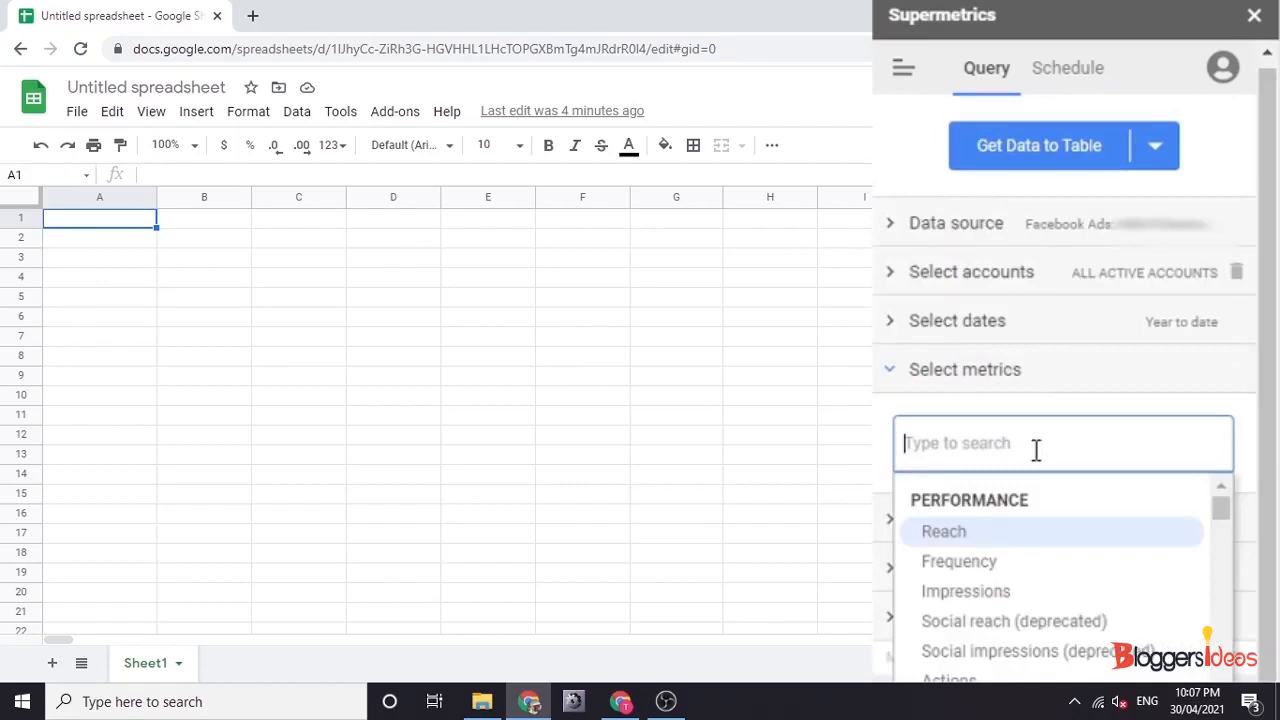
scroll(down, 3)
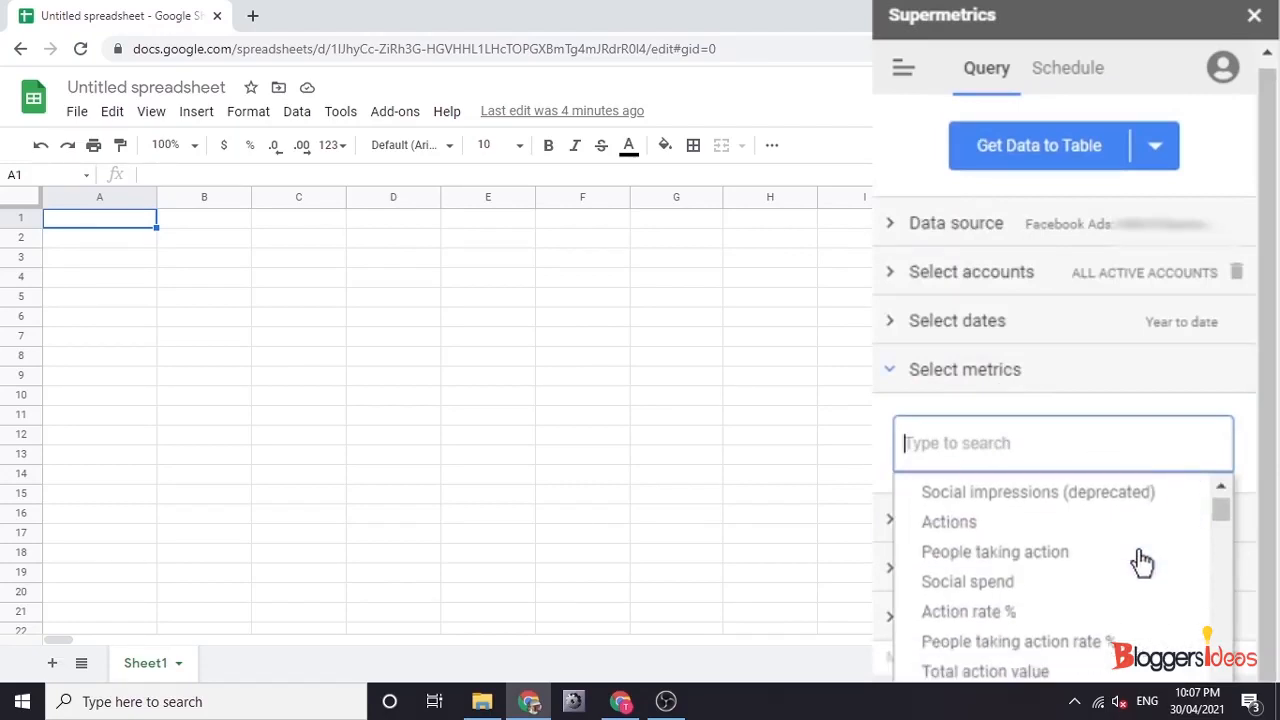
scroll(down, 3)
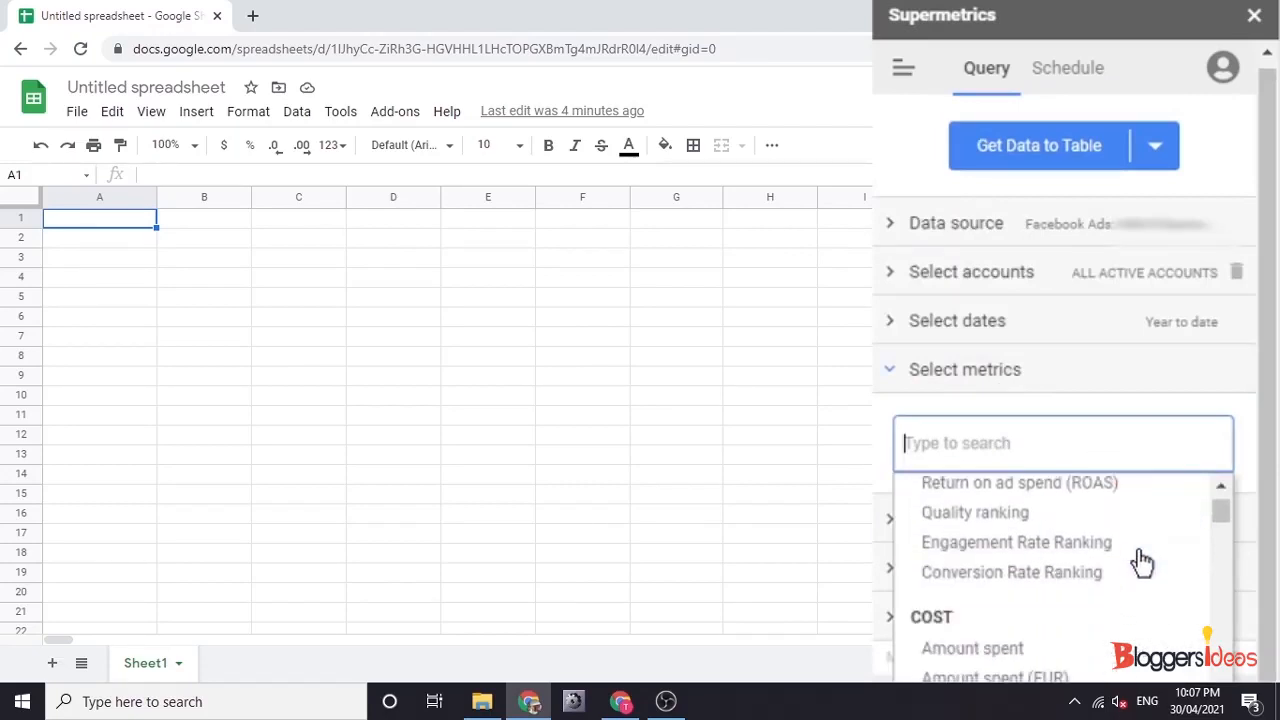
scroll(down, 3)
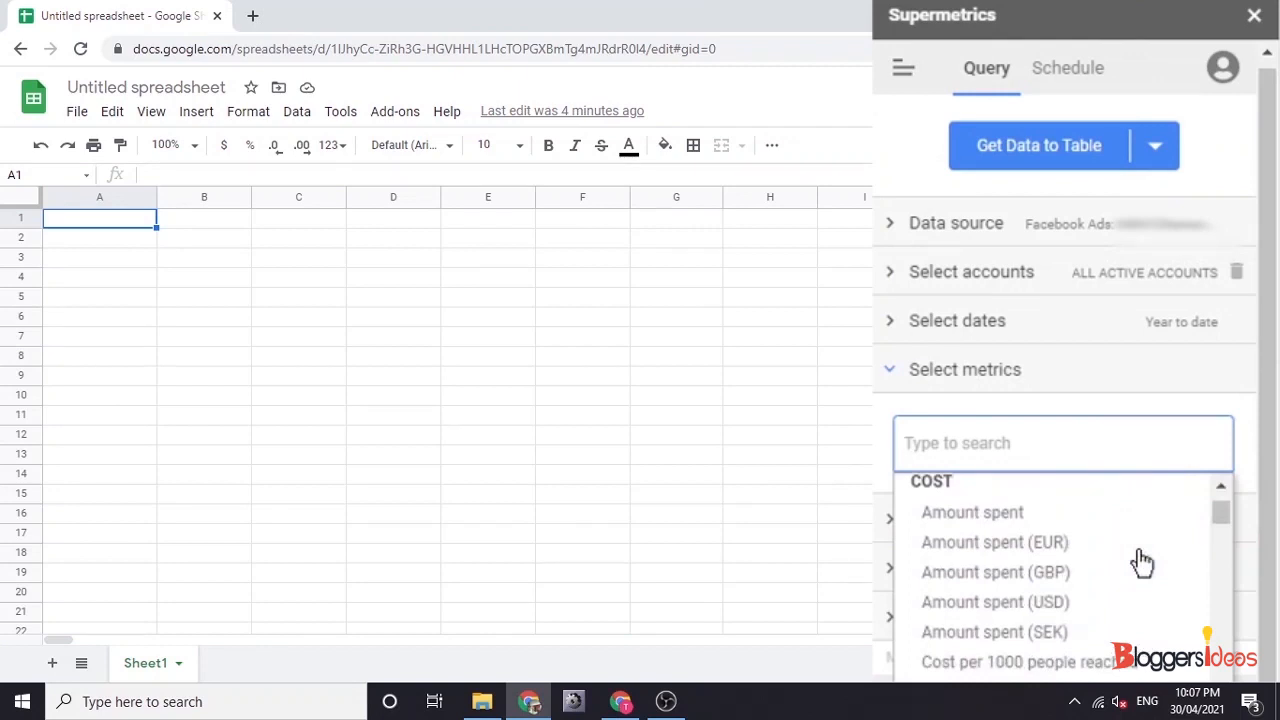
scroll(down, 3)
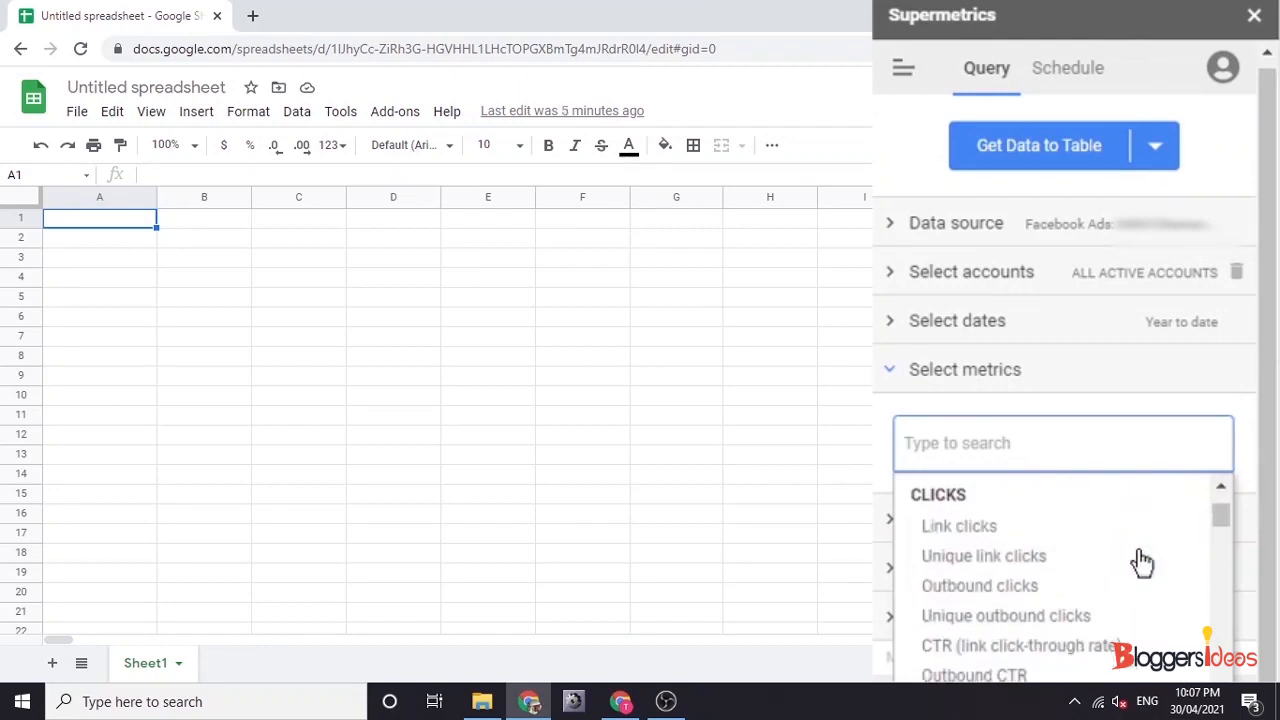
scroll(down, 3)
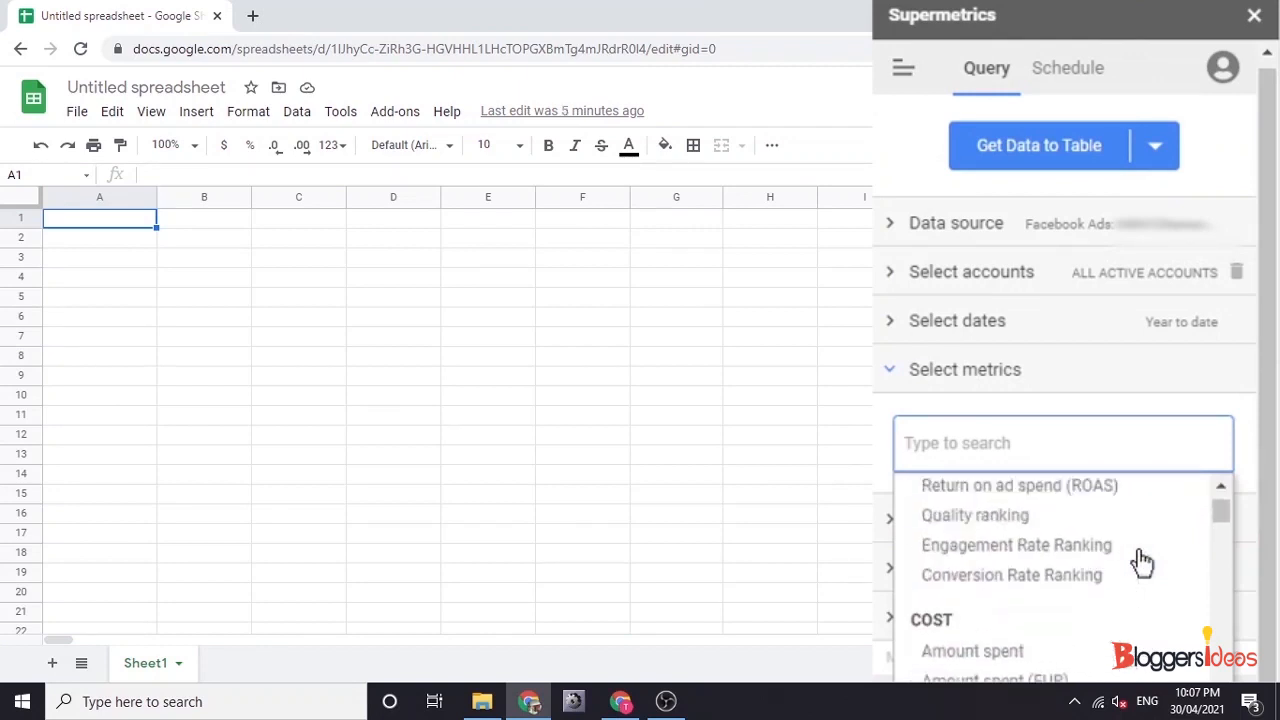
scroll(up, 3)
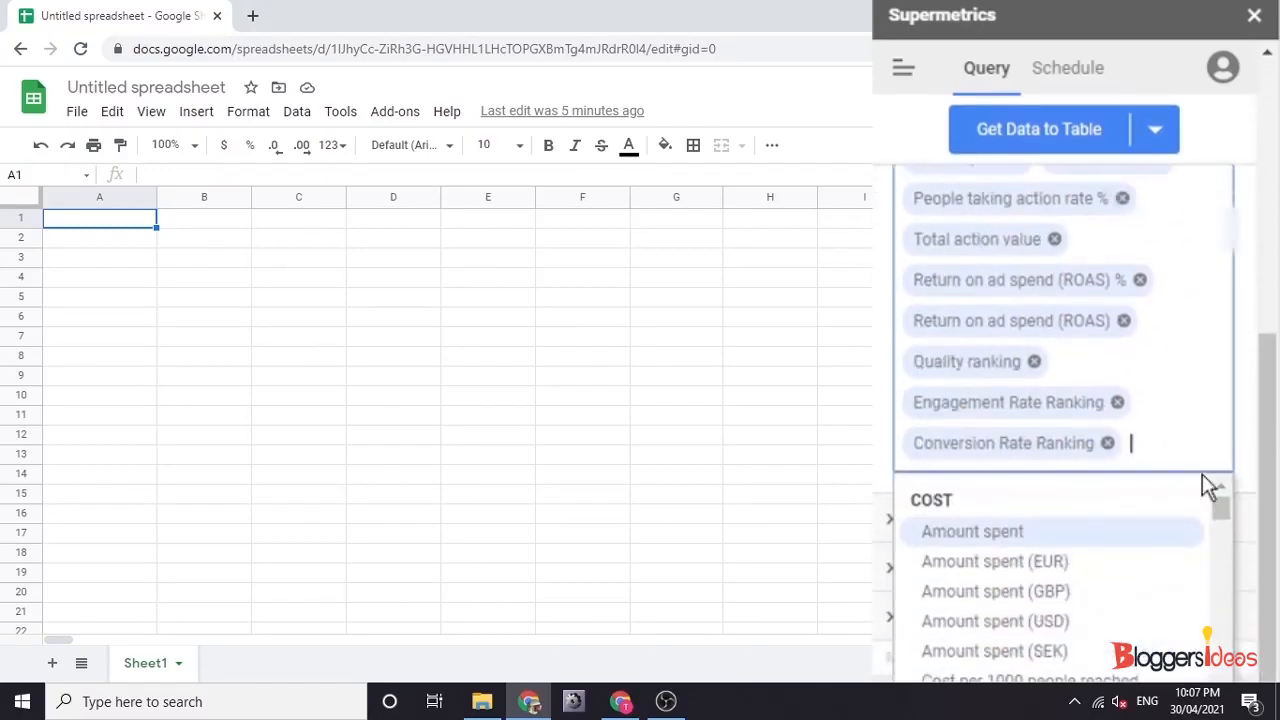
scroll(down, 3)
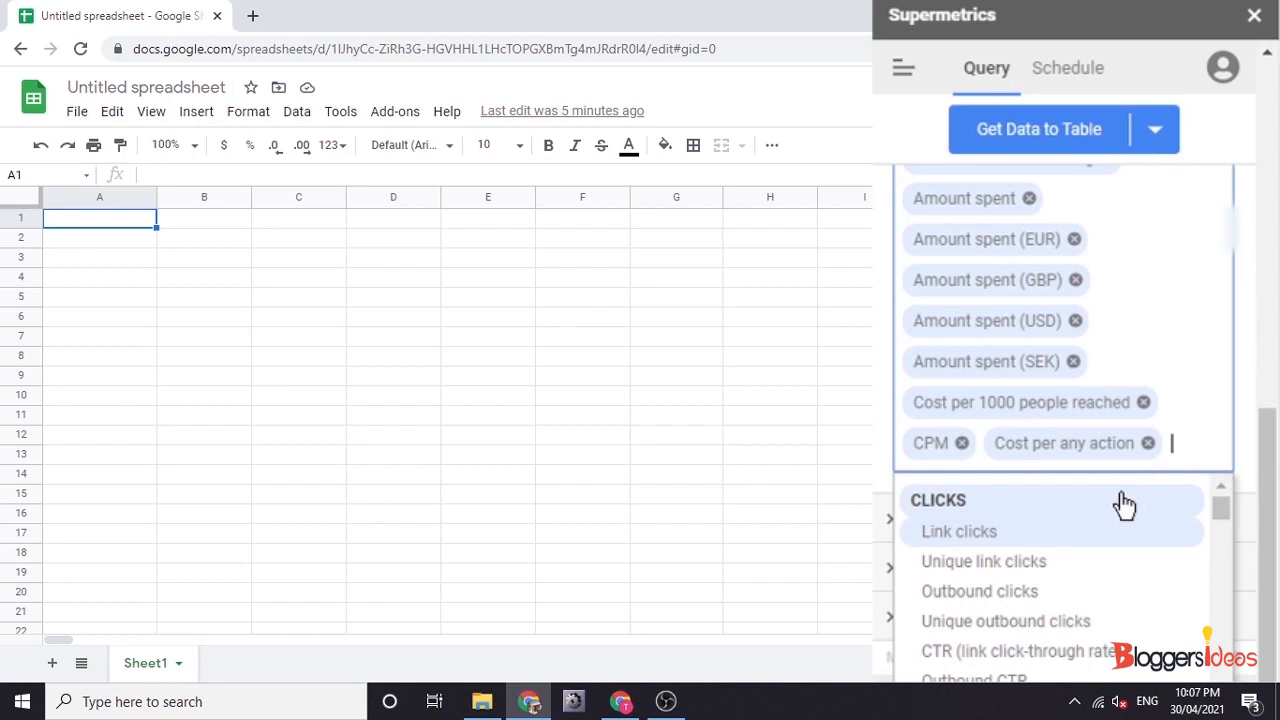
scroll(down, 3)
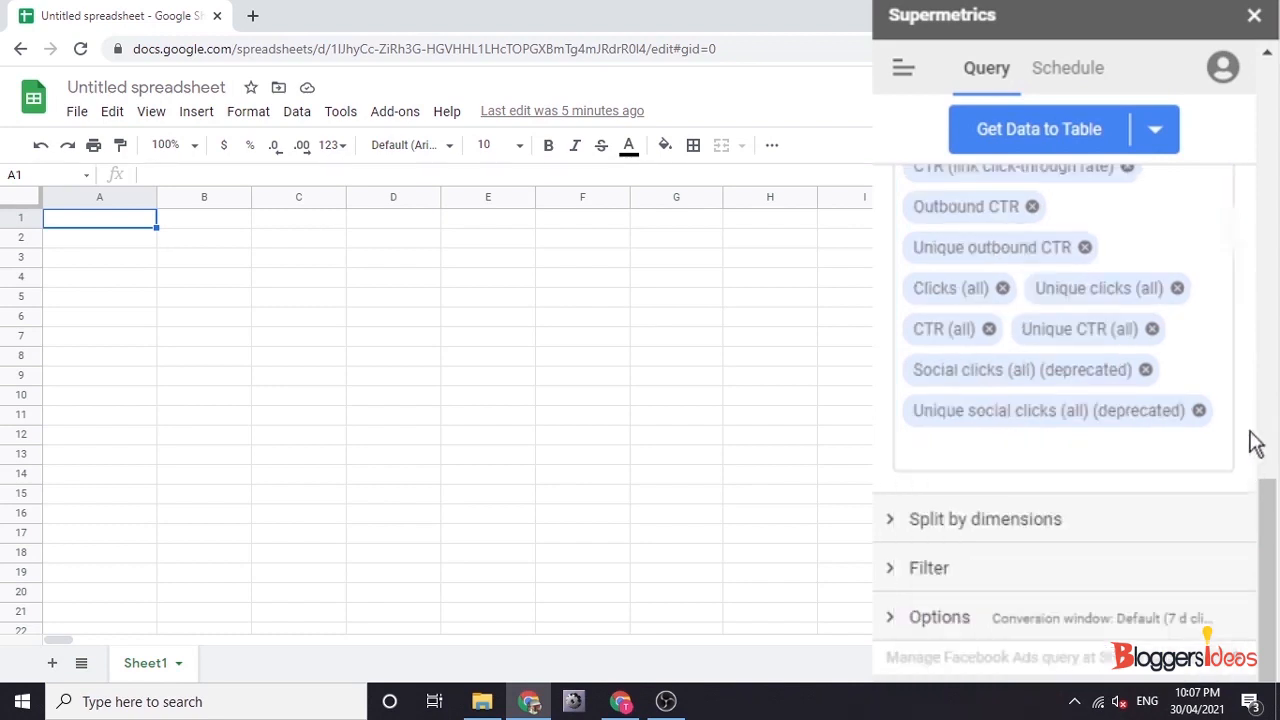
Split rows by Date and run Get Data to Table to fill Sheet1 with daily Facebook Ads data
click(984, 518)
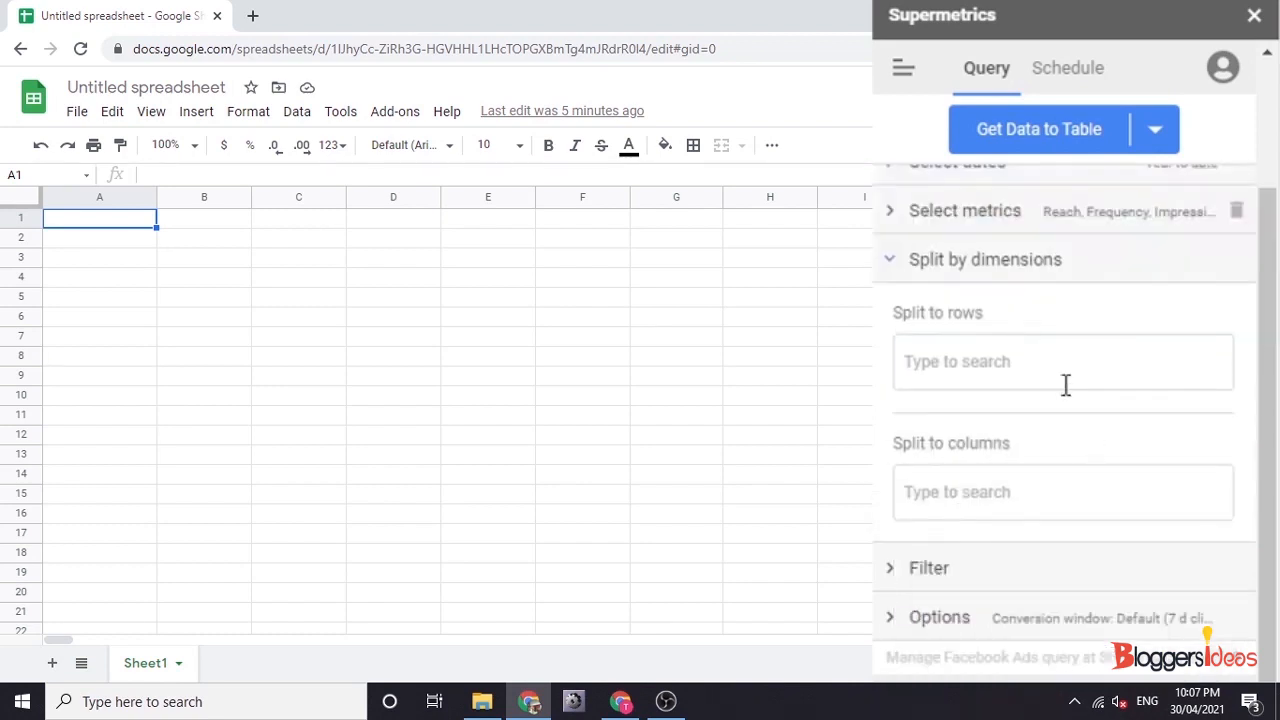
click(1062, 361)
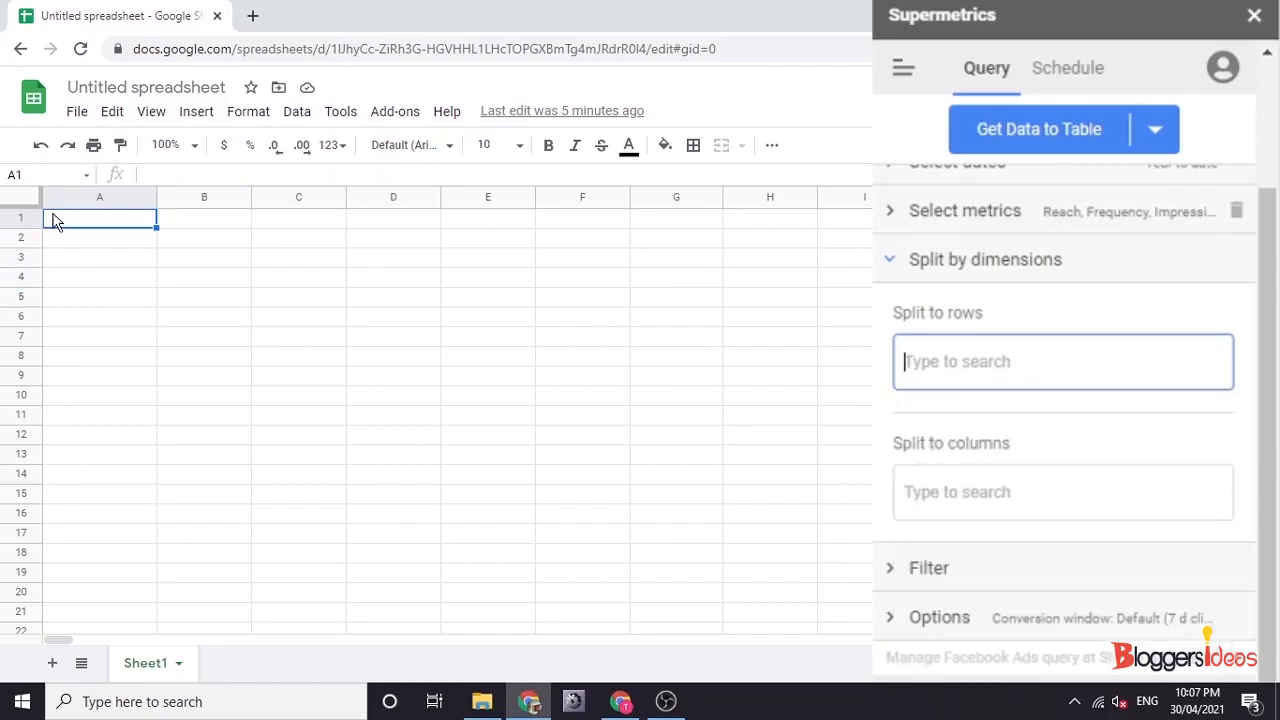
click(1062, 361)
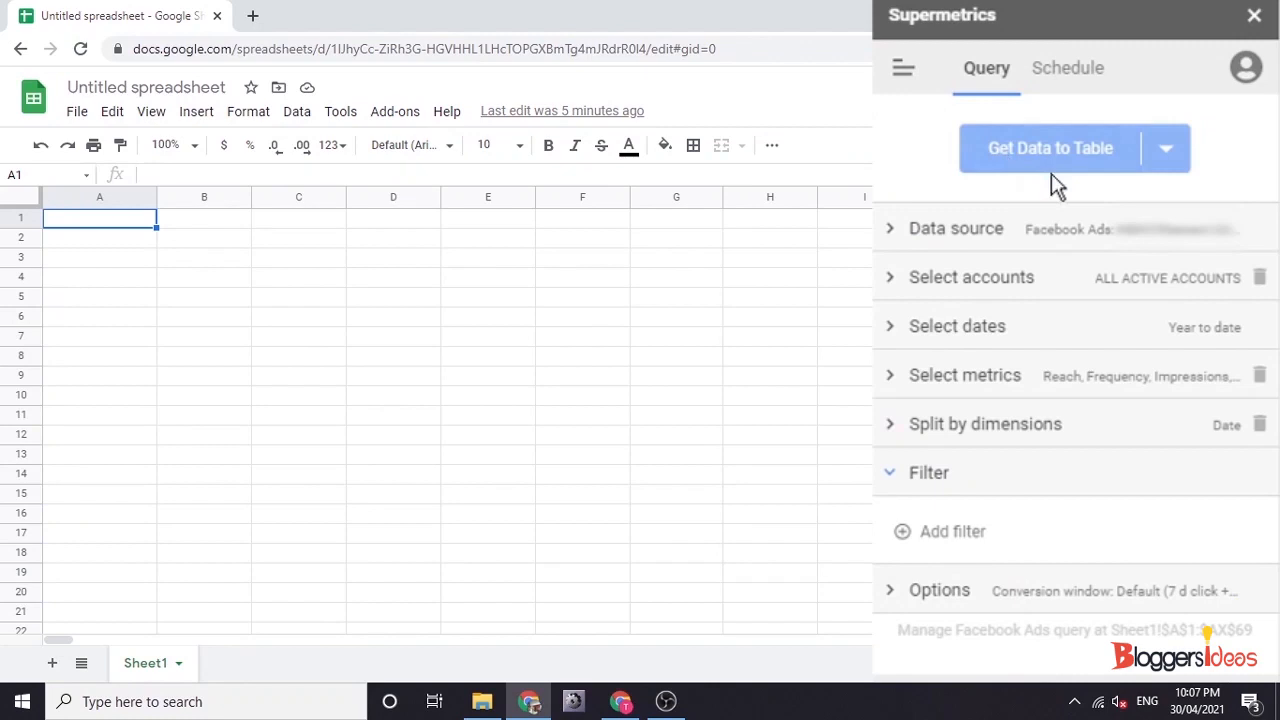
click(1050, 148)
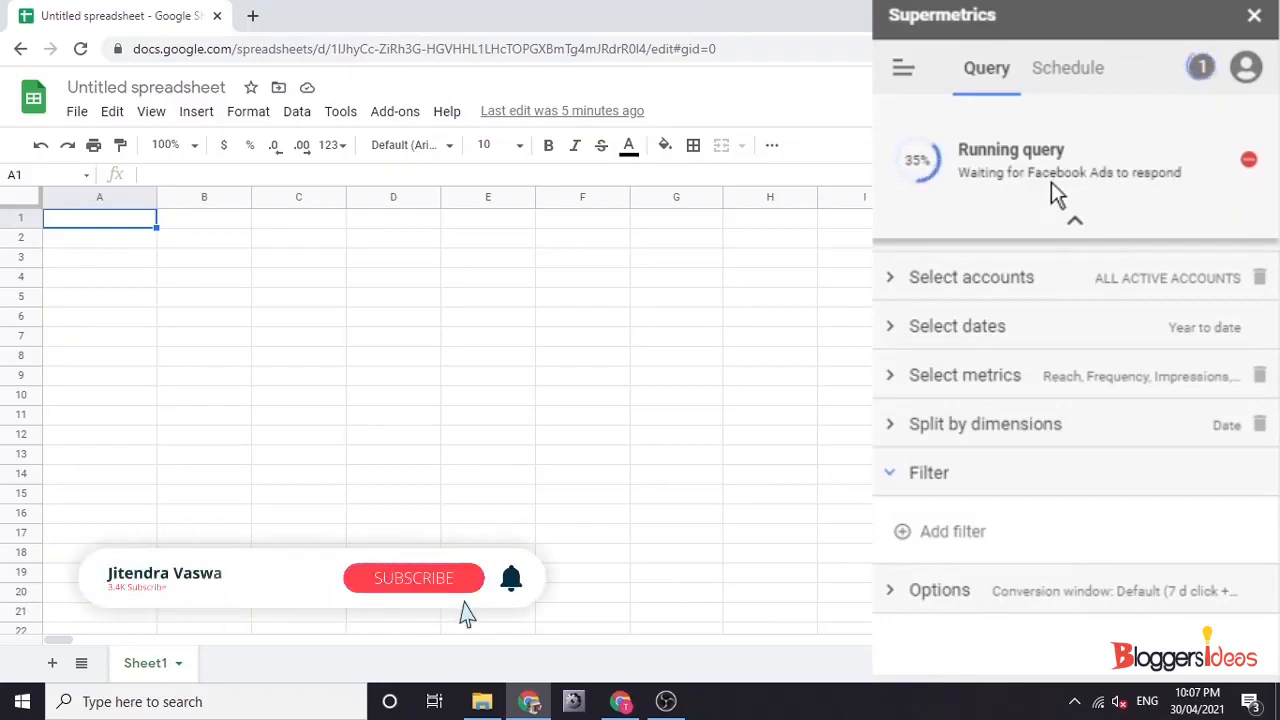
click(413, 578)
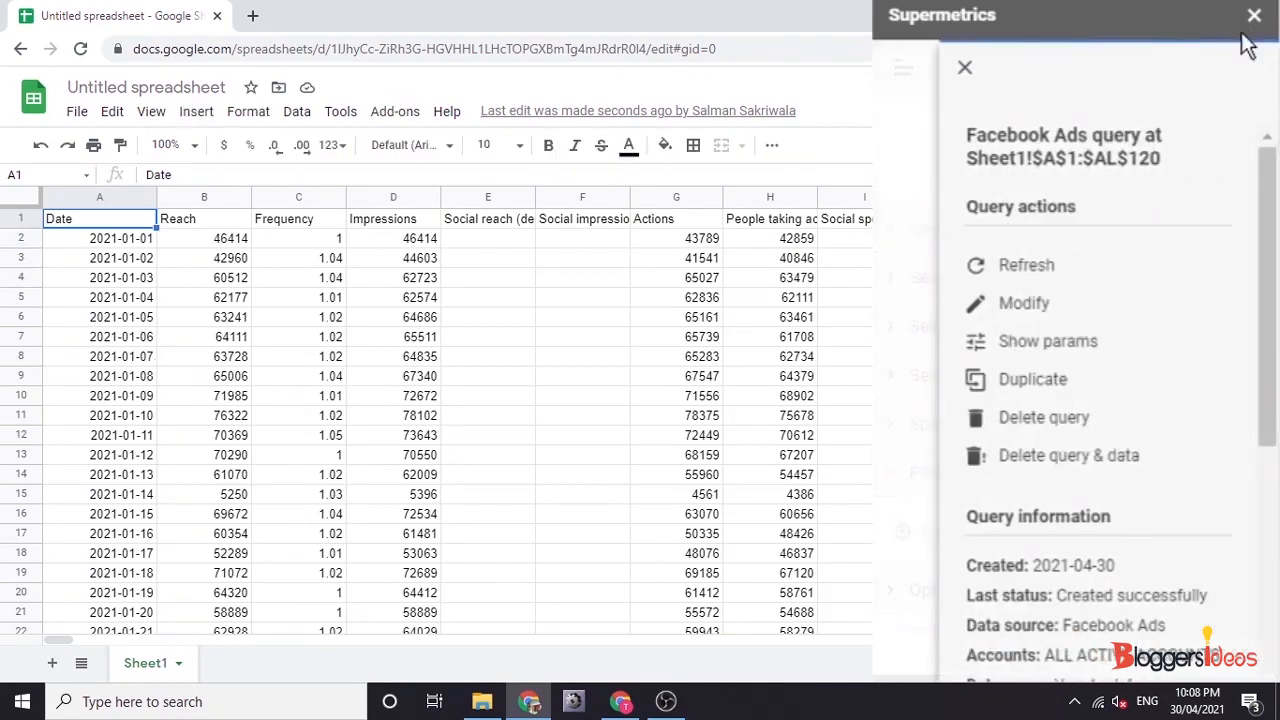
Close the sidebar and browse the daily Facebook Ads columns, checking the first day's Frequency
click(1254, 15)
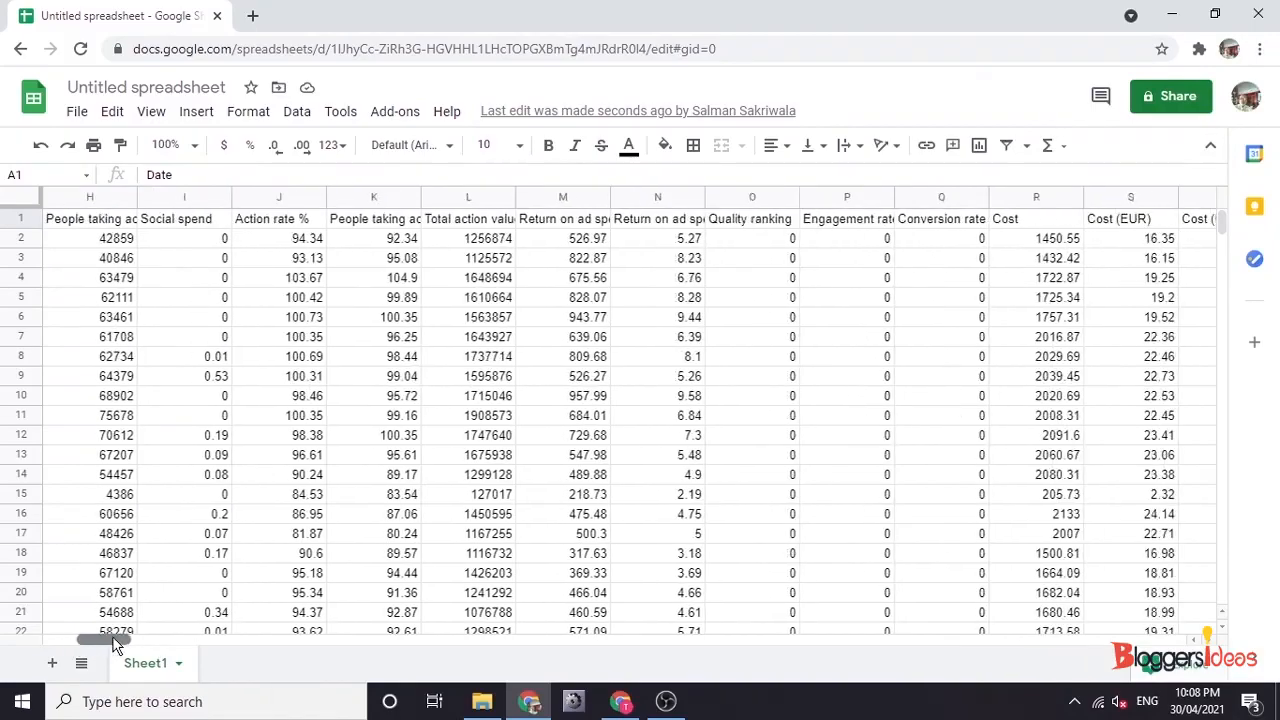
scroll(right, 3)
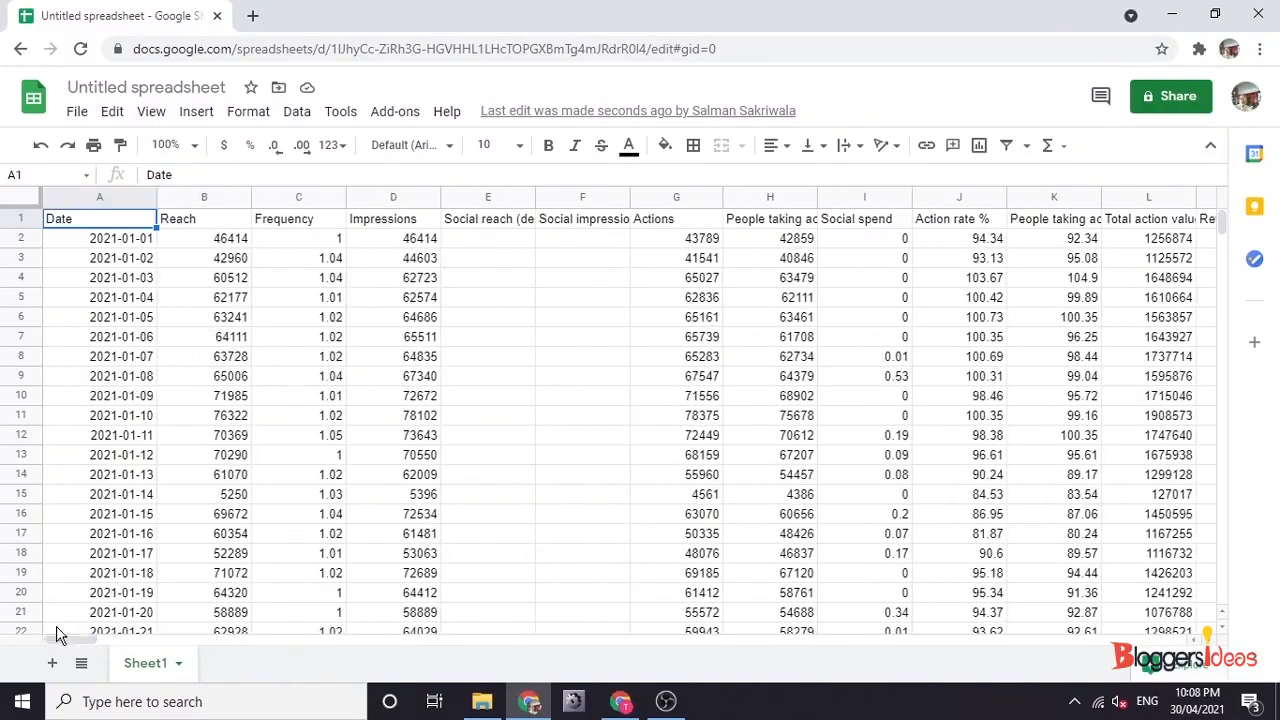
drag(99, 218, 99, 553)
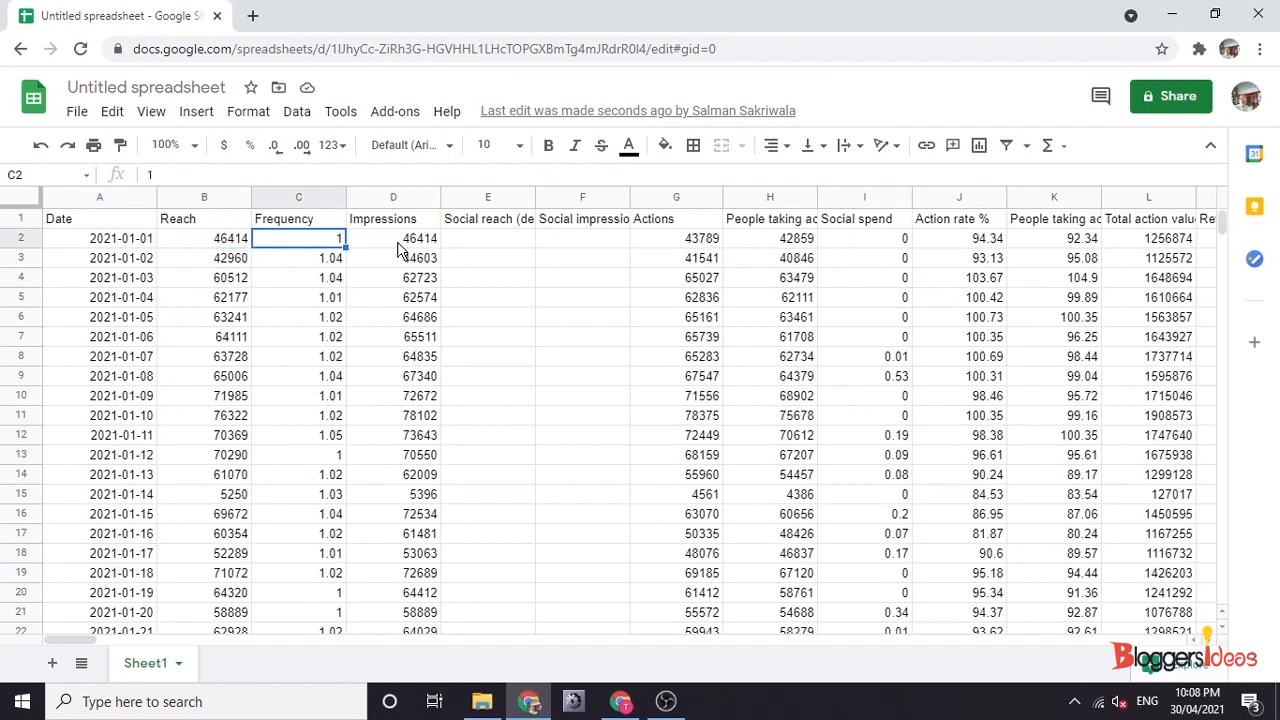
click(676, 238)
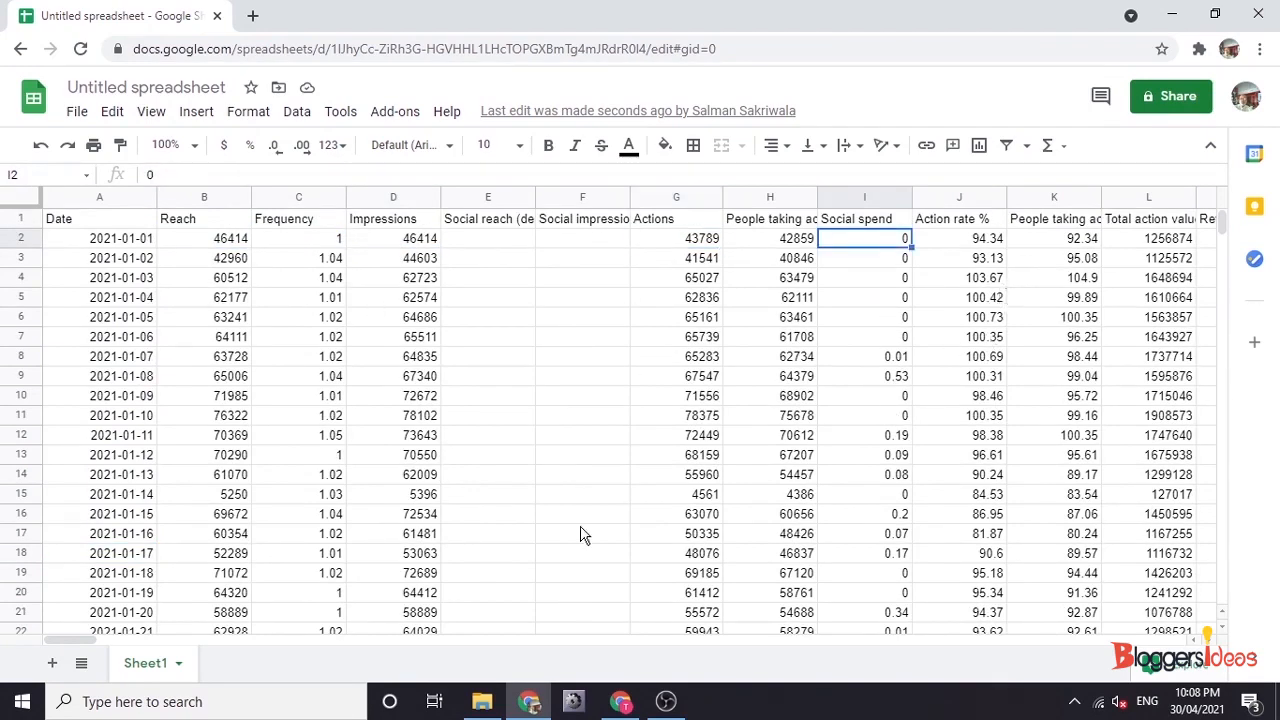
scroll(right, 3)
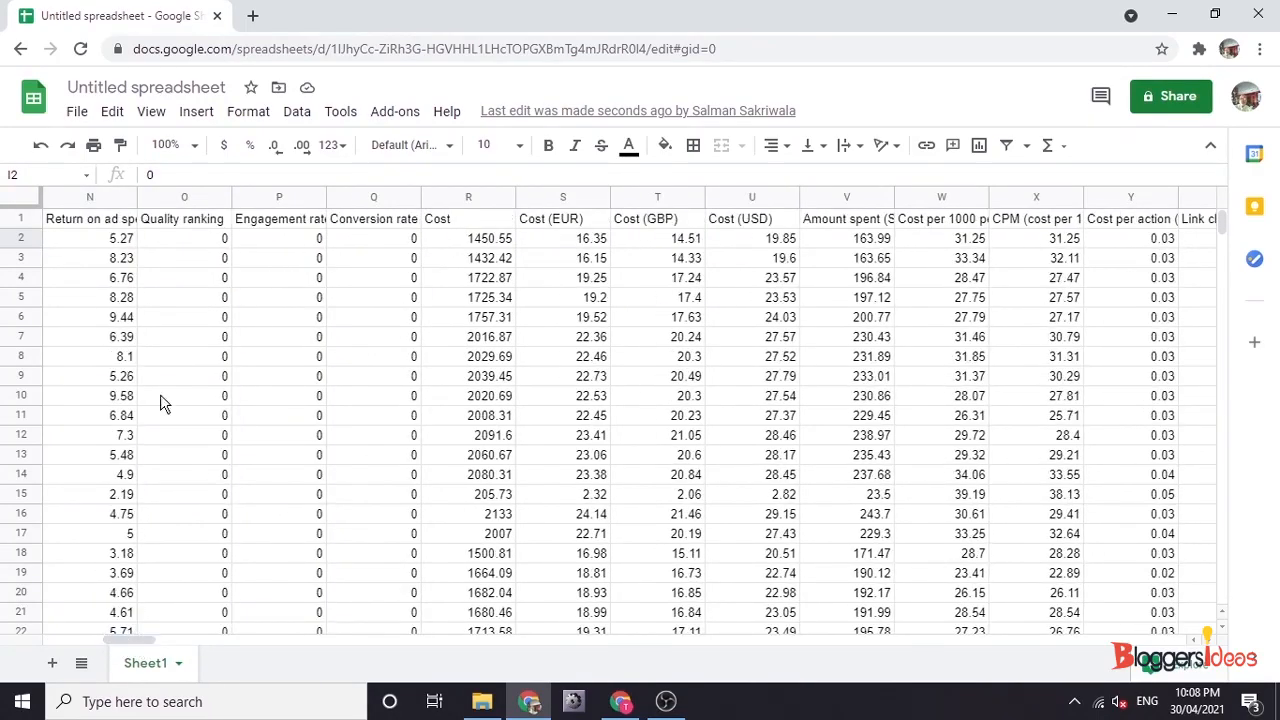
Total the Cost (USD) column with =SUM(U2:U120) in U122, giving 3309.75
click(468, 218)
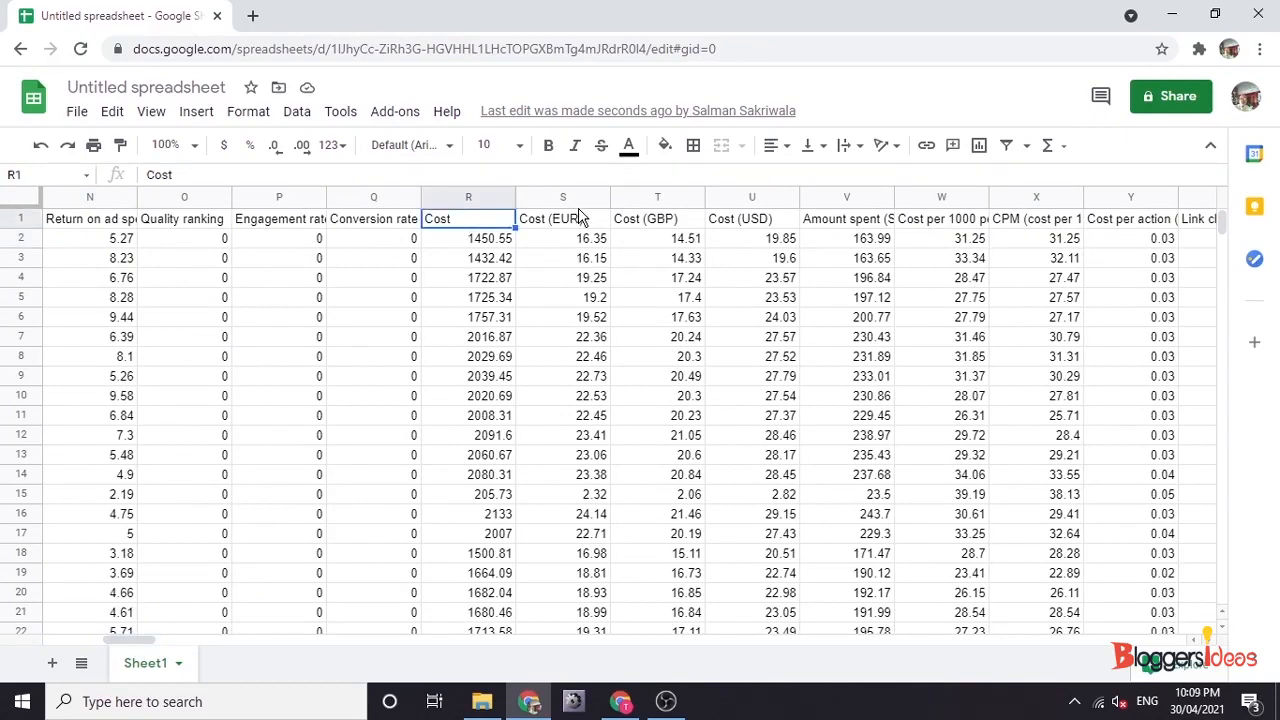
click(562, 218)
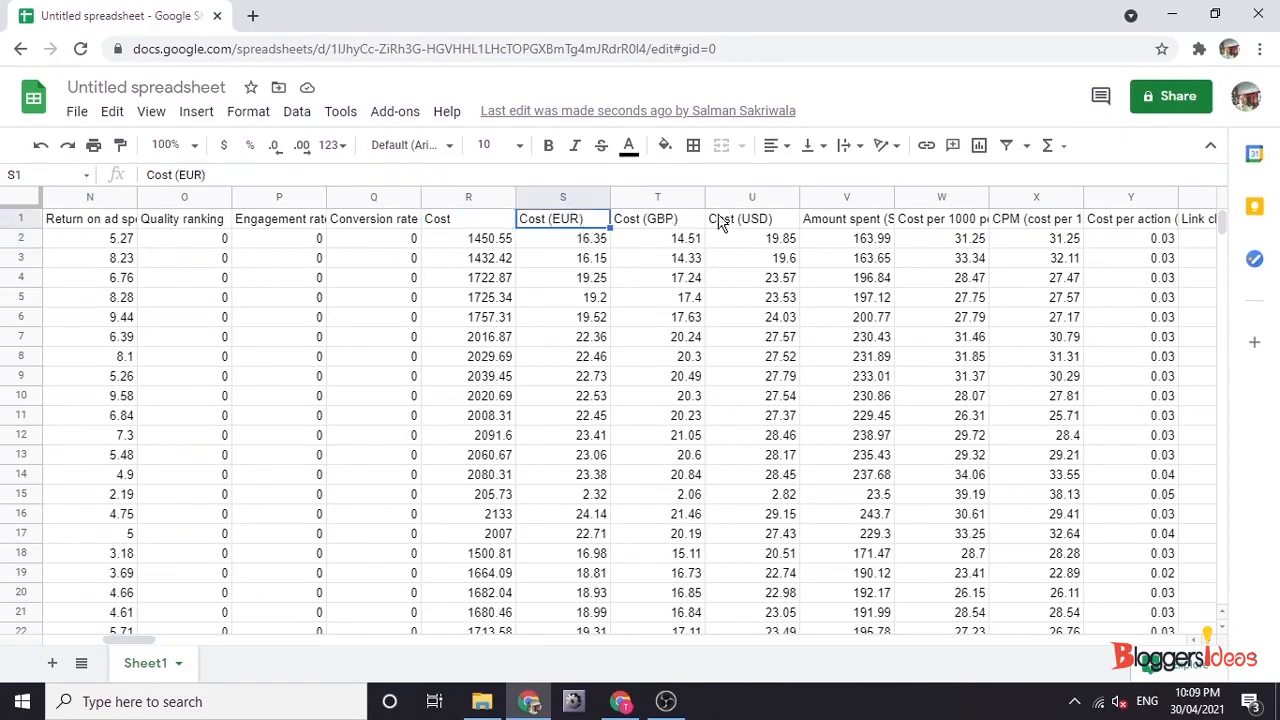
drag(752, 238, 752, 258)
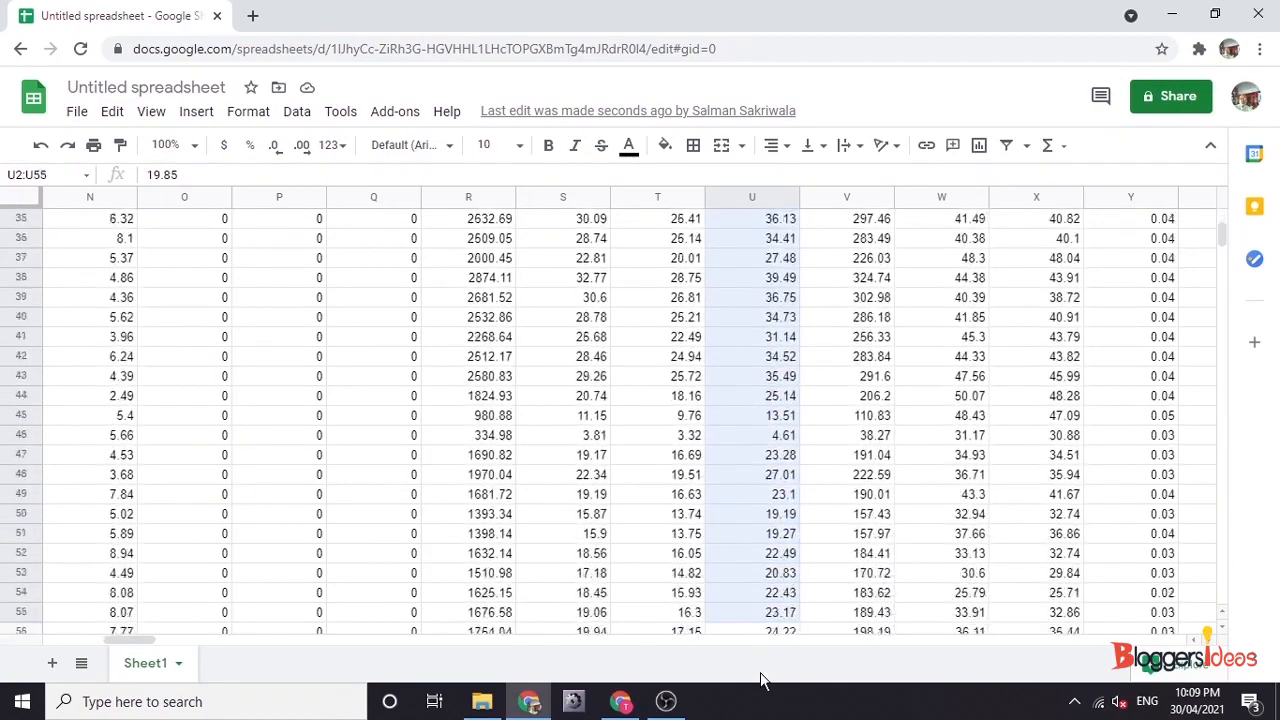
scroll(down, 3)
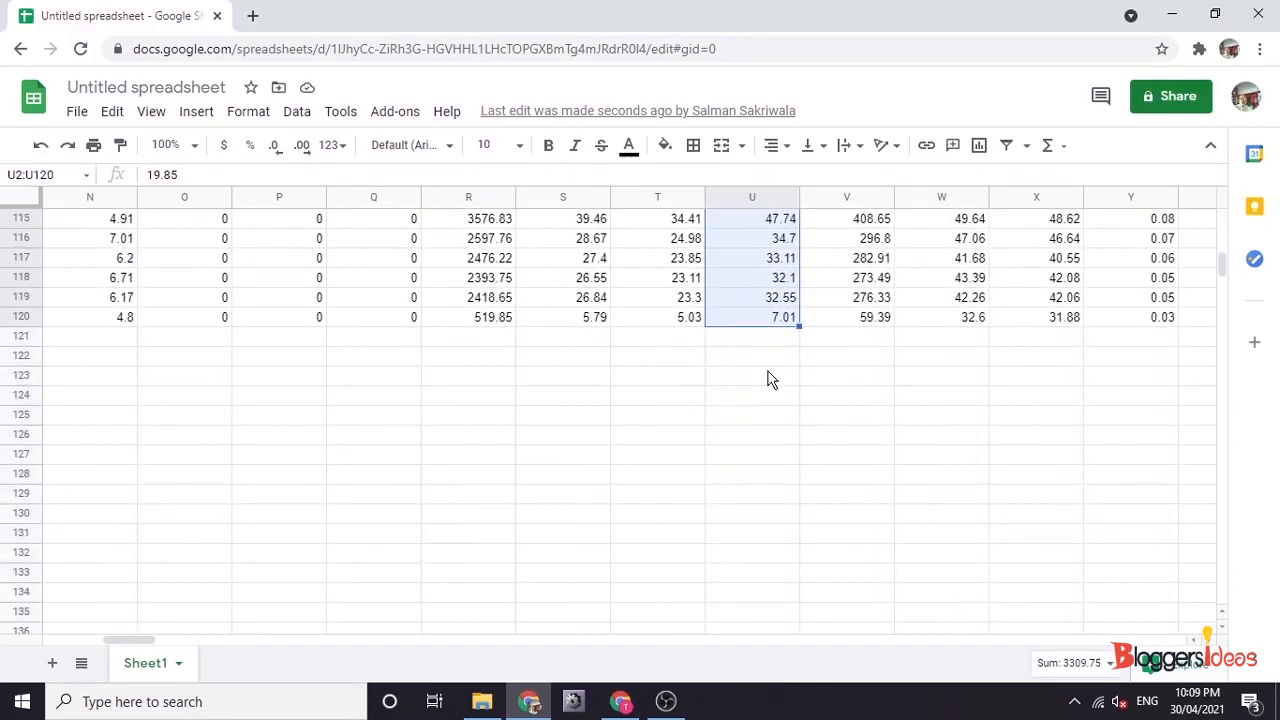
click(752, 355)
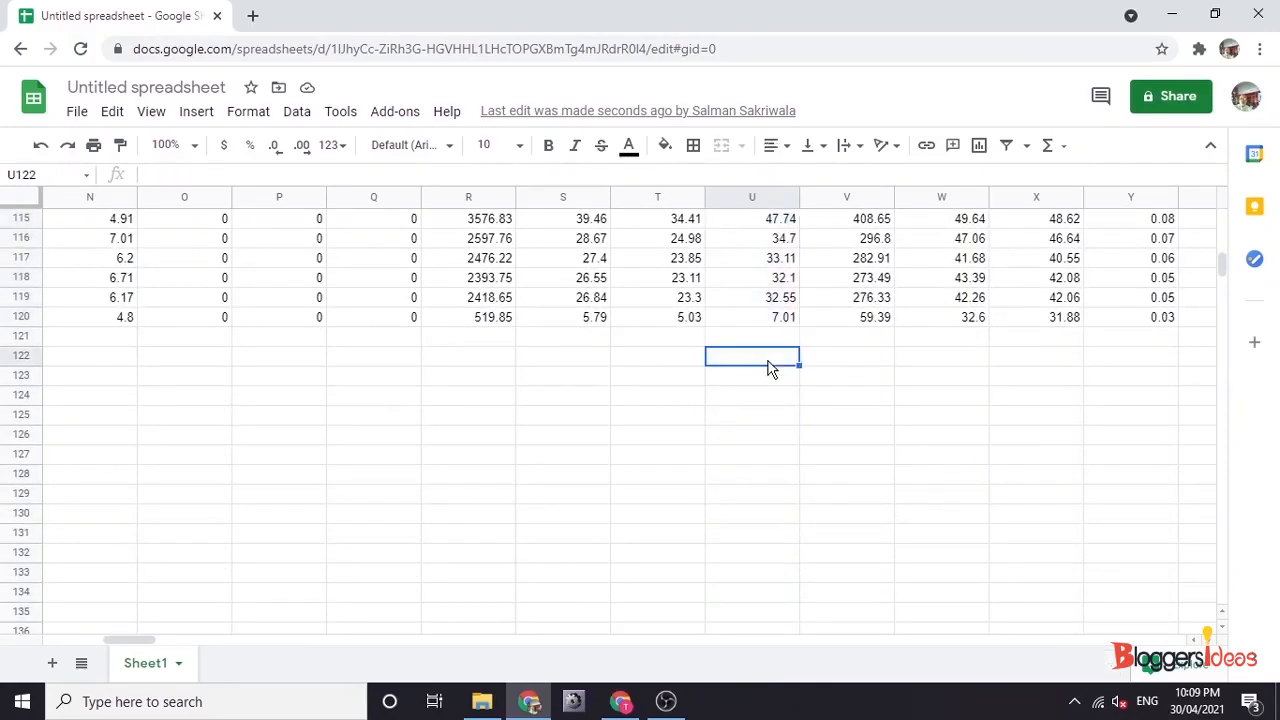
text(=sum)
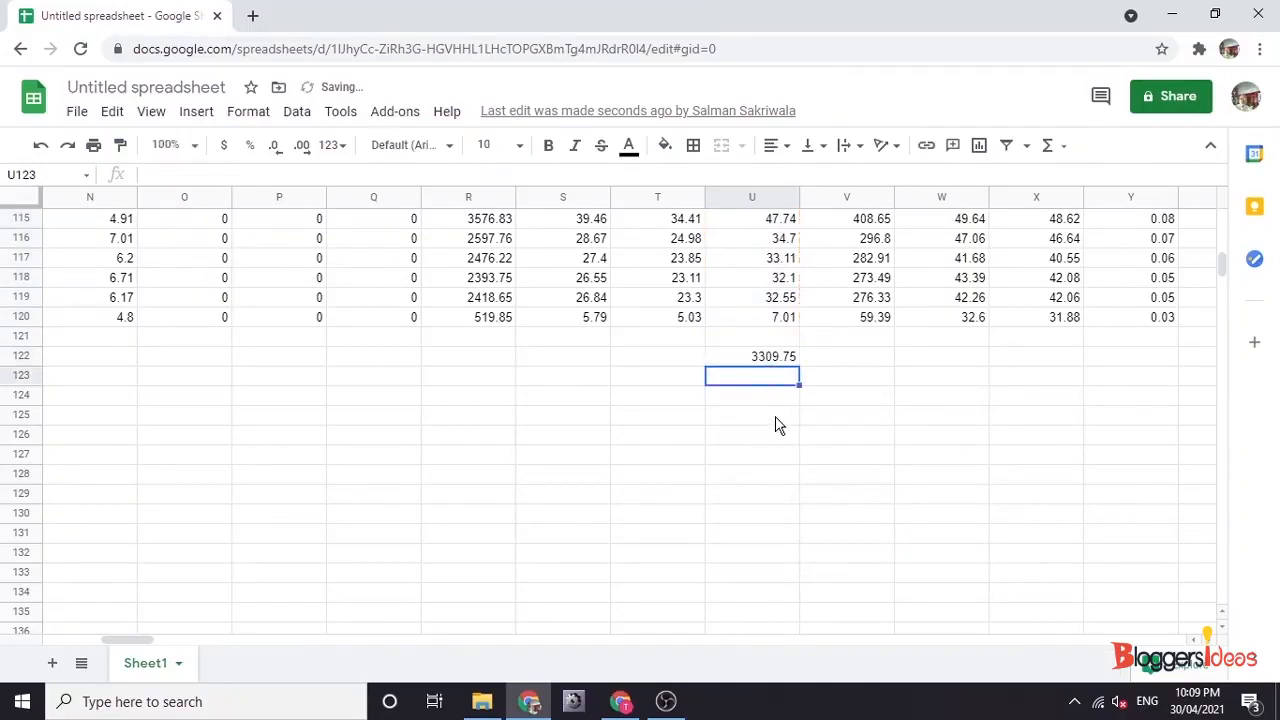
click(752, 356)
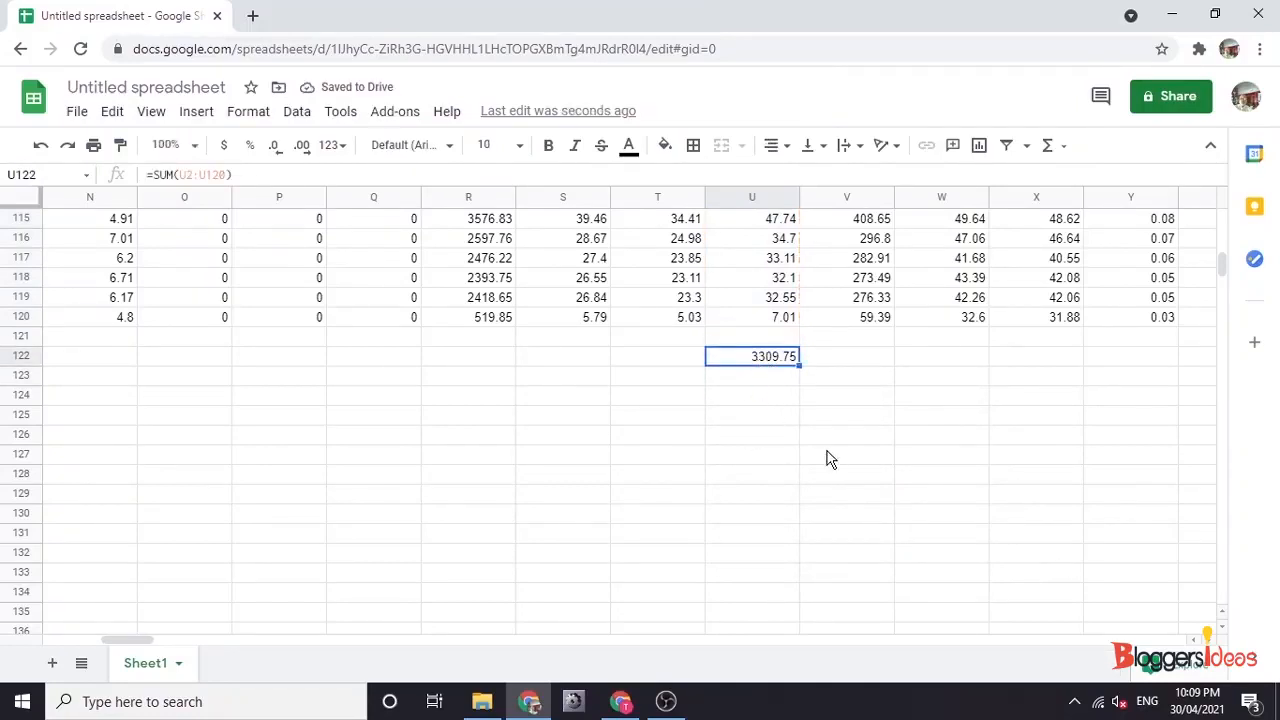
scroll(up, 3)
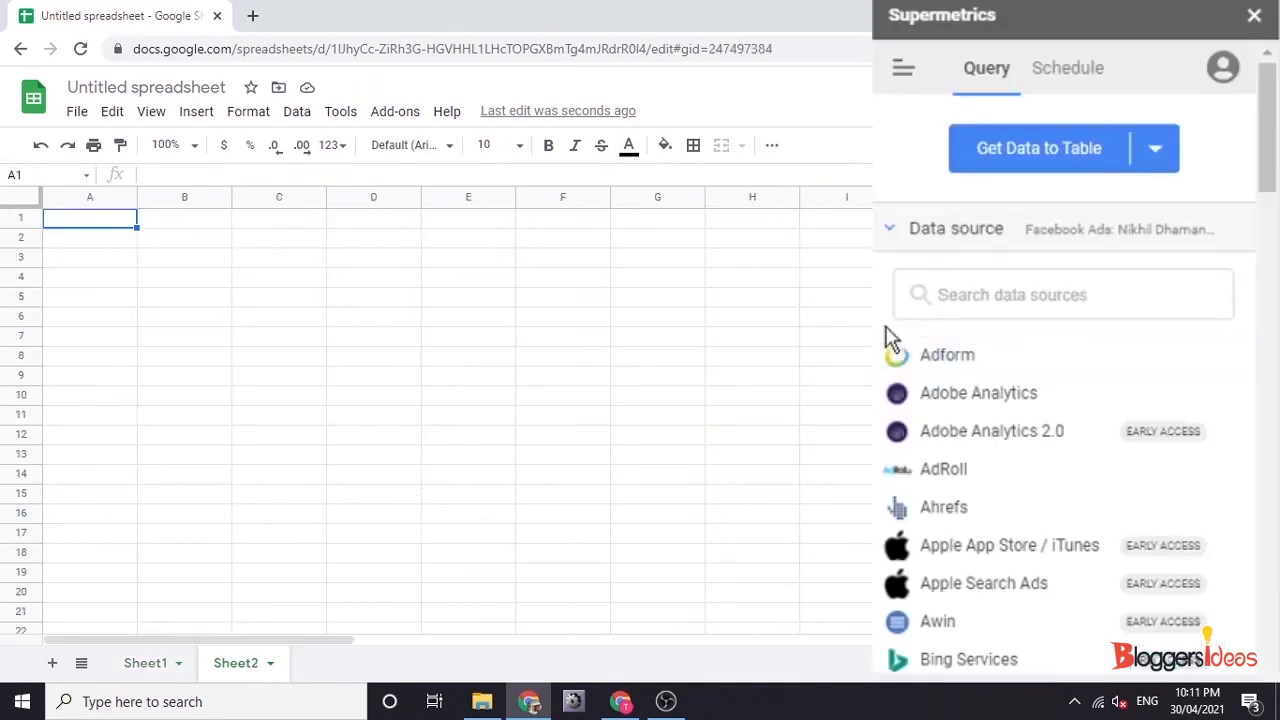
Scroll the Supermetrics Data source list on Sheet2 to reach YouTube
scroll(down, 3)
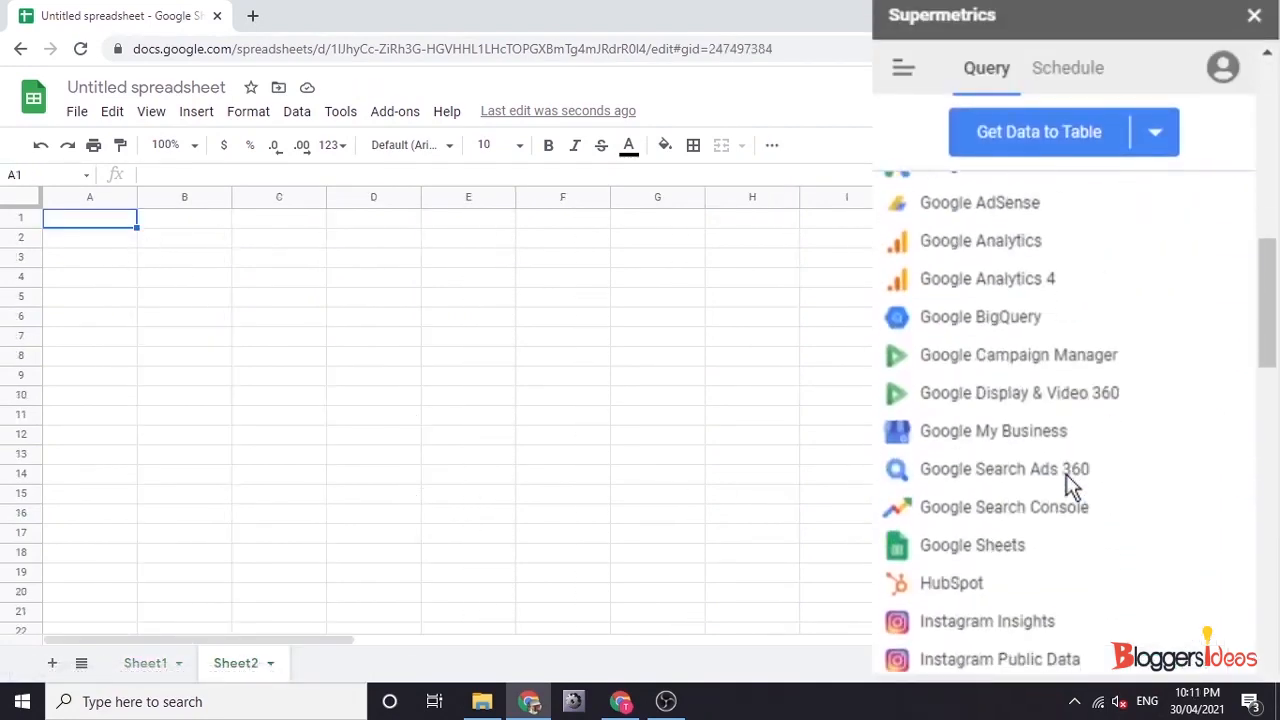
scroll(down, 3)
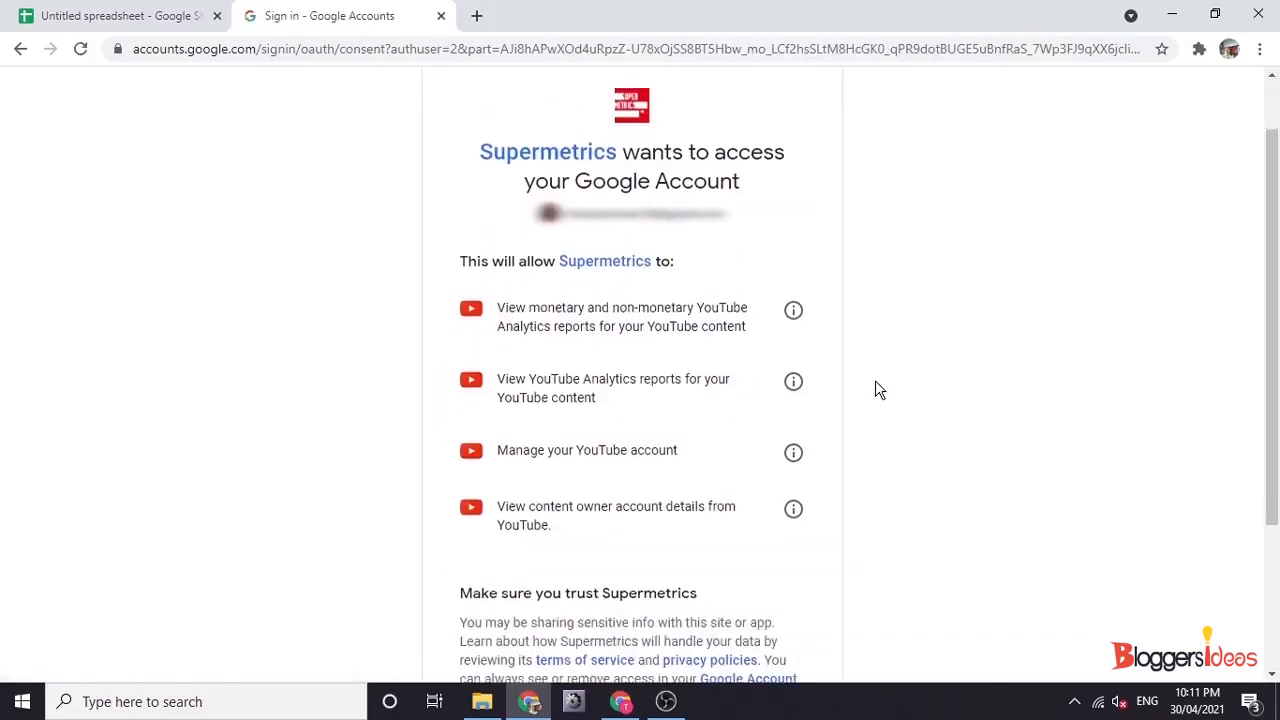
Allow Supermetrics access to YouTube Analytics and return to the Untitled spreadsheet
scroll(down, 3)
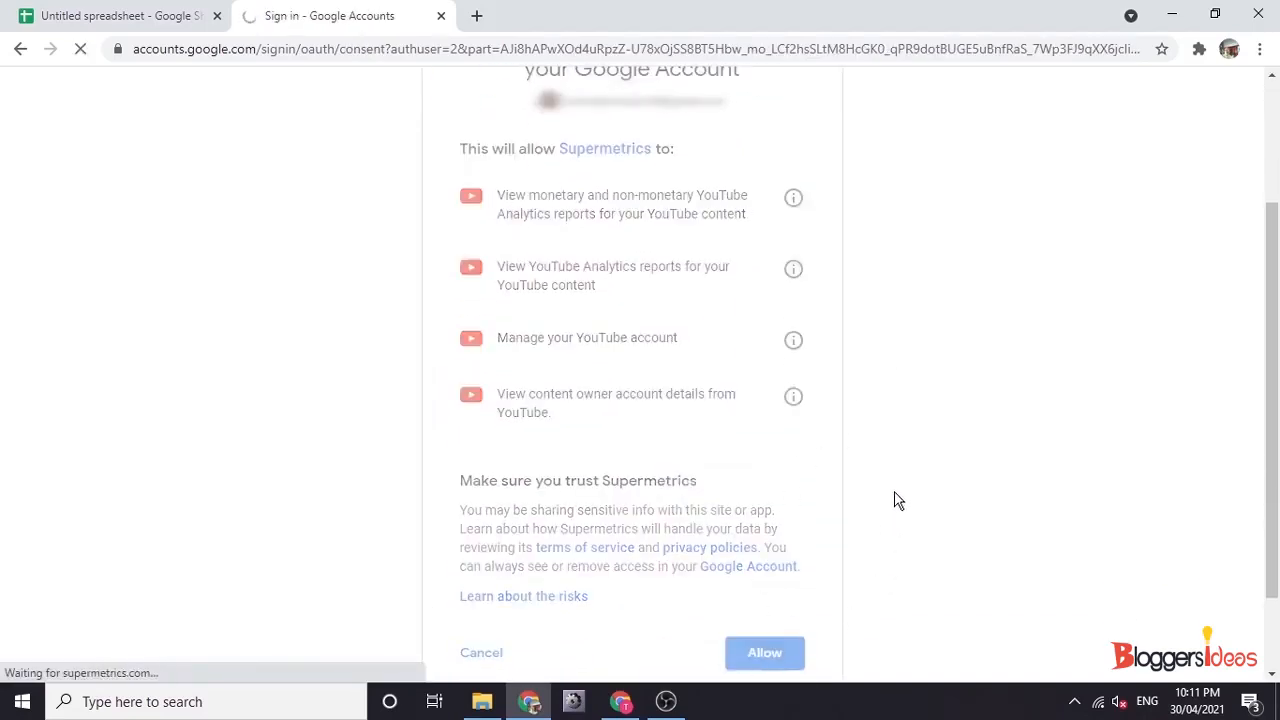
click(764, 652)
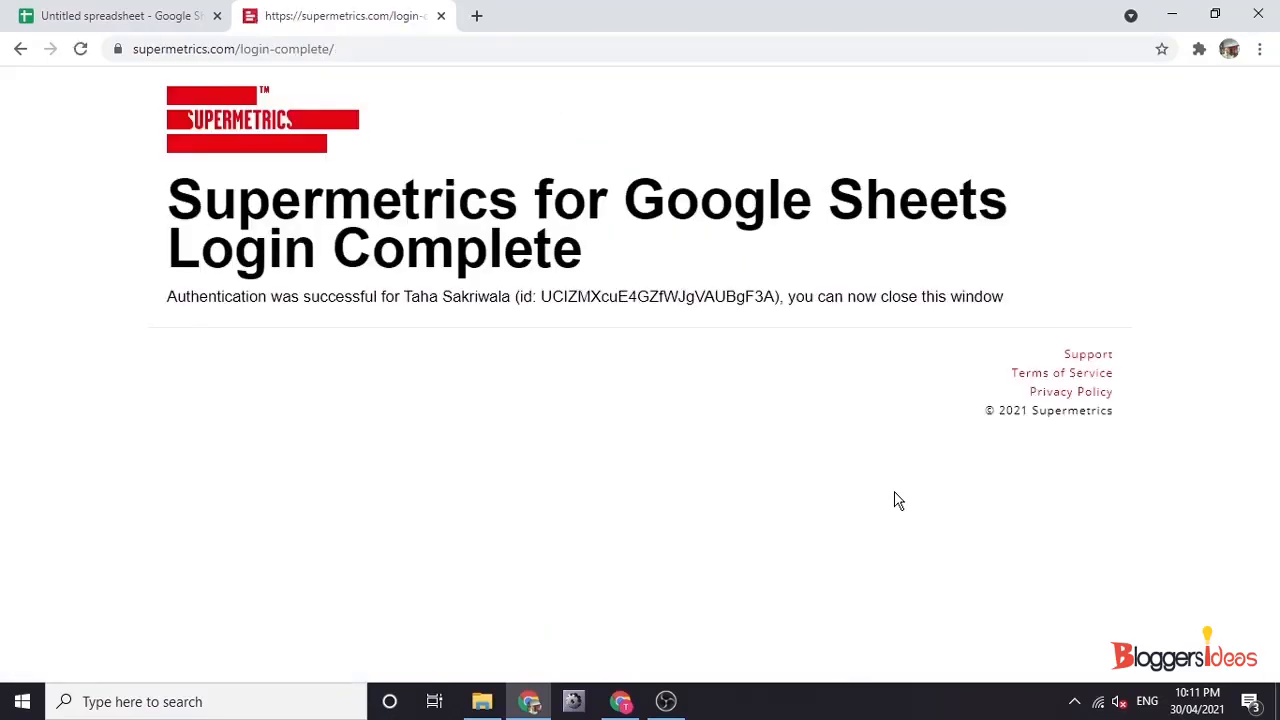
mouse_move(108, 8)
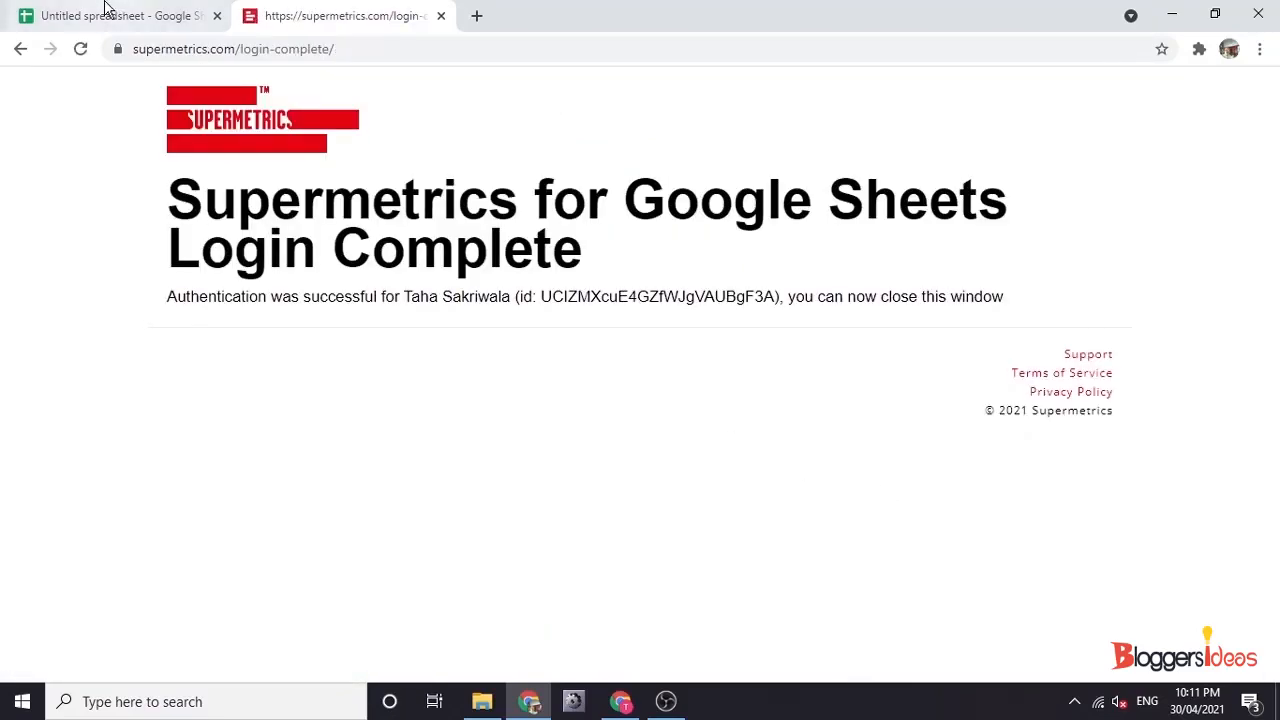
click(110, 15)
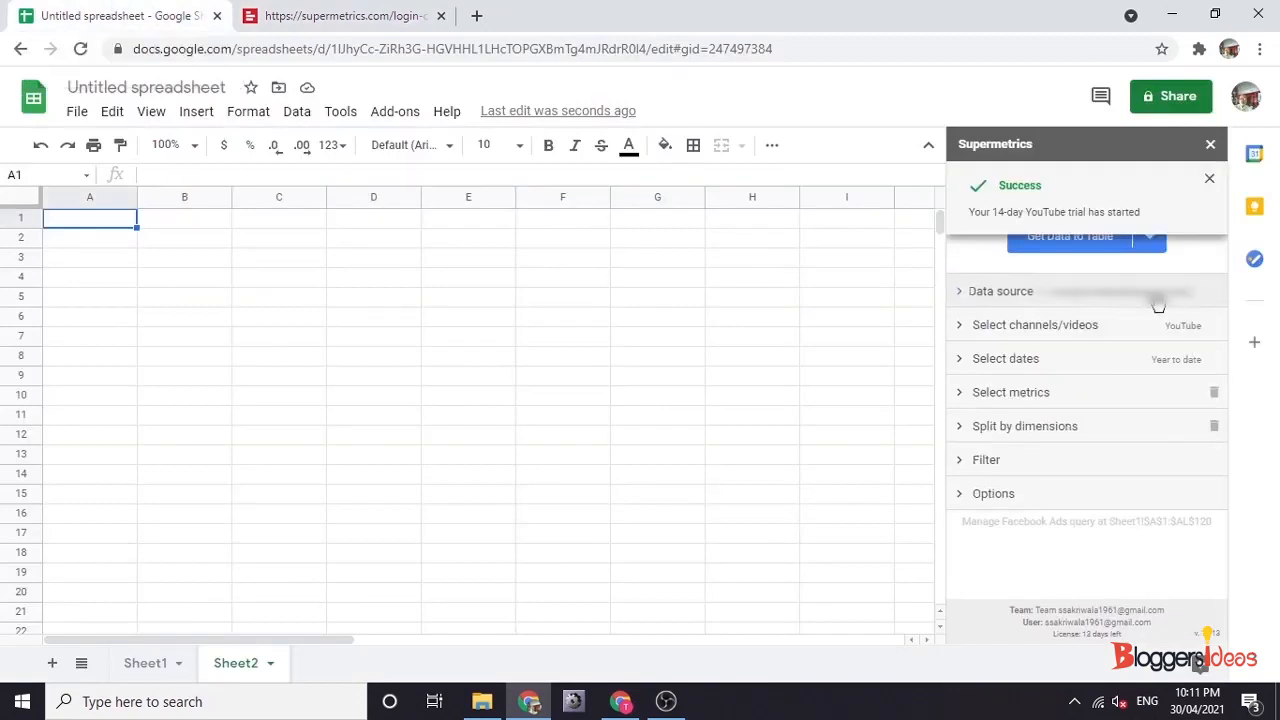
Select the three YouTube channels and keep Year to date as the date range
click(1034, 324)
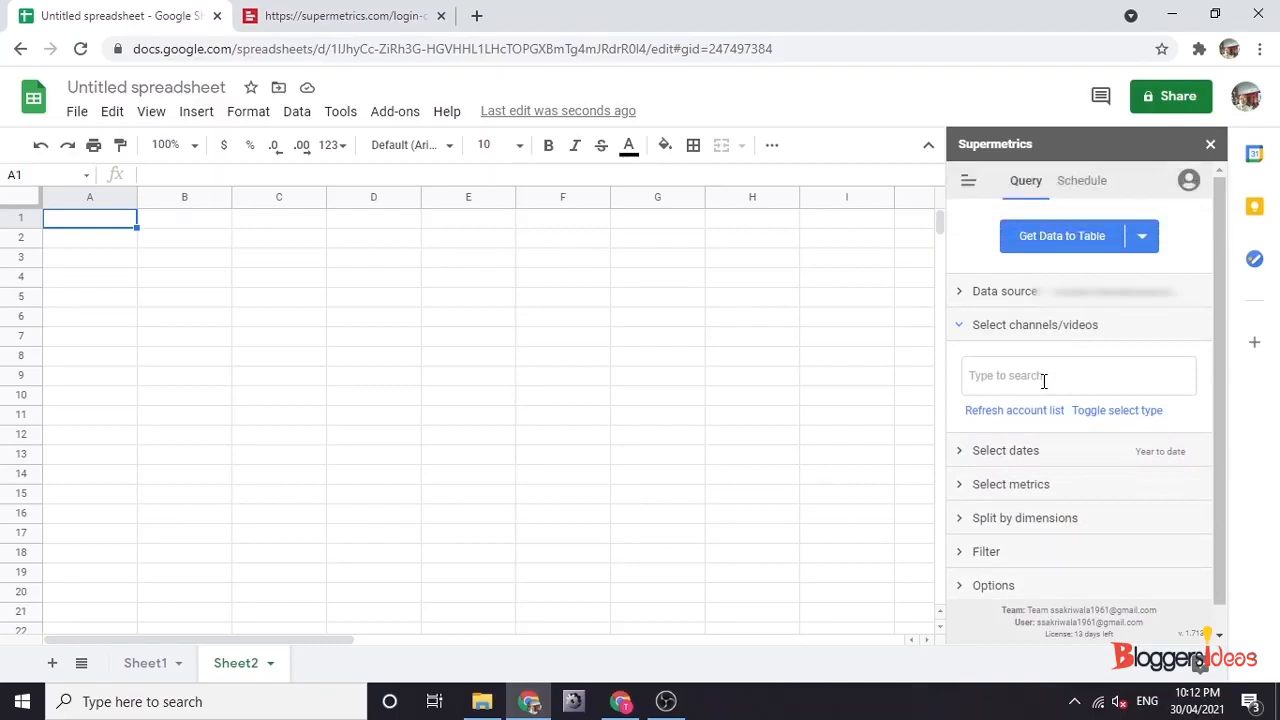
click(1078, 375)
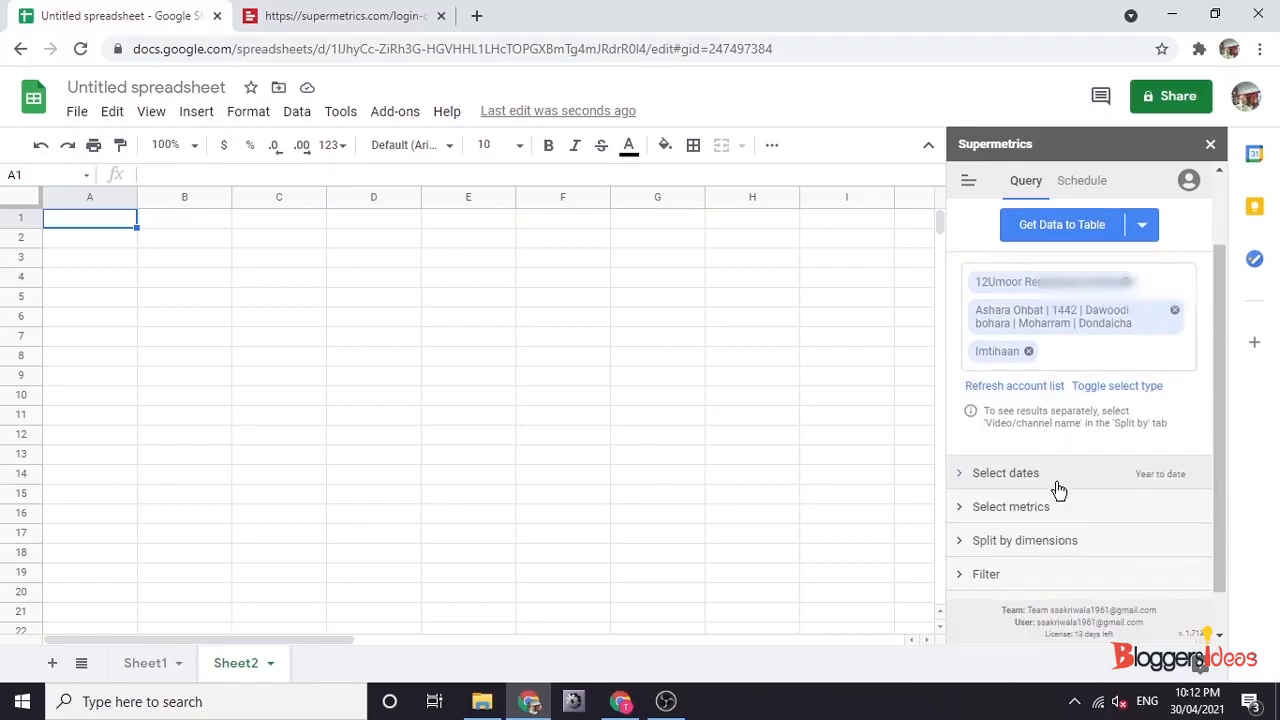
click(1005, 472)
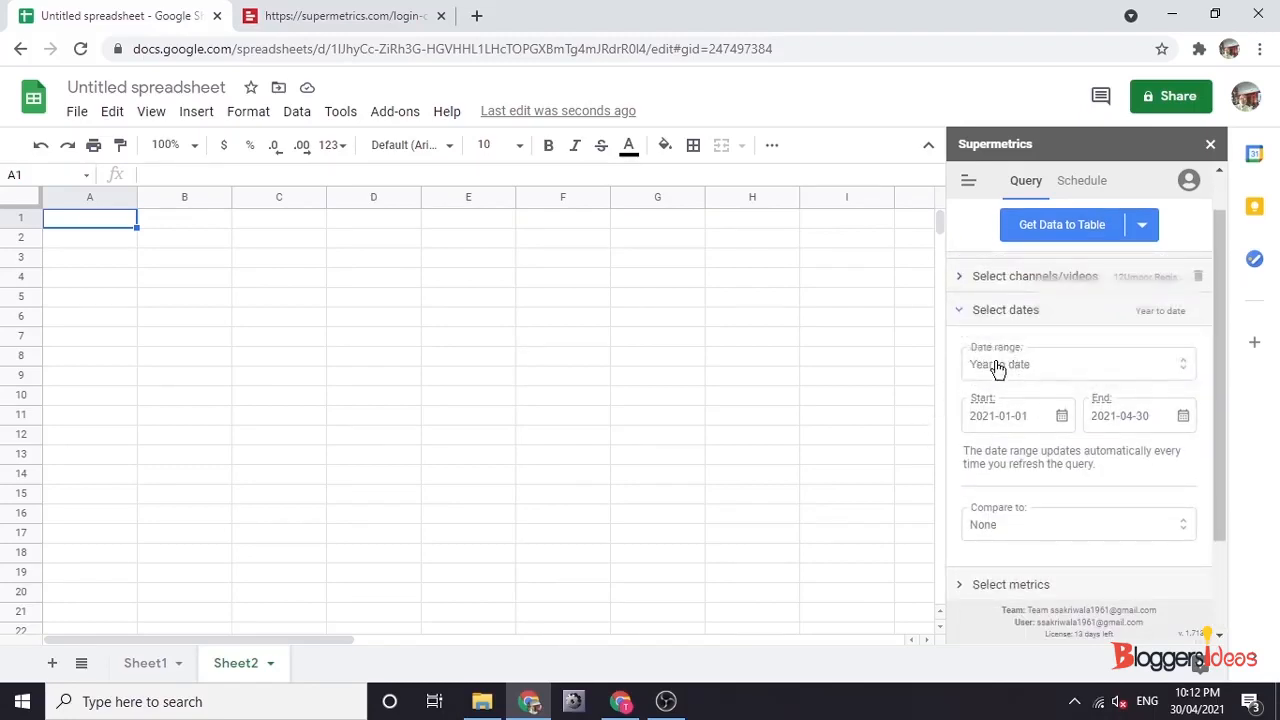
scroll(down, 3)
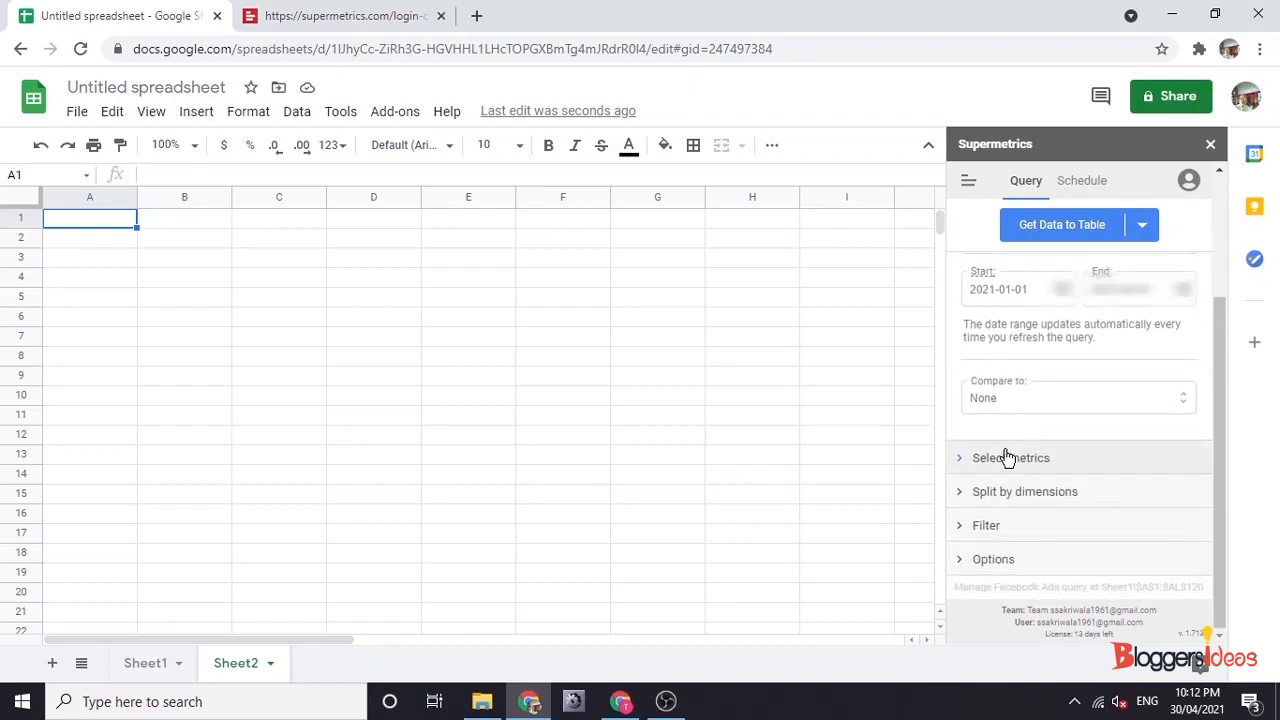
Add Likes, Comments and Avg. view percentage, split by Date, and run the query
click(1010, 457)
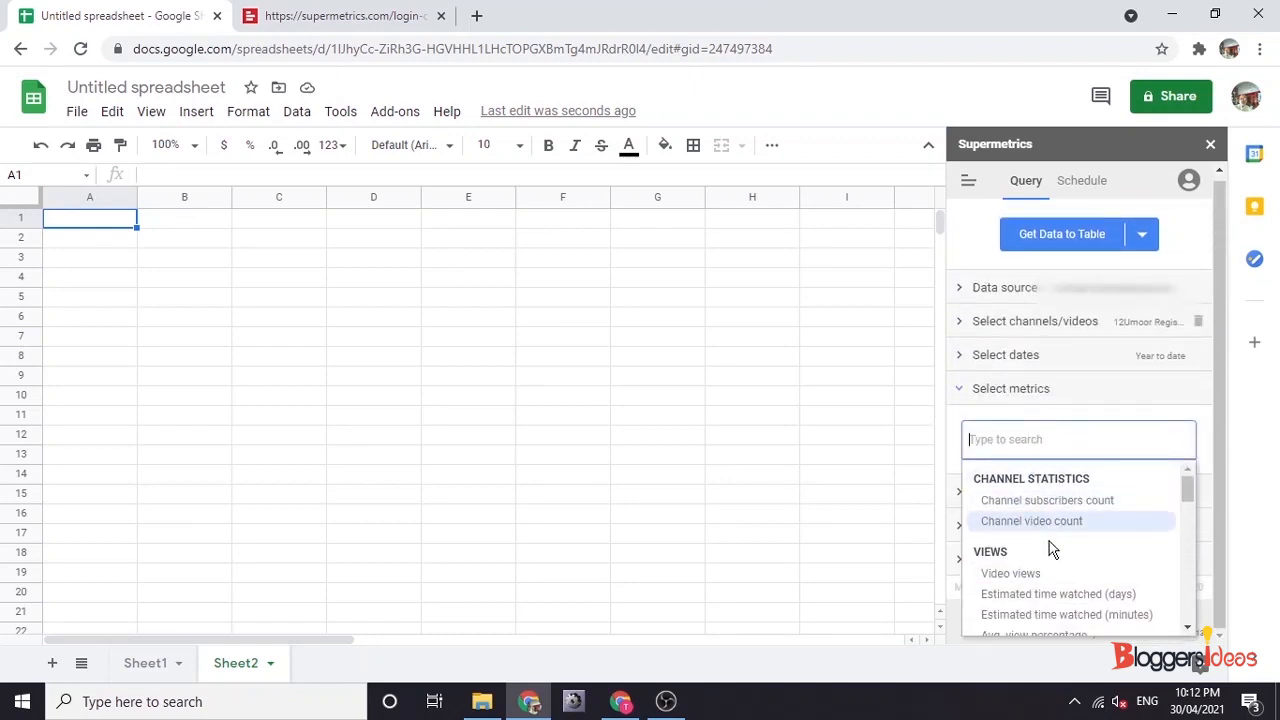
scroll(down, 3)
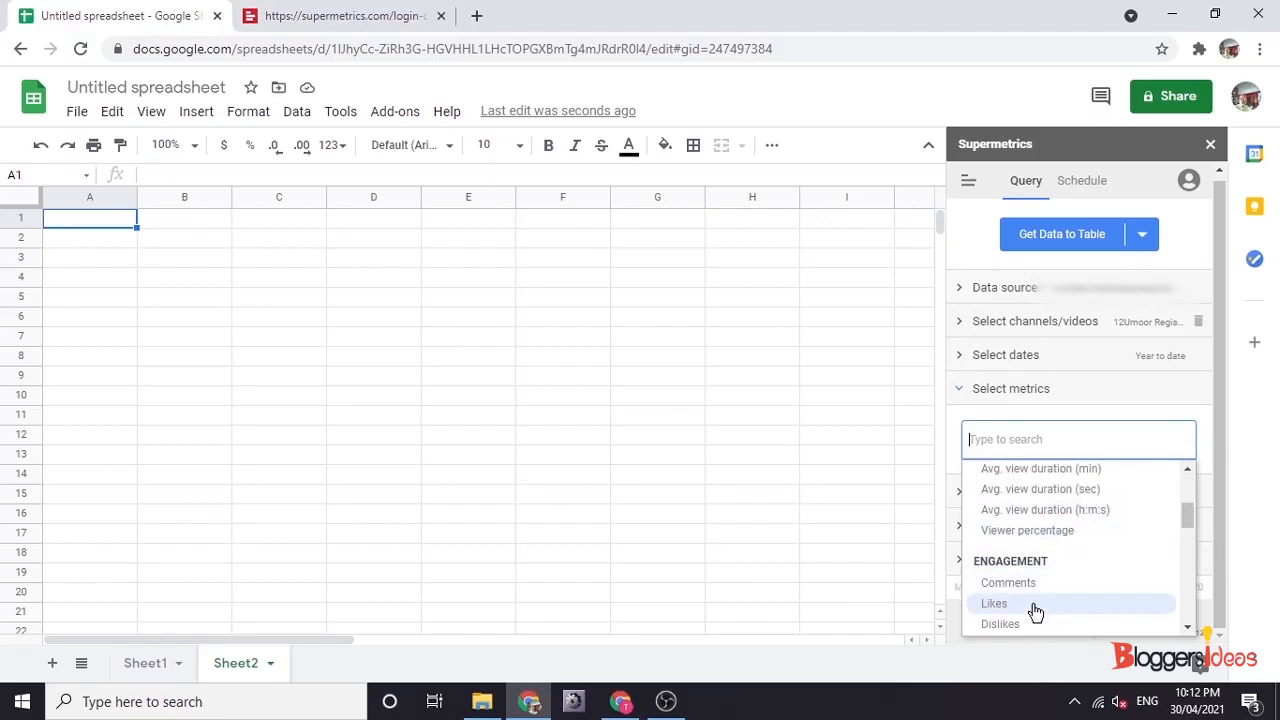
click(994, 603)
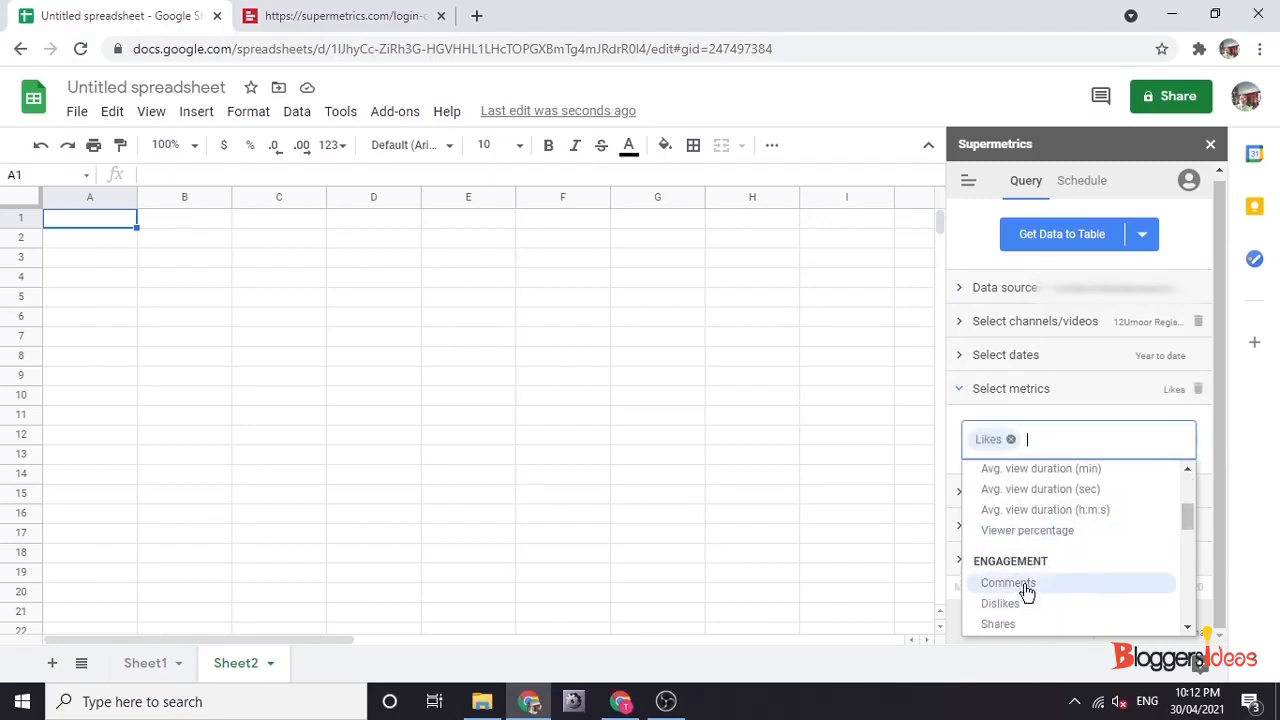
click(1007, 583)
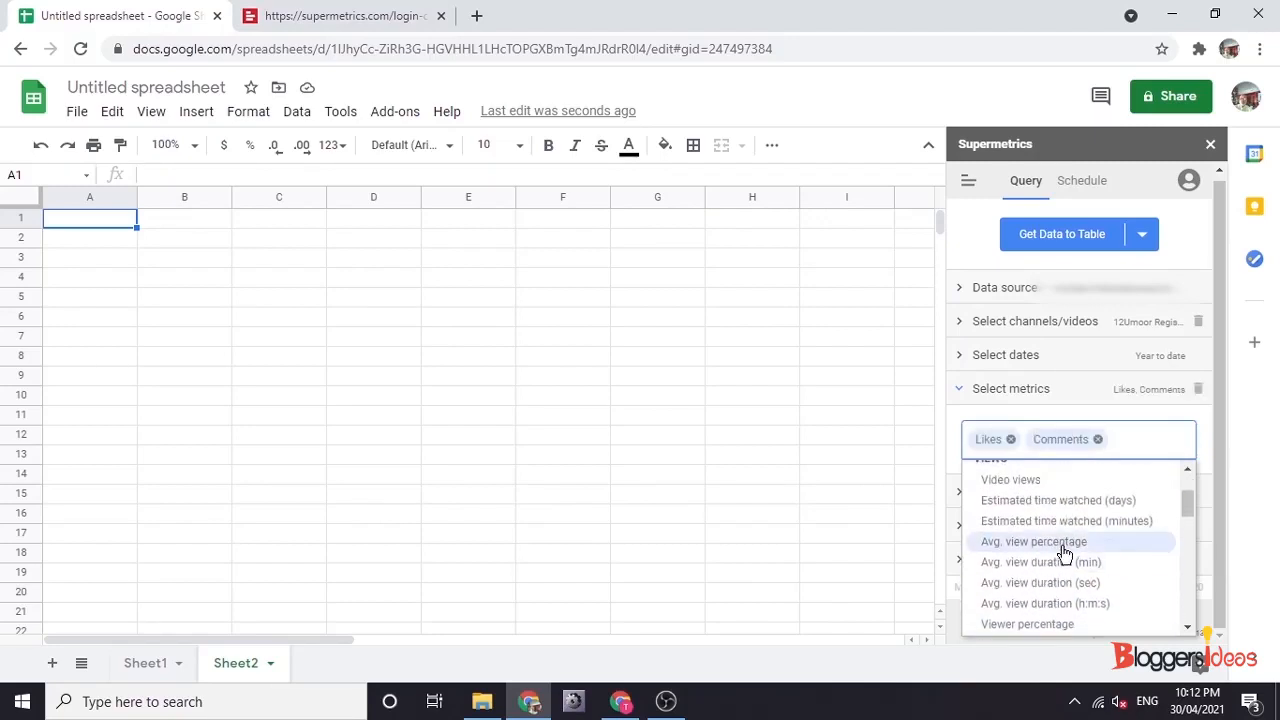
click(1034, 541)
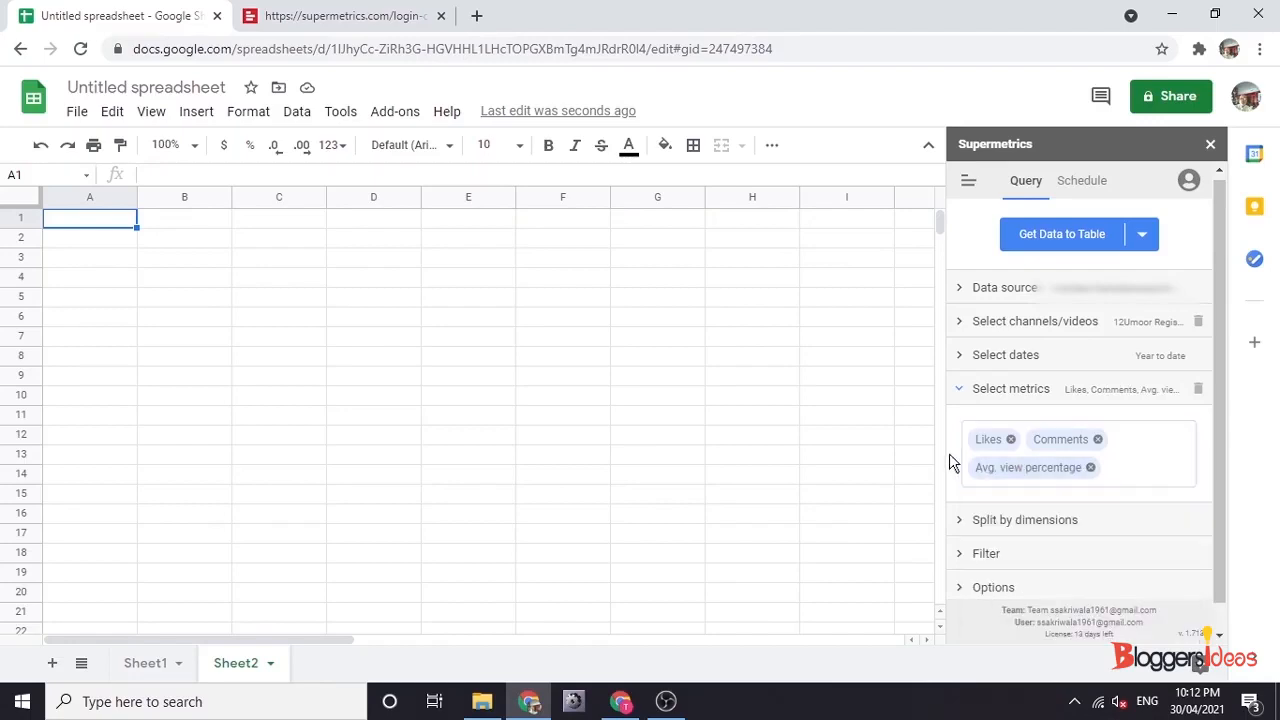
click(1024, 519)
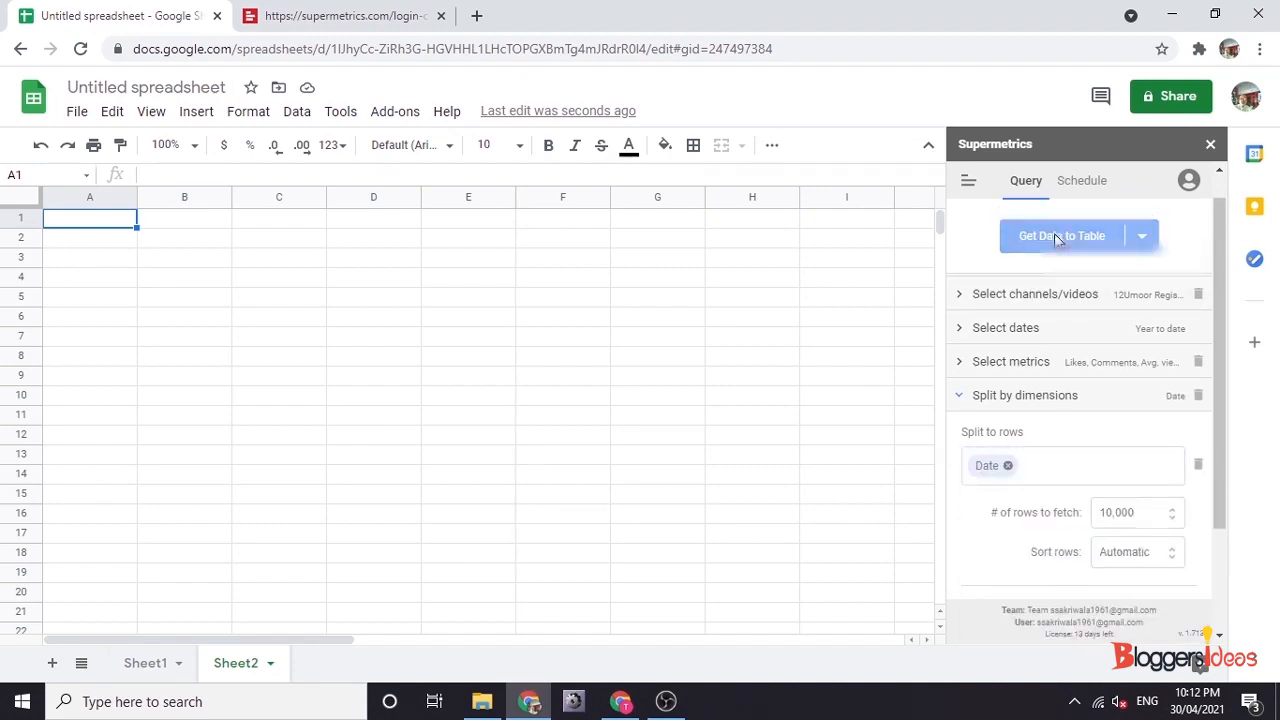
click(1061, 235)
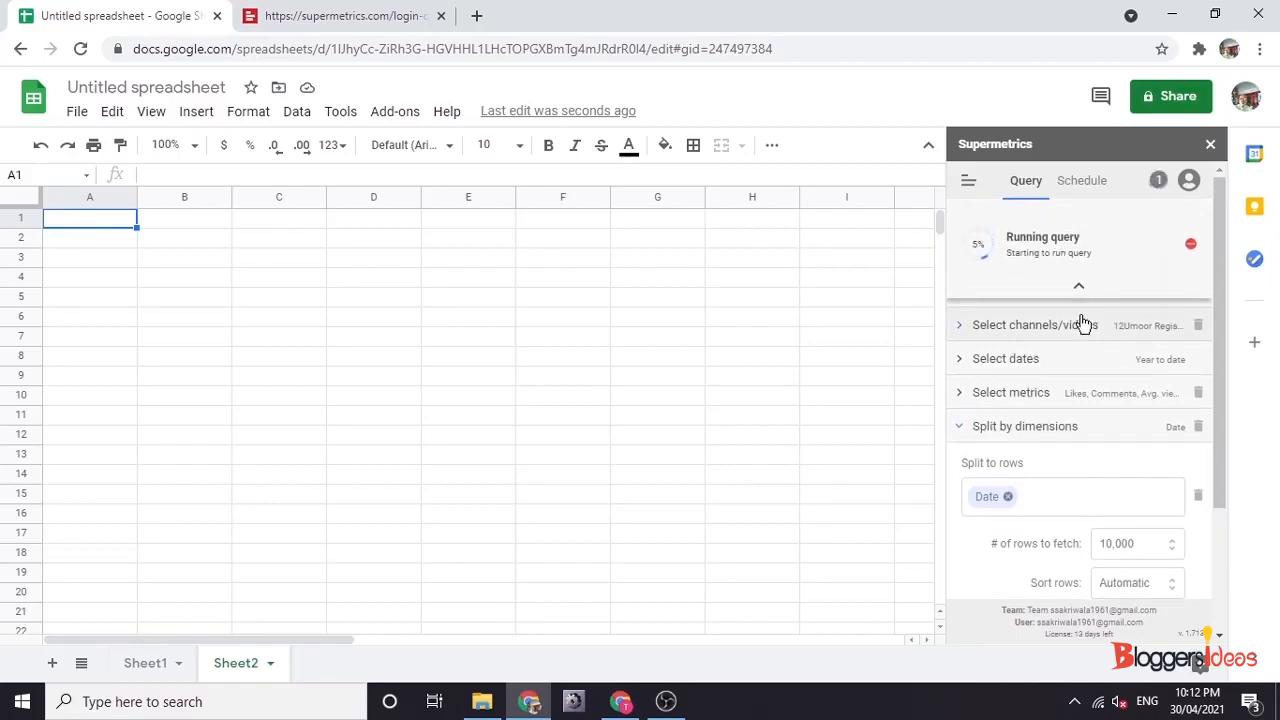
mouse_move(996, 455)
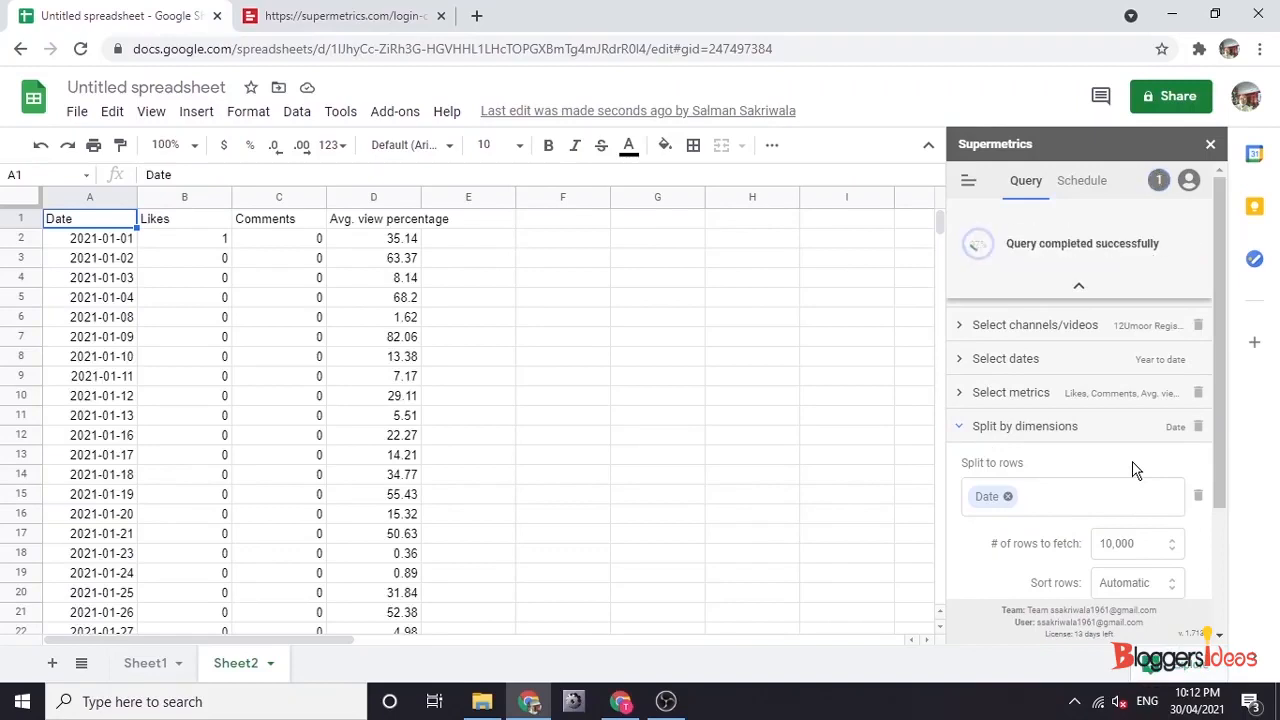
Close the sidebar and scroll through the daily YouTube likes, comments and view percentage
click(967, 180)
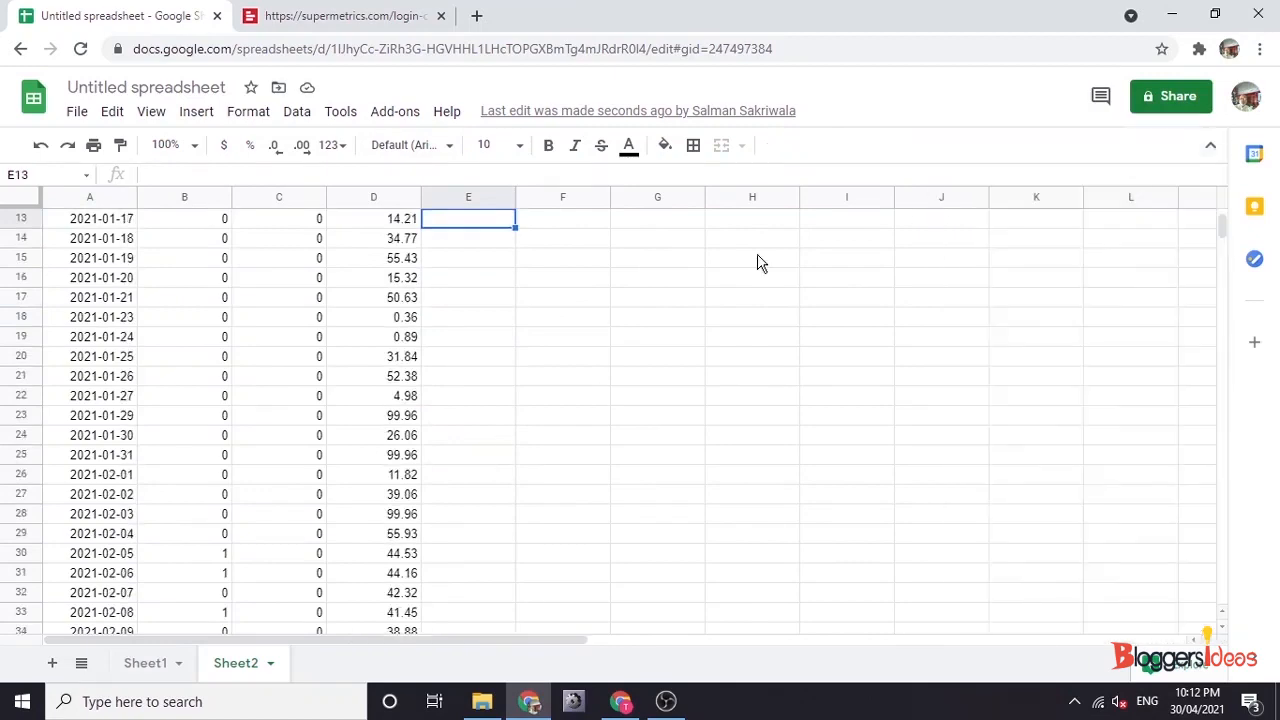
scroll(down, 3)
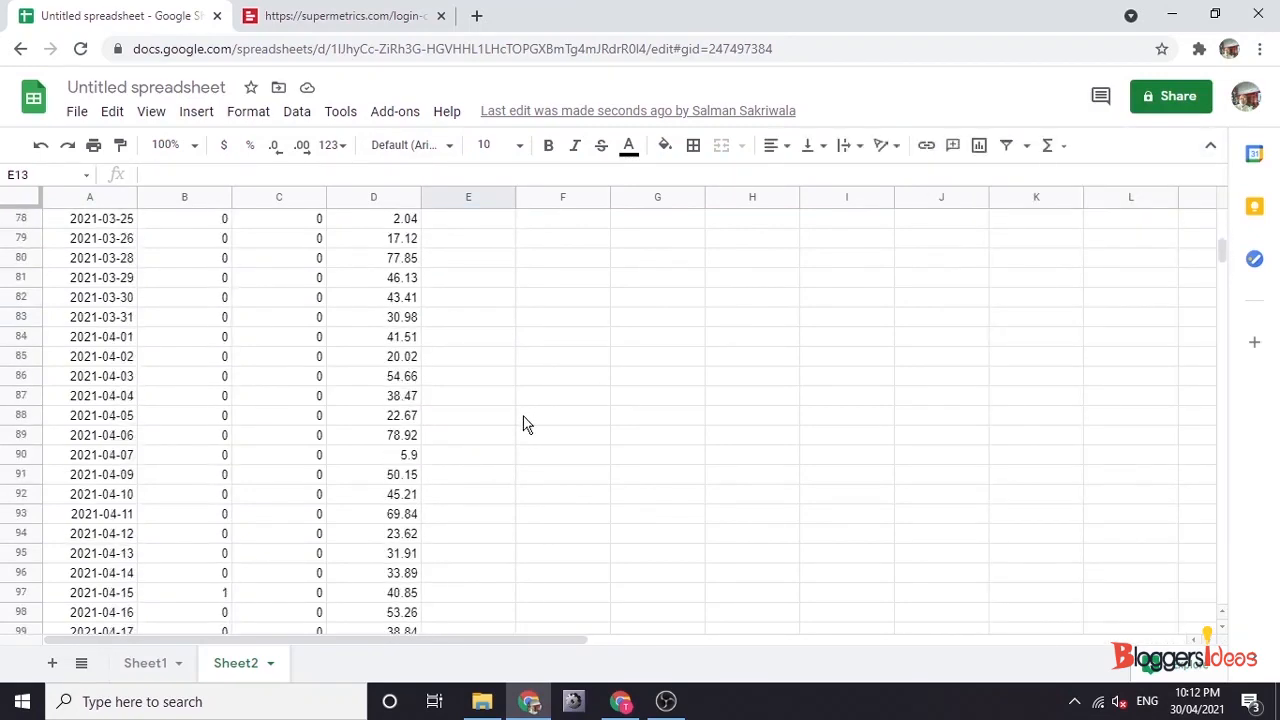
scroll(up, 3)
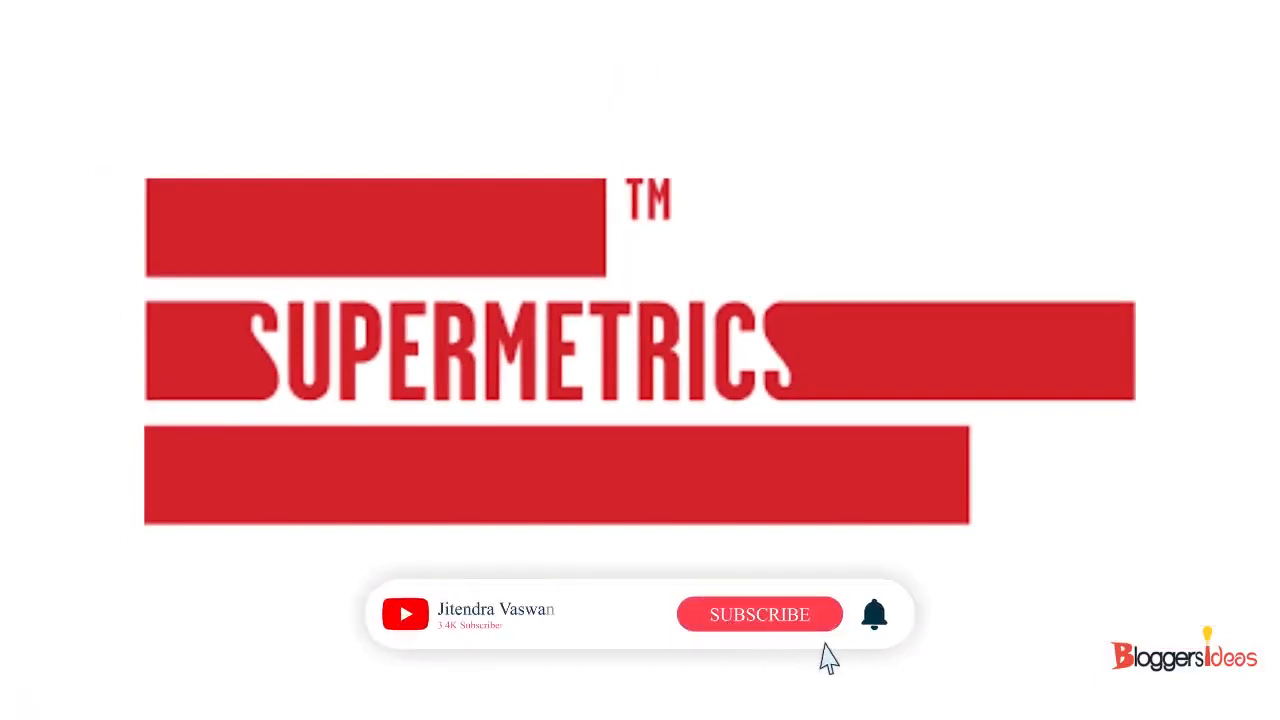
click(759, 614)
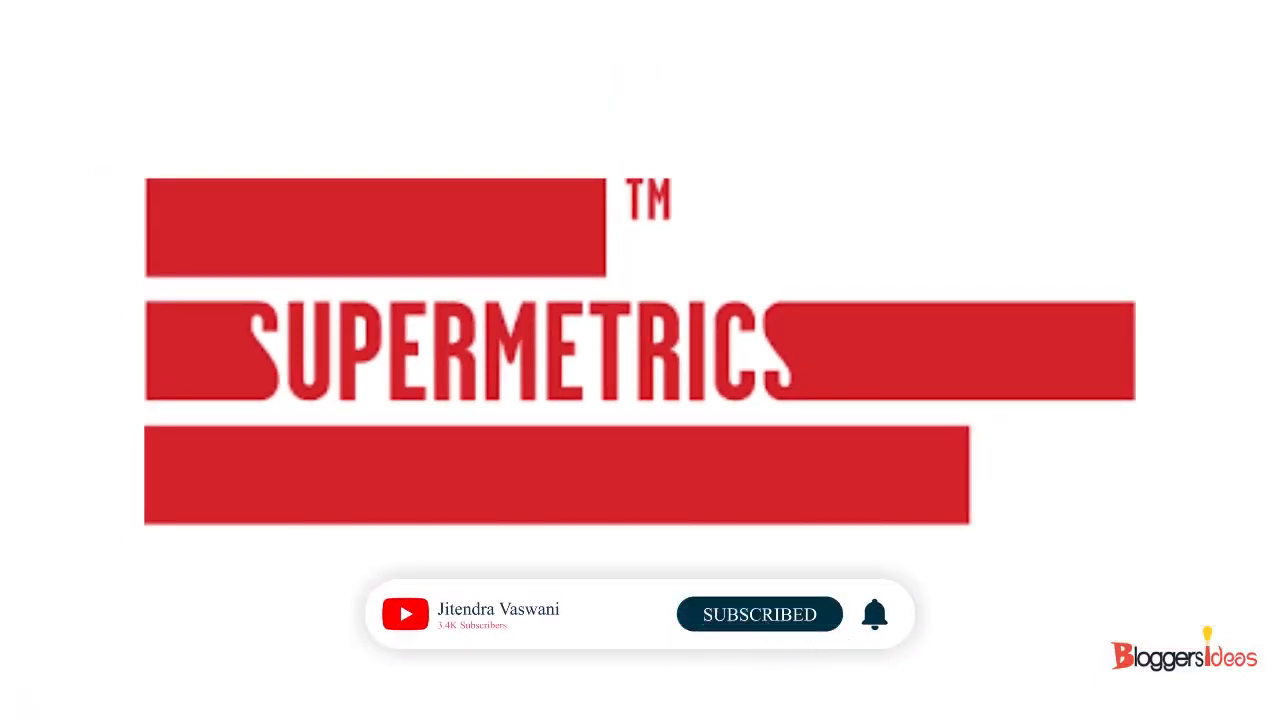